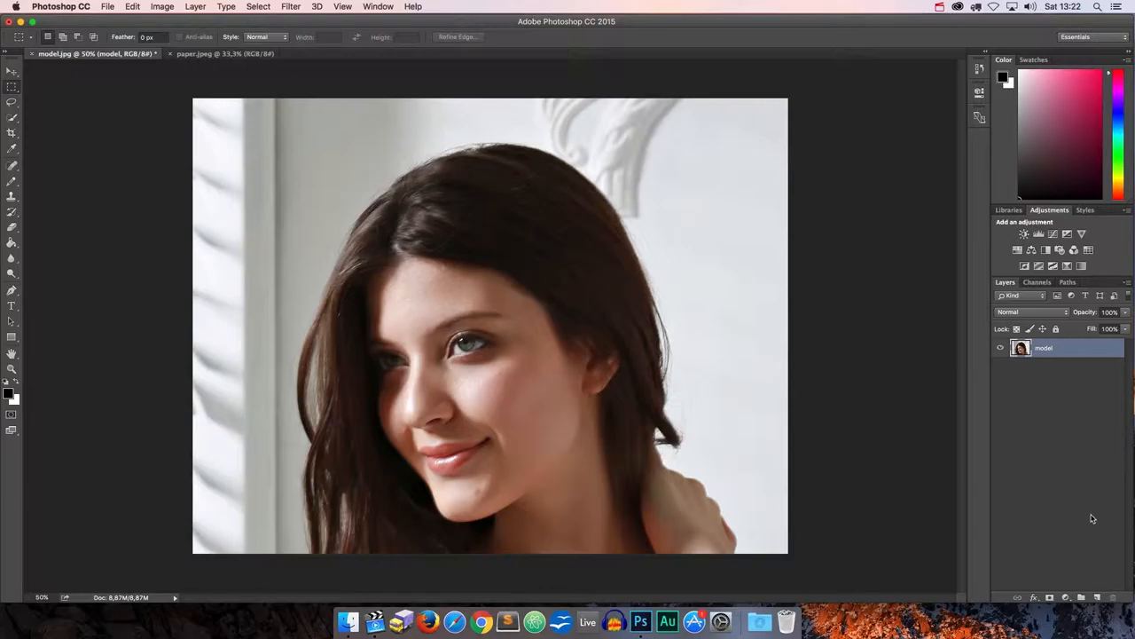
Step: Duplicate the model layer as a hidden, locked 'model backup' and reselect the working model layer
{"action": "key", "text": "cmd+j"}
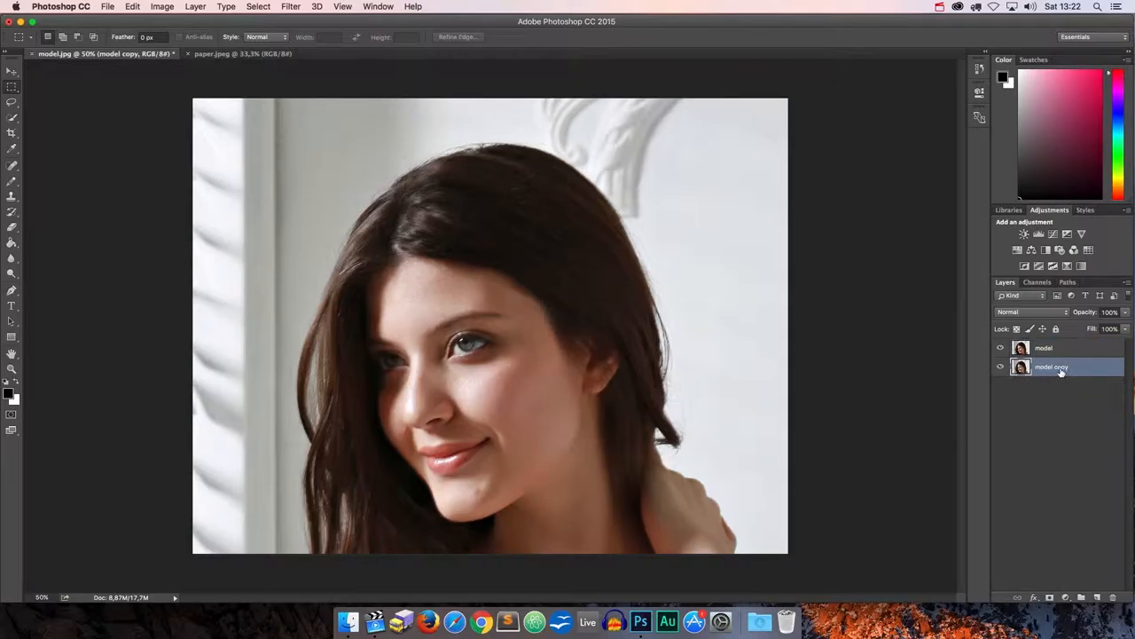
{"action": "double_click", "coordinate": [1051, 367]}
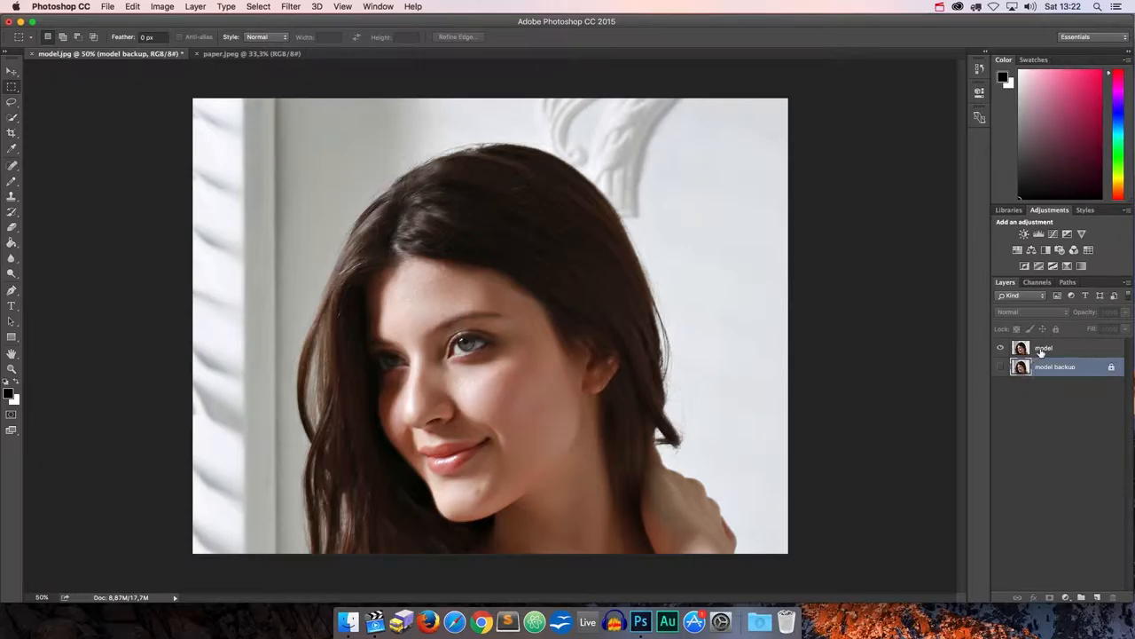
{"action": "left_click", "coordinate": [1044, 347]}
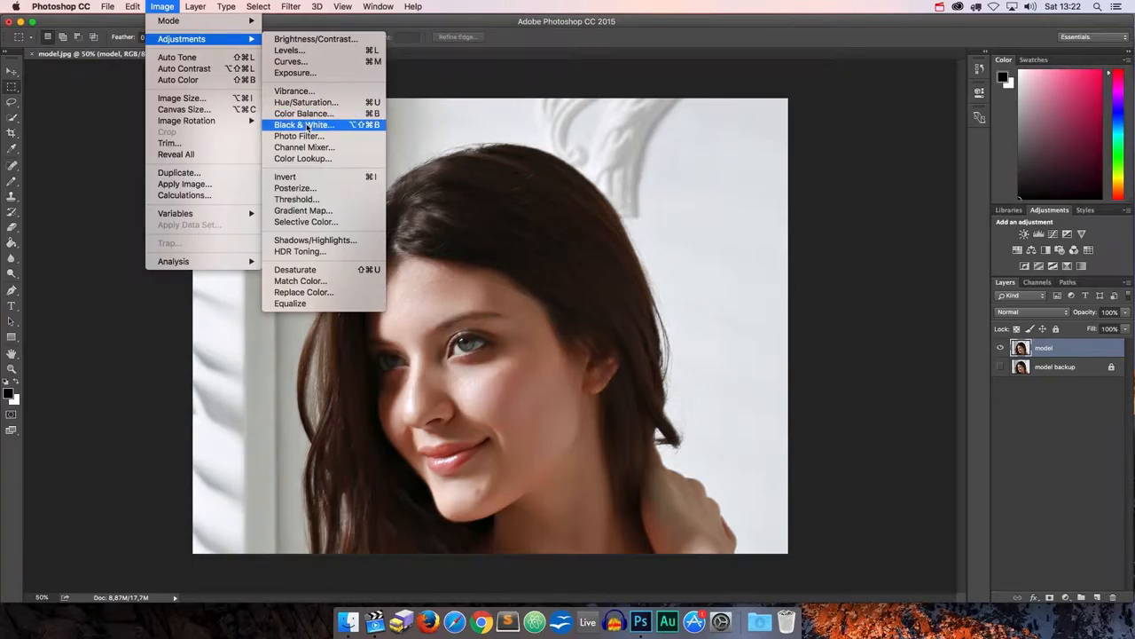
Step: Apply Image > Adjustments > Black & White with the default preset to the model layer
{"action": "left_click", "coordinate": [302, 125]}
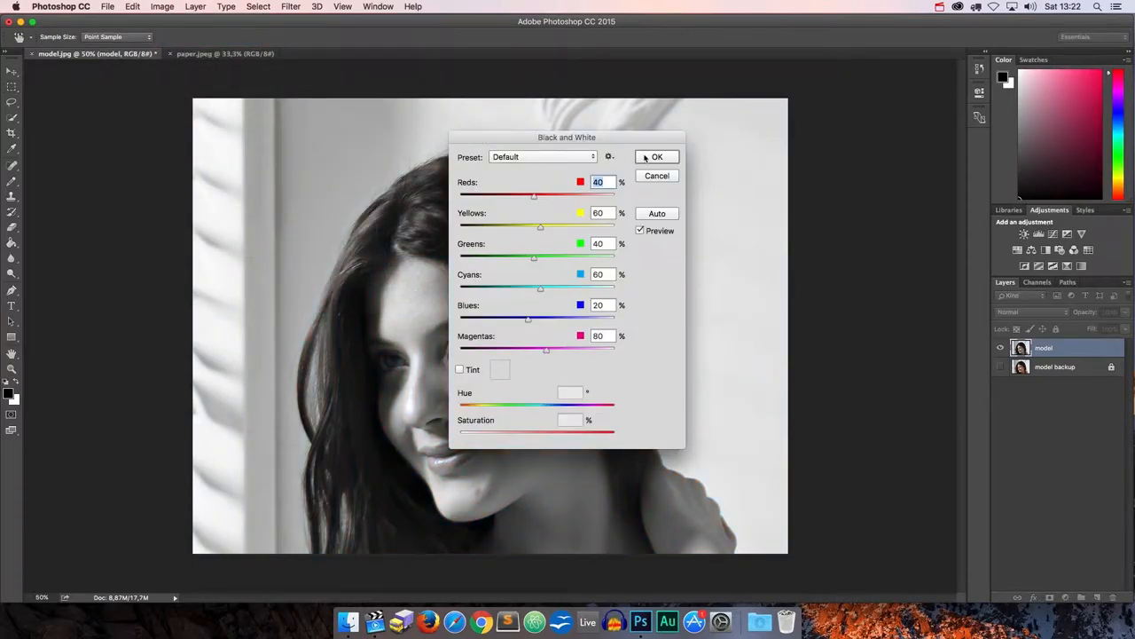
{"action": "left_click", "coordinate": [657, 156]}
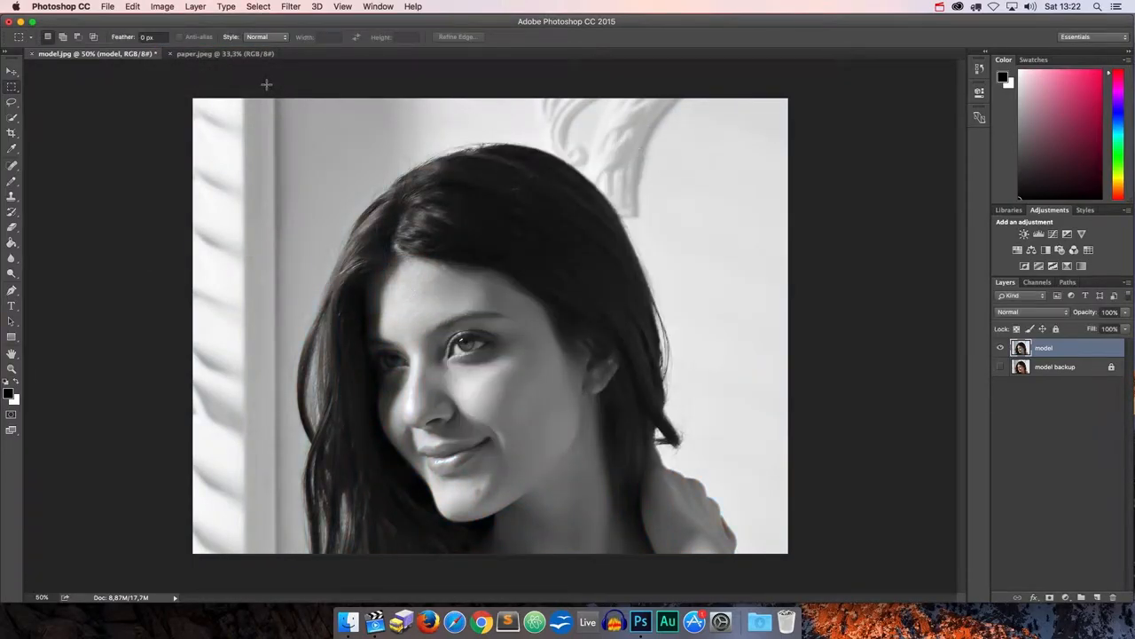
{"action": "mouse_move", "coordinate": [237, 76]}
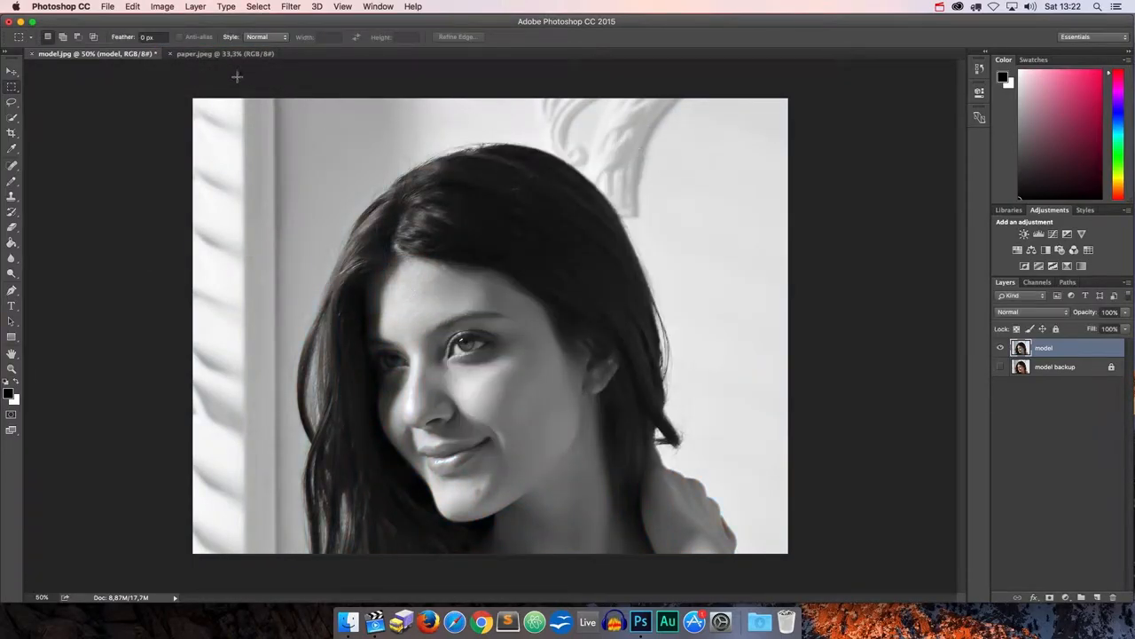
{"action": "left_click", "coordinate": [162, 6]}
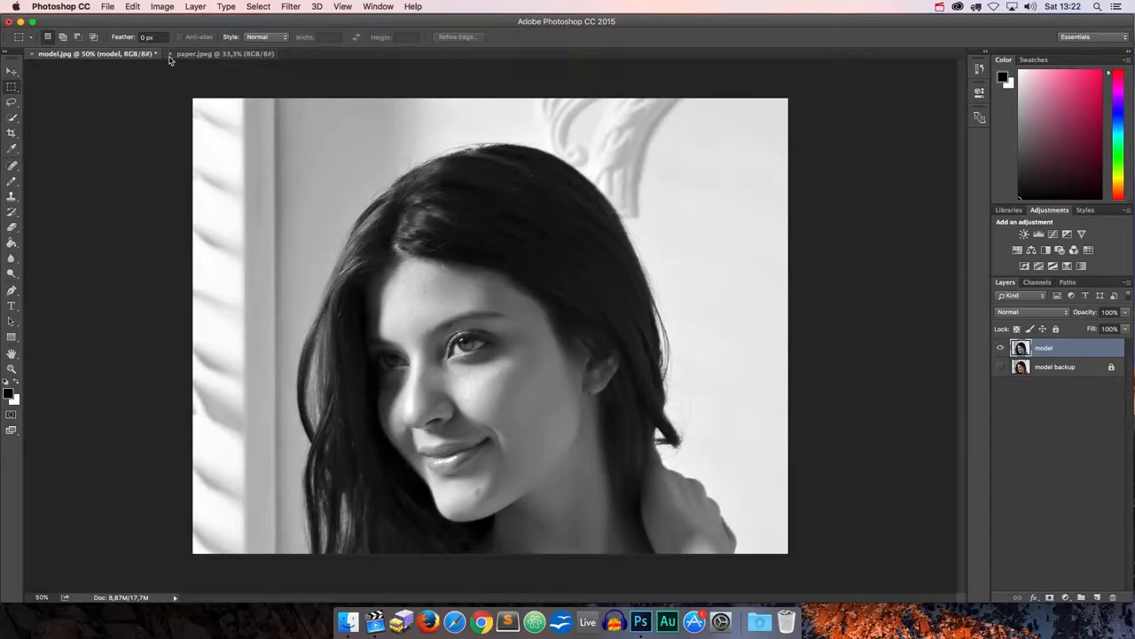
{"action": "mouse_move", "coordinate": [170, 60]}
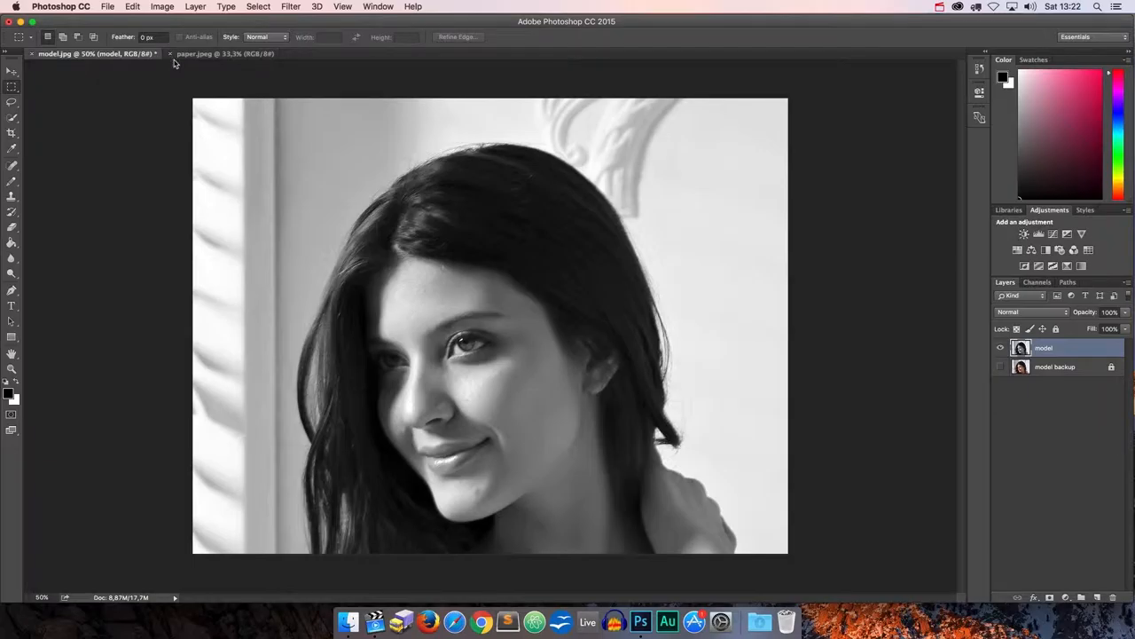
{"action": "mouse_move", "coordinate": [11, 117]}
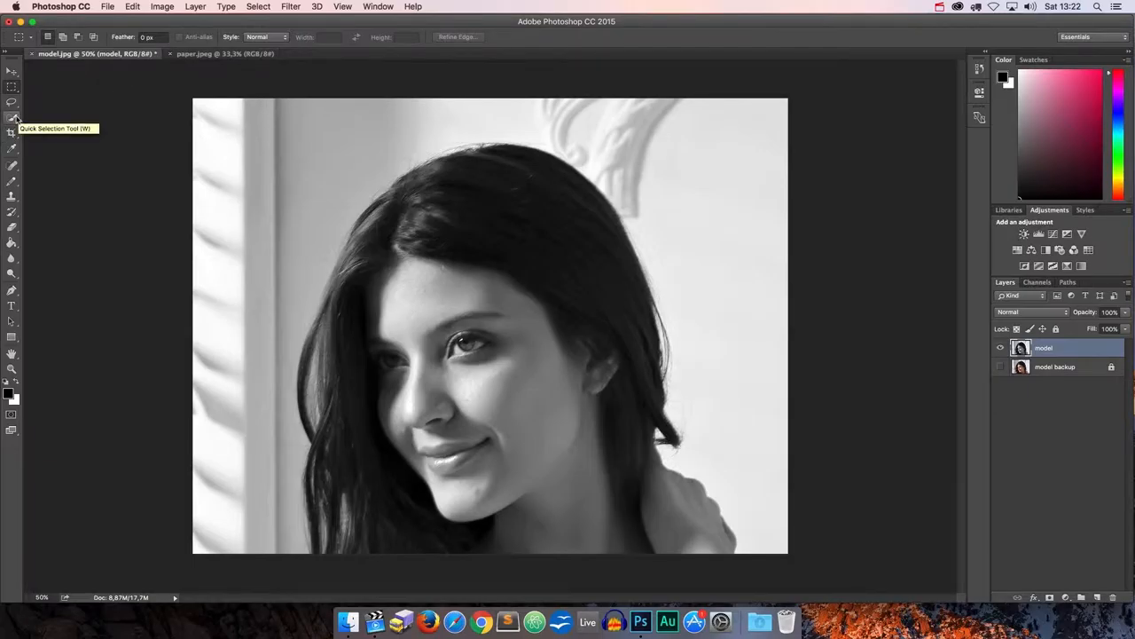
Step: Quick-select the model's head, hair and shoulder, then mask and apply the layer mask
{"action": "left_click", "coordinate": [12, 117]}
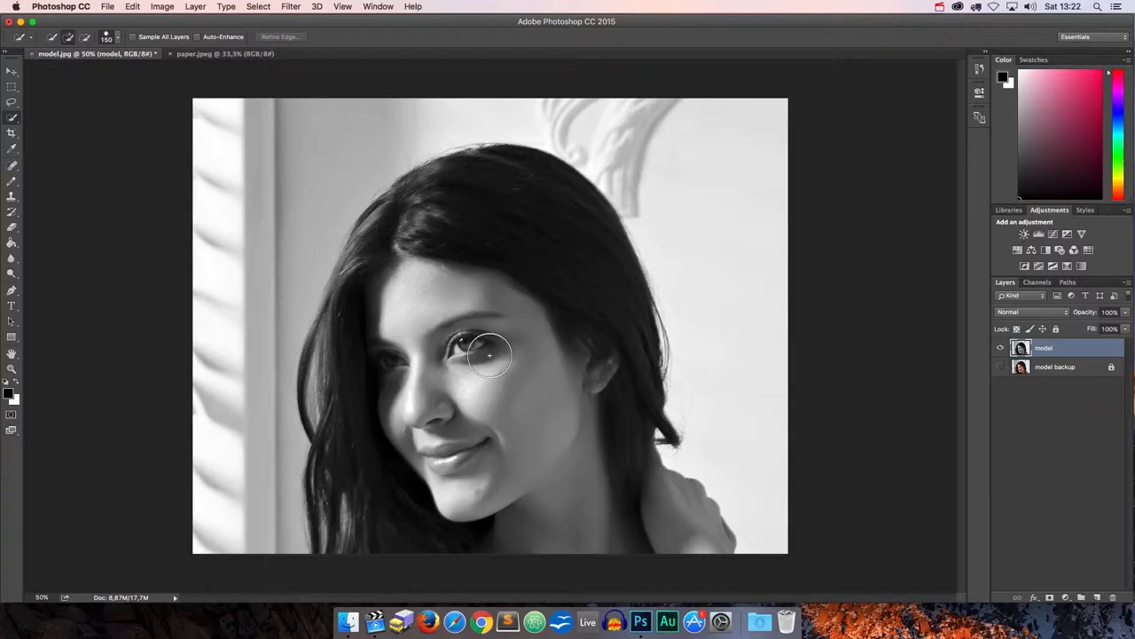
{"action": "left_click_drag", "start_coordinate": [489, 356], "coordinate": [679, 537]}
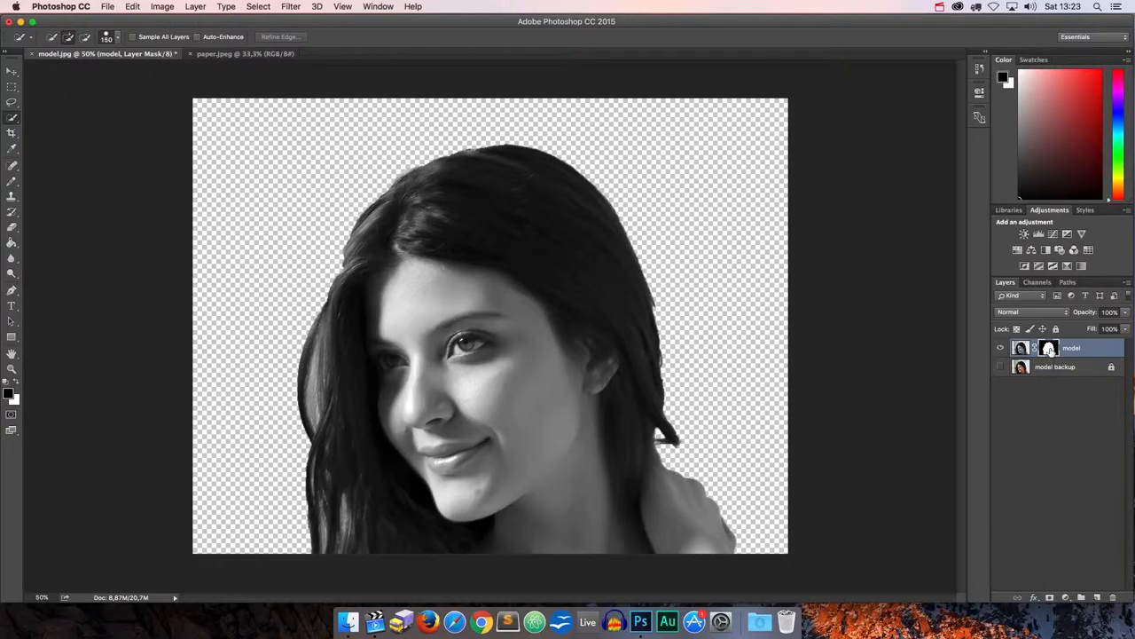
{"action": "right_click", "coordinate": [1048, 347]}
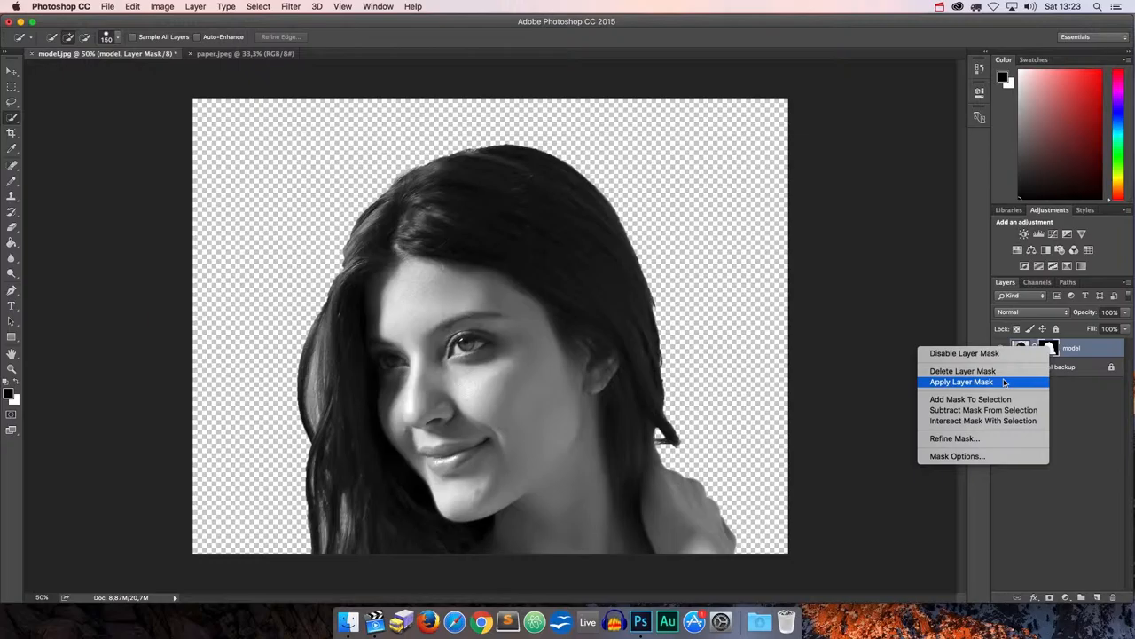
{"action": "left_click", "coordinate": [961, 382]}
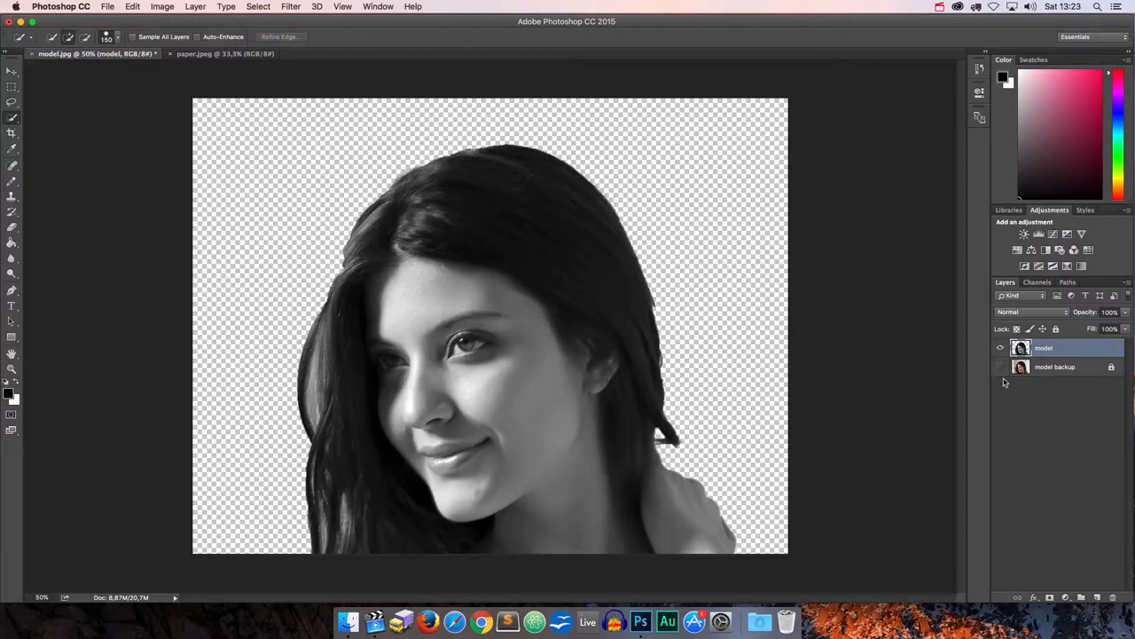
Step: Apply the Filter Gallery's Halftone Pattern with size 3, contrast 20 and Dot type
{"action": "left_click", "coordinate": [291, 6]}
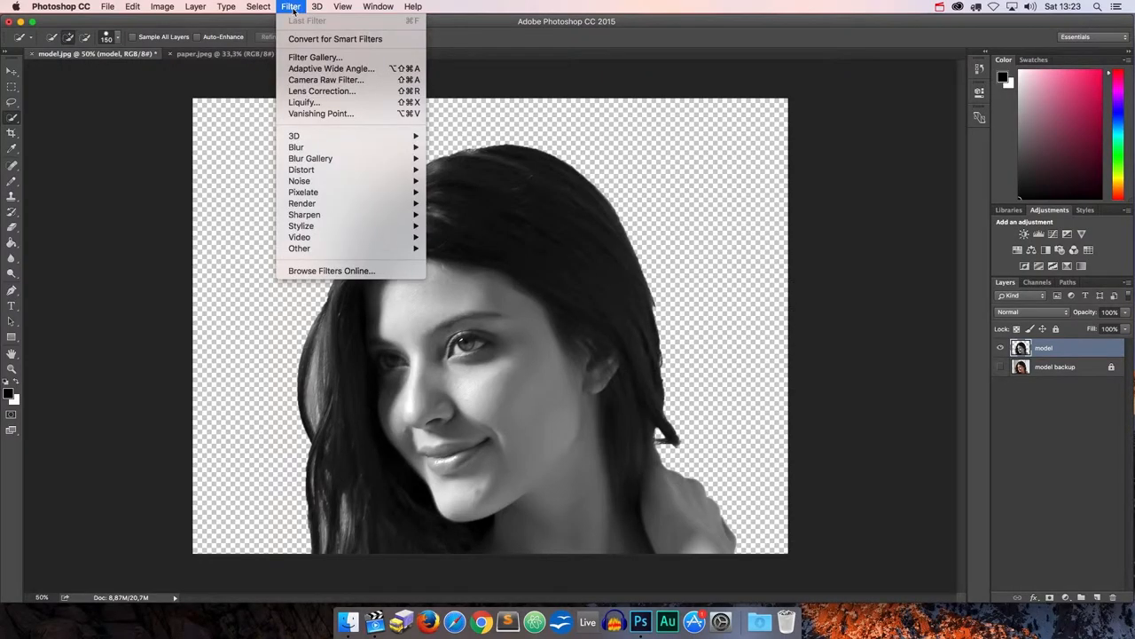
{"action": "mouse_move", "coordinate": [315, 57]}
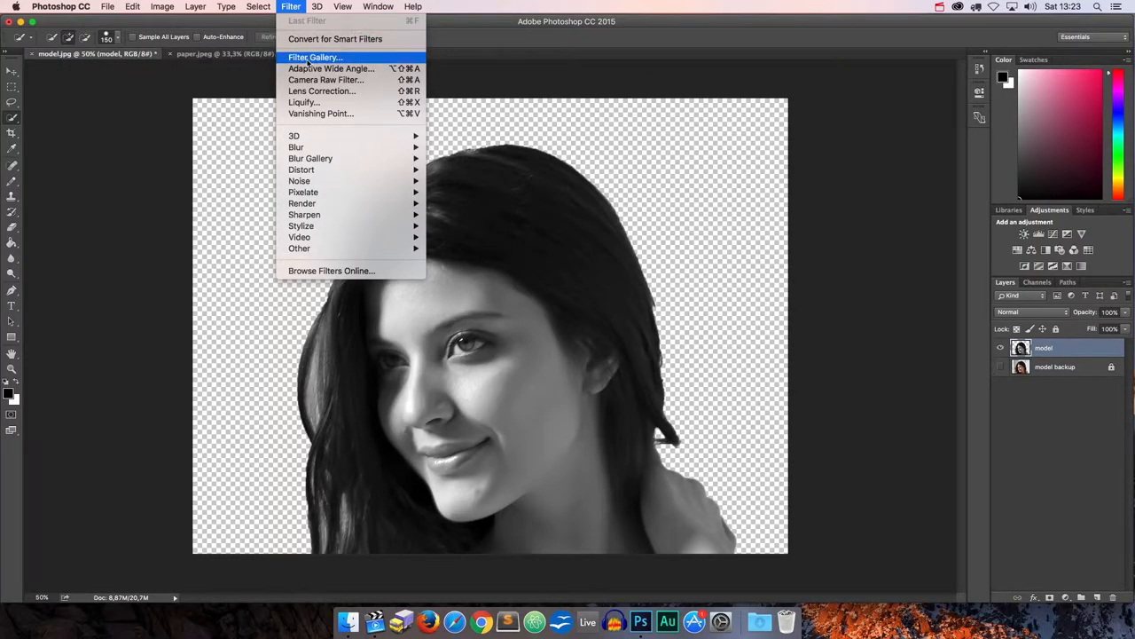
{"action": "left_click", "coordinate": [314, 56]}
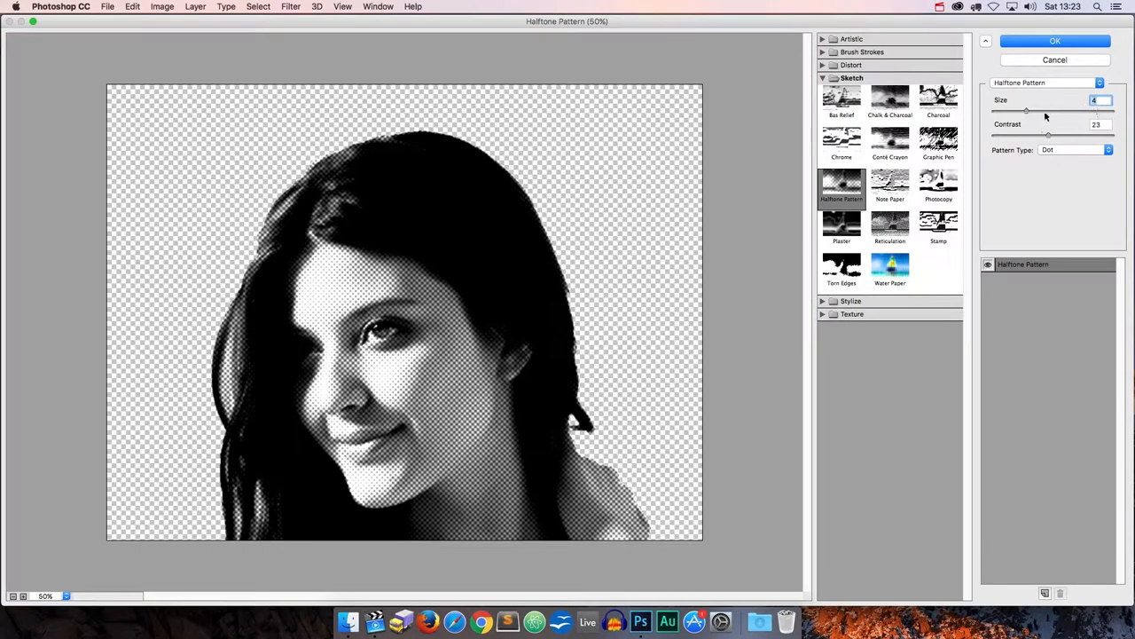
{"action": "left_click_drag", "start_coordinate": [1026, 109], "coordinate": [1010, 109]}
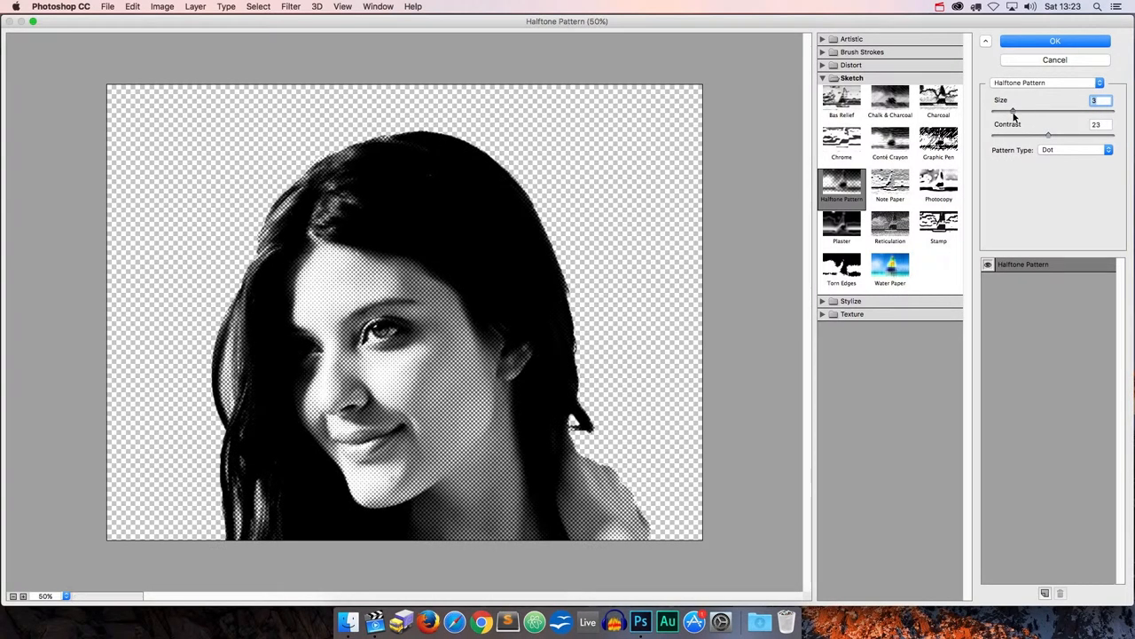
{"action": "left_click_drag", "start_coordinate": [1048, 135], "coordinate": [1058, 134]}
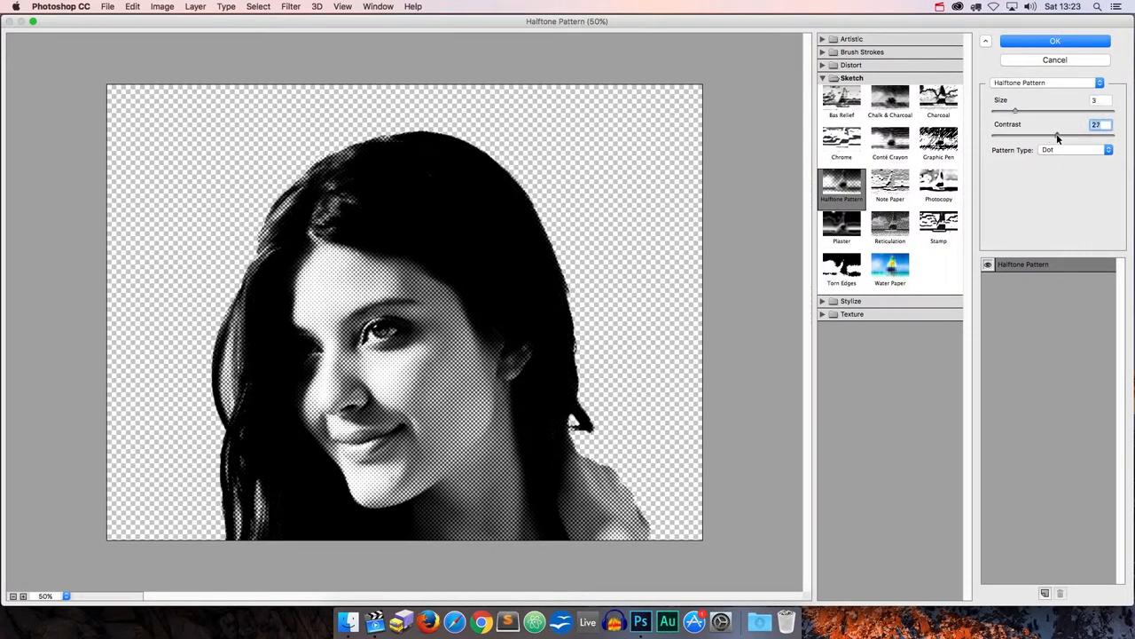
{"action": "left_click_drag", "start_coordinate": [1057, 136], "coordinate": [1043, 136]}
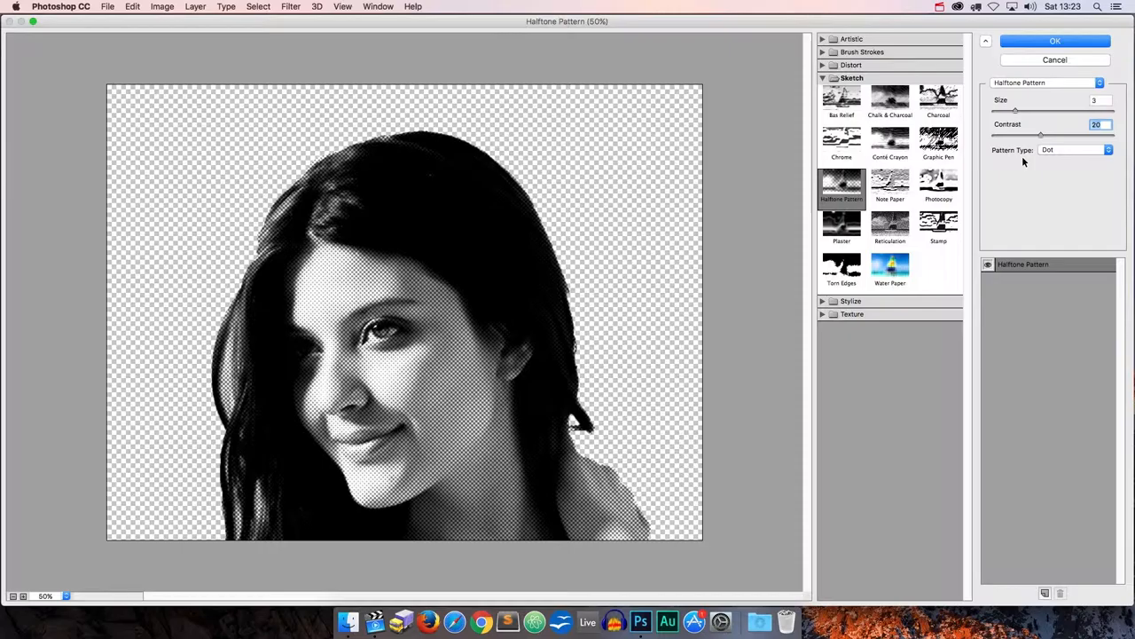
{"action": "left_click", "coordinate": [1055, 40]}
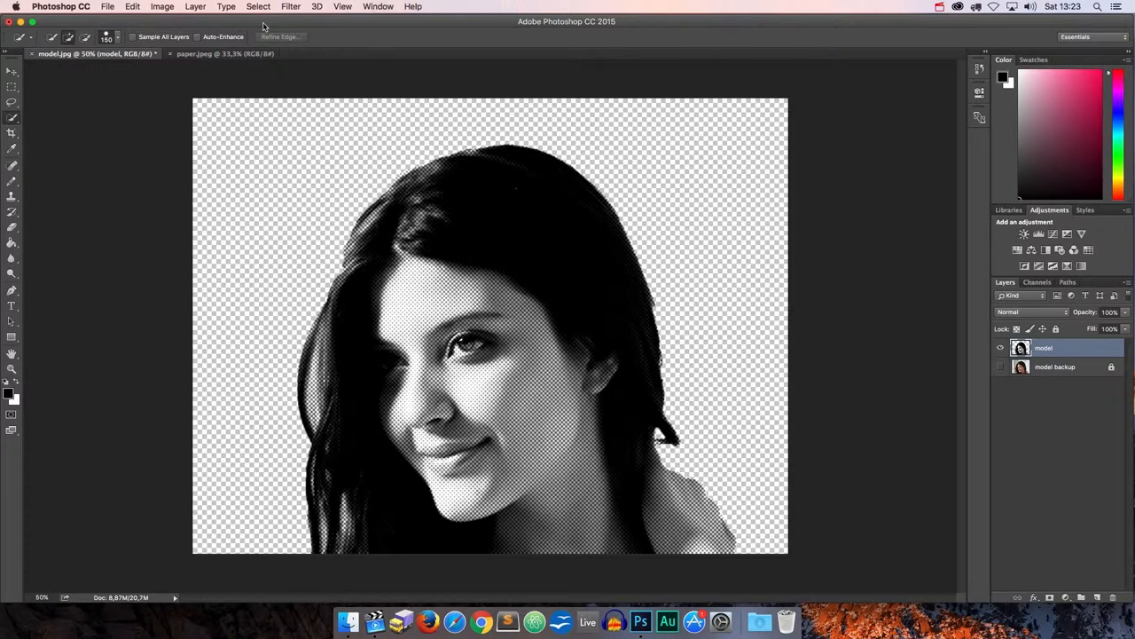
Step: Set the canvas width to 2736 pixels, keeping the height unchanged
{"action": "left_click", "coordinate": [162, 6]}
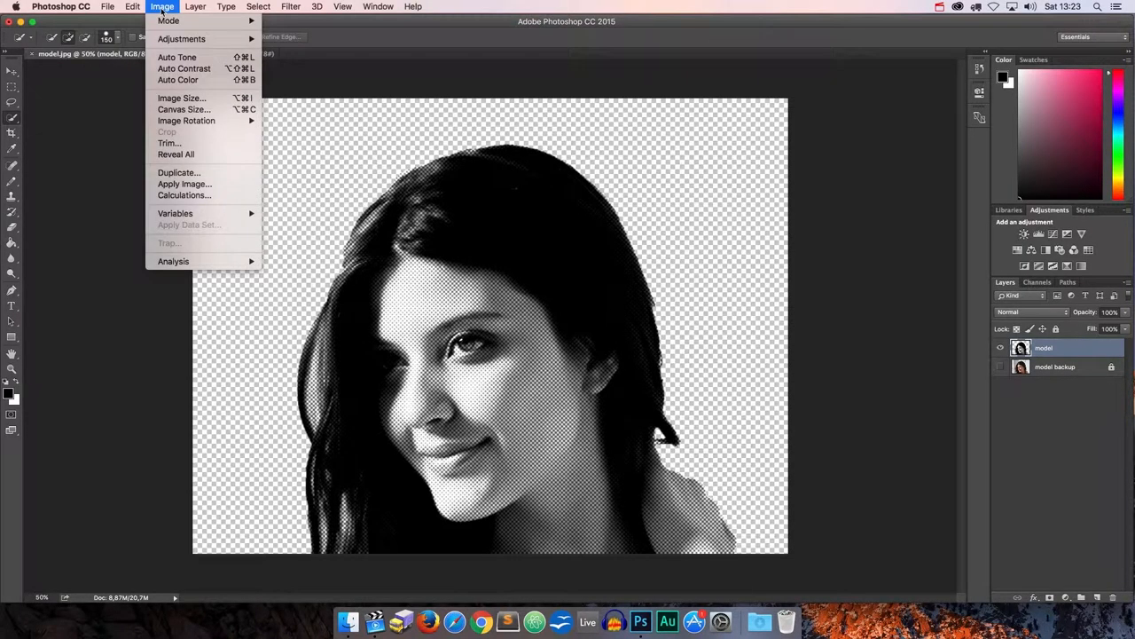
{"action": "left_click", "coordinate": [184, 109]}
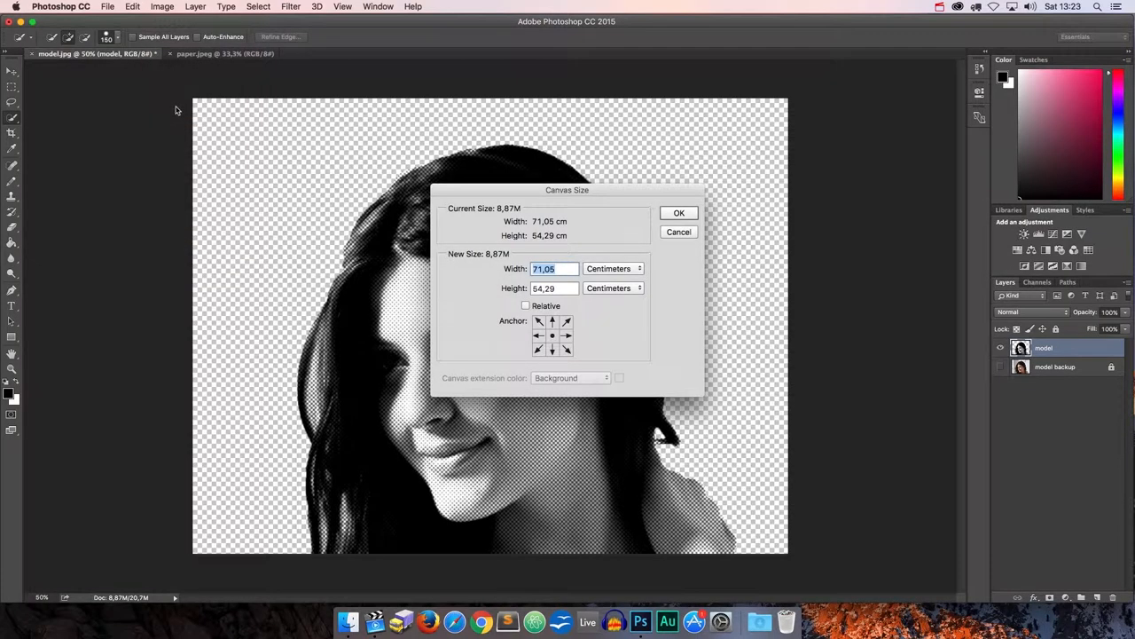
{"action": "left_click", "coordinate": [612, 268]}
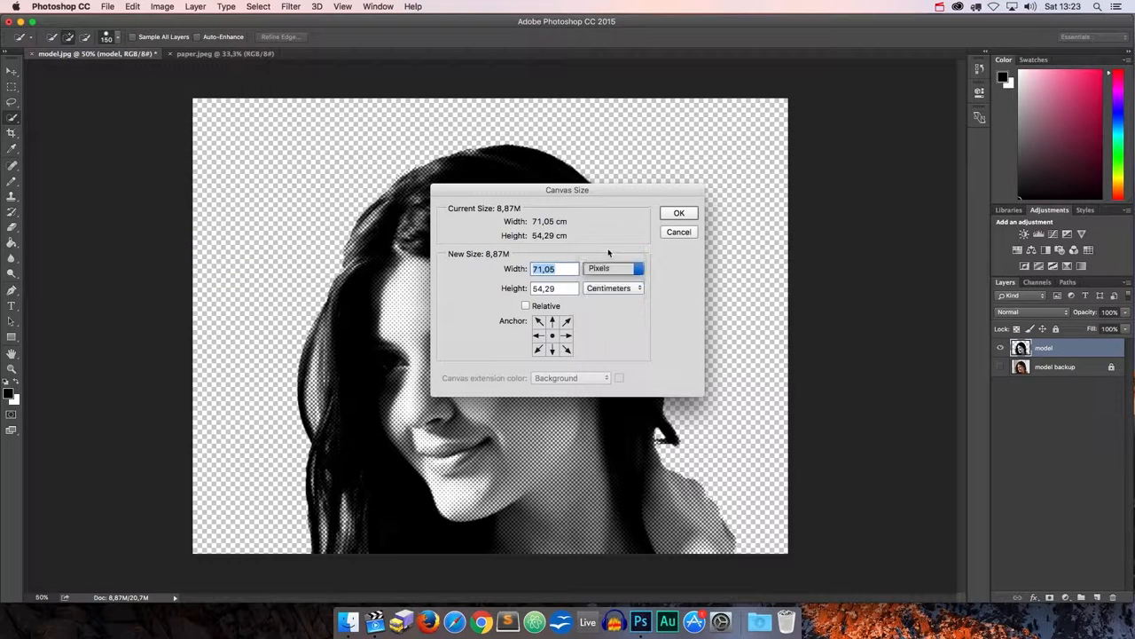
{"action": "left_click", "coordinate": [637, 268]}
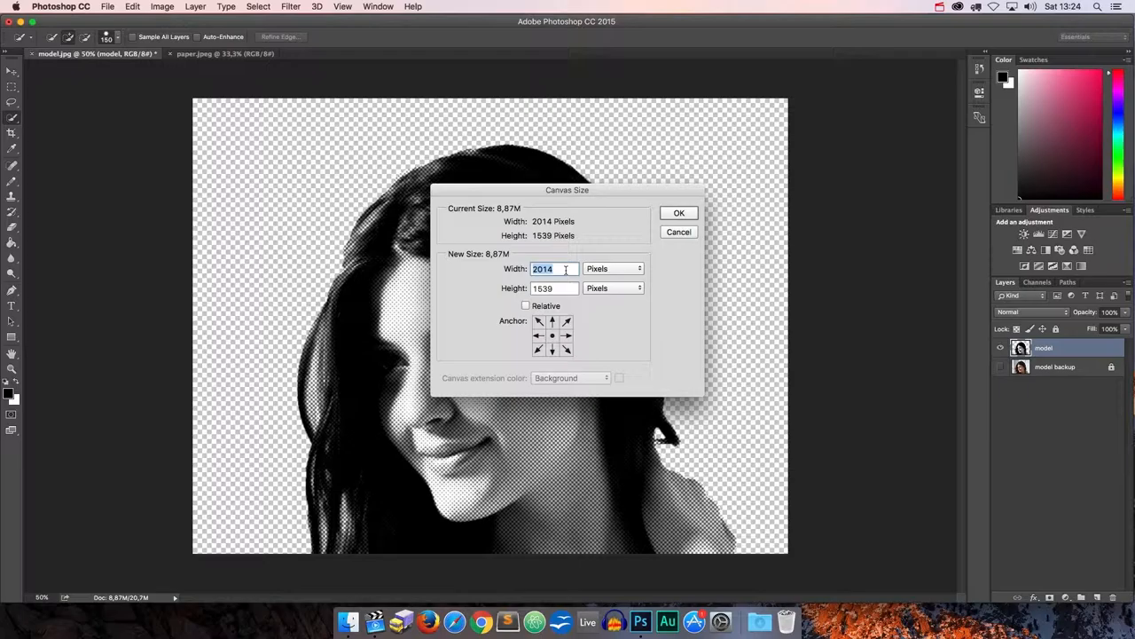
{"action": "type", "text": "27"}
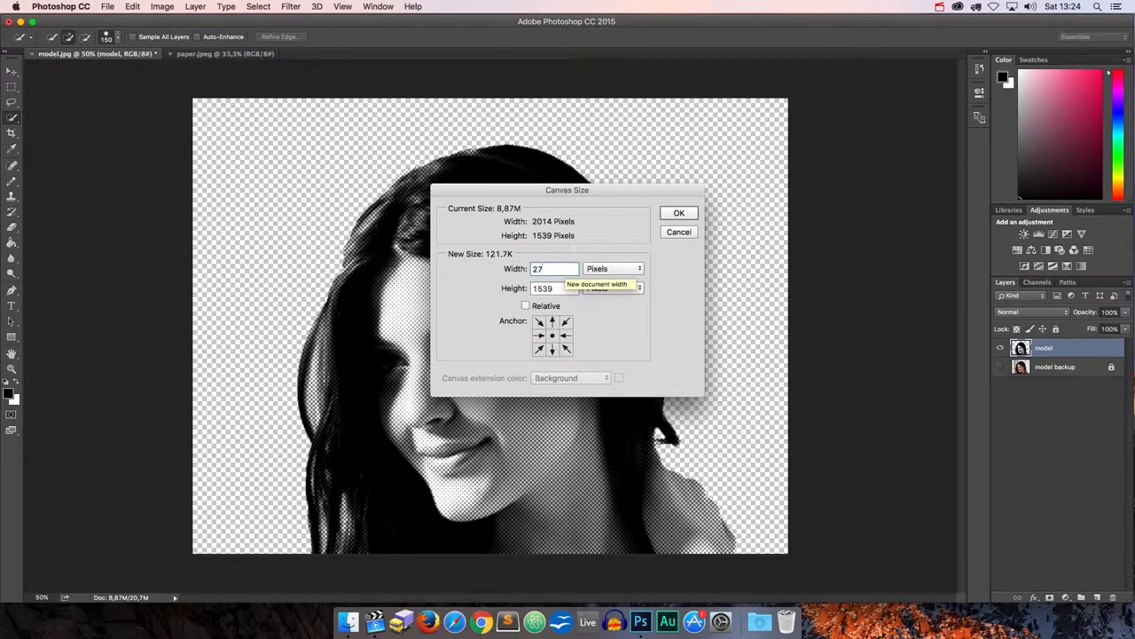
{"action": "type", "text": "2736"}
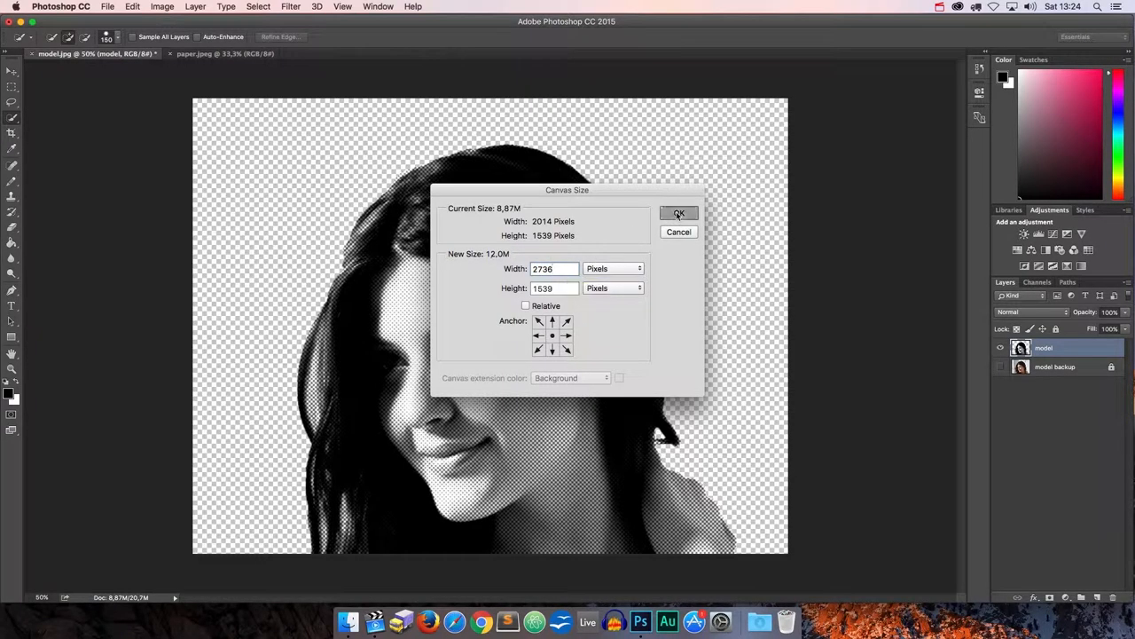
{"action": "left_click", "coordinate": [679, 213]}
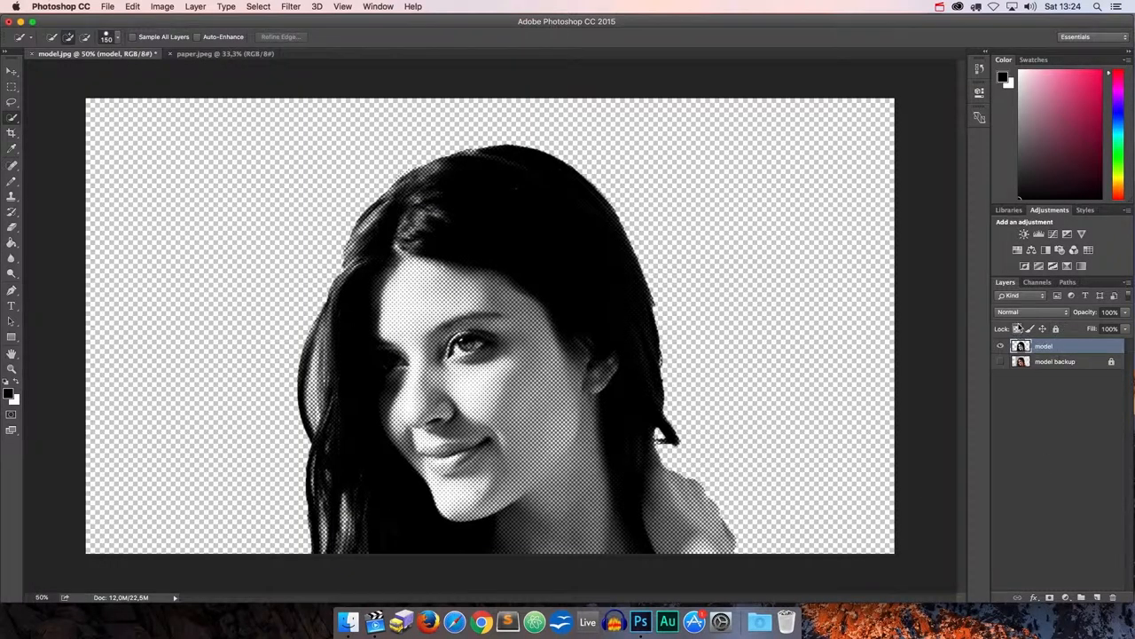
Step: Set the model layer to Multiply, add a new layer and choose pink #f93e80
{"action": "left_click", "coordinate": [1029, 312]}
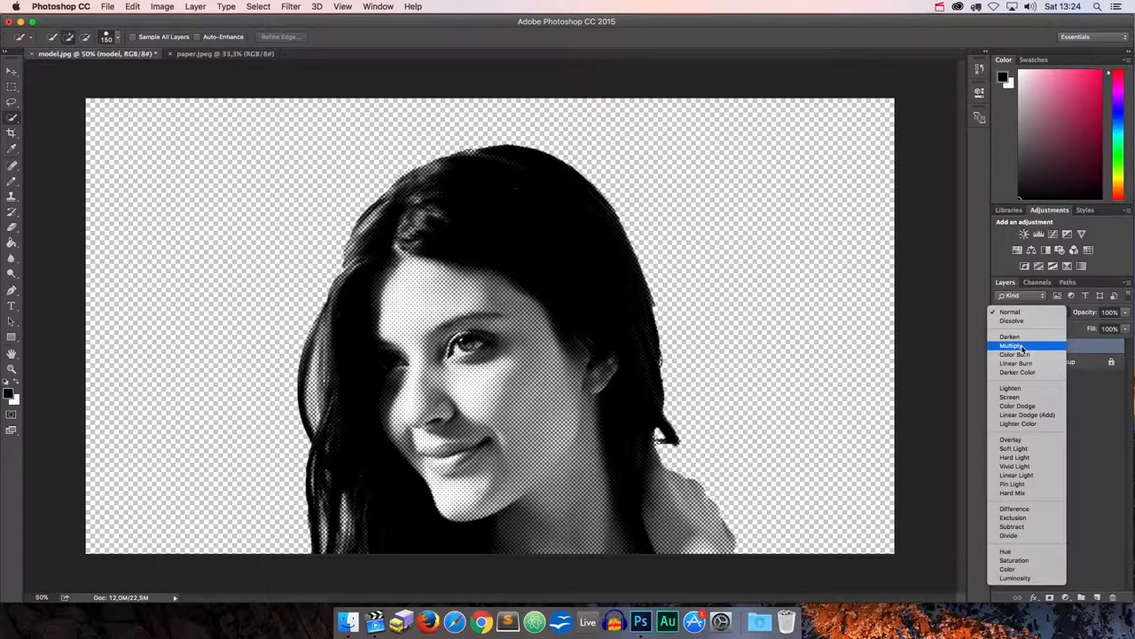
{"action": "left_click", "coordinate": [1014, 346]}
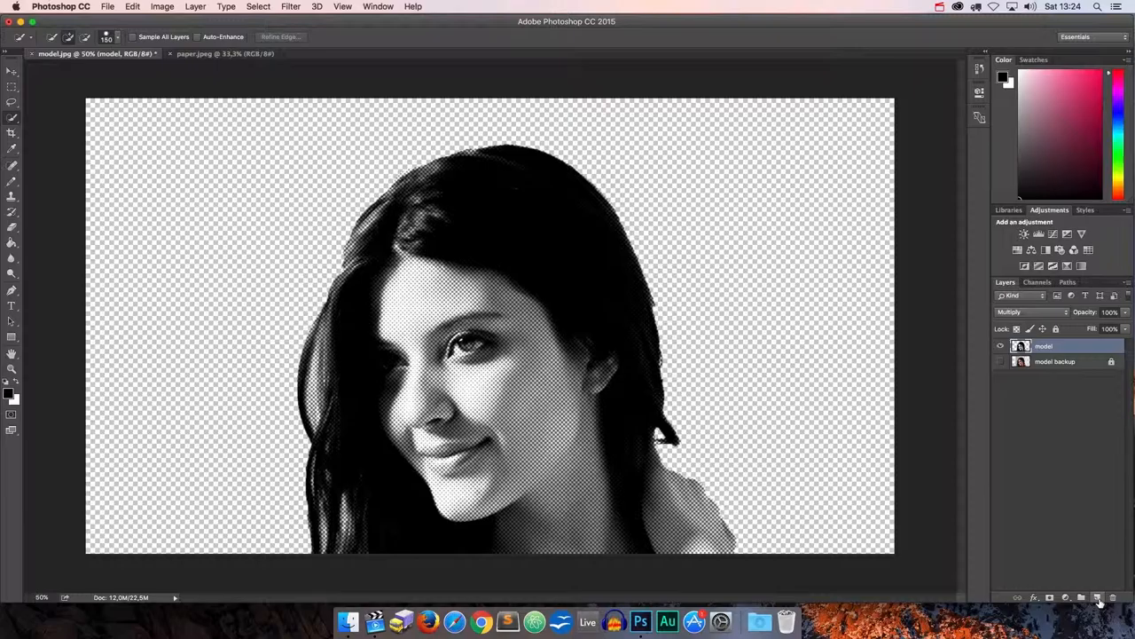
{"action": "left_click", "coordinate": [1097, 597]}
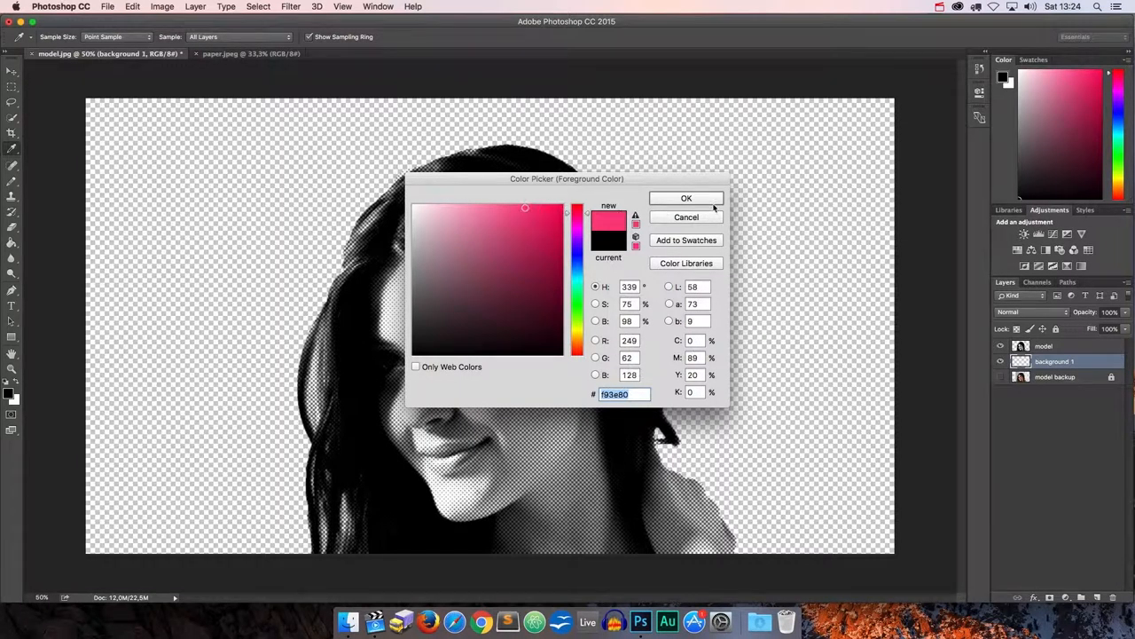
{"action": "left_click", "coordinate": [686, 197]}
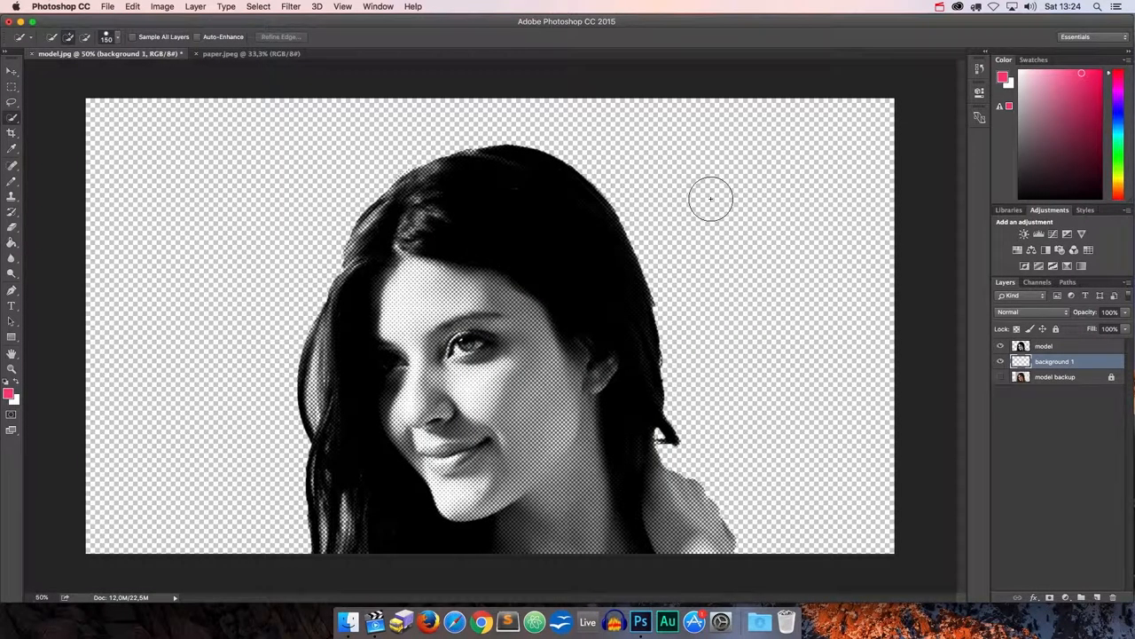
Step: Fill the whole canvas of the new layer with pink and deselect
{"action": "key", "text": "cmd+a"}
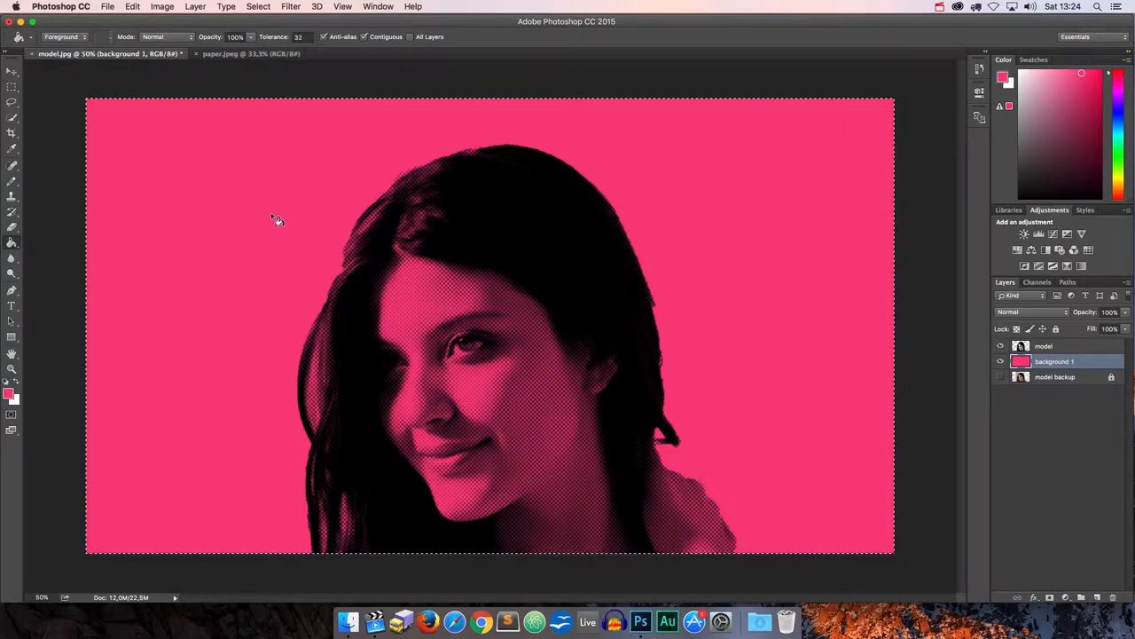
{"action": "key", "text": "cmd+d"}
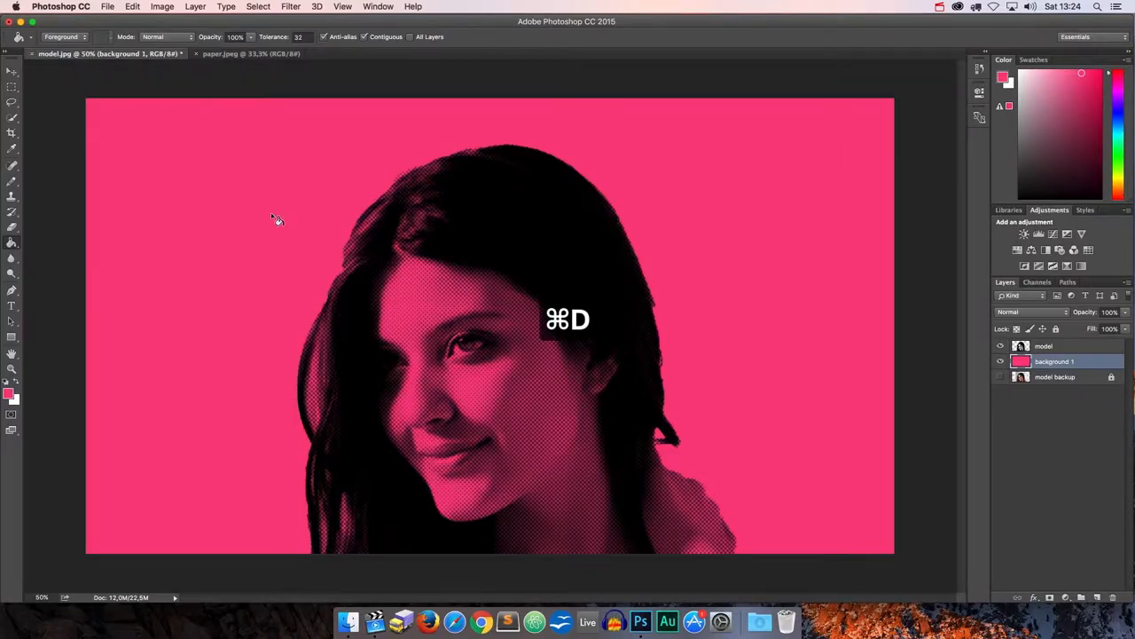
{"action": "key", "text": "cmd+d"}
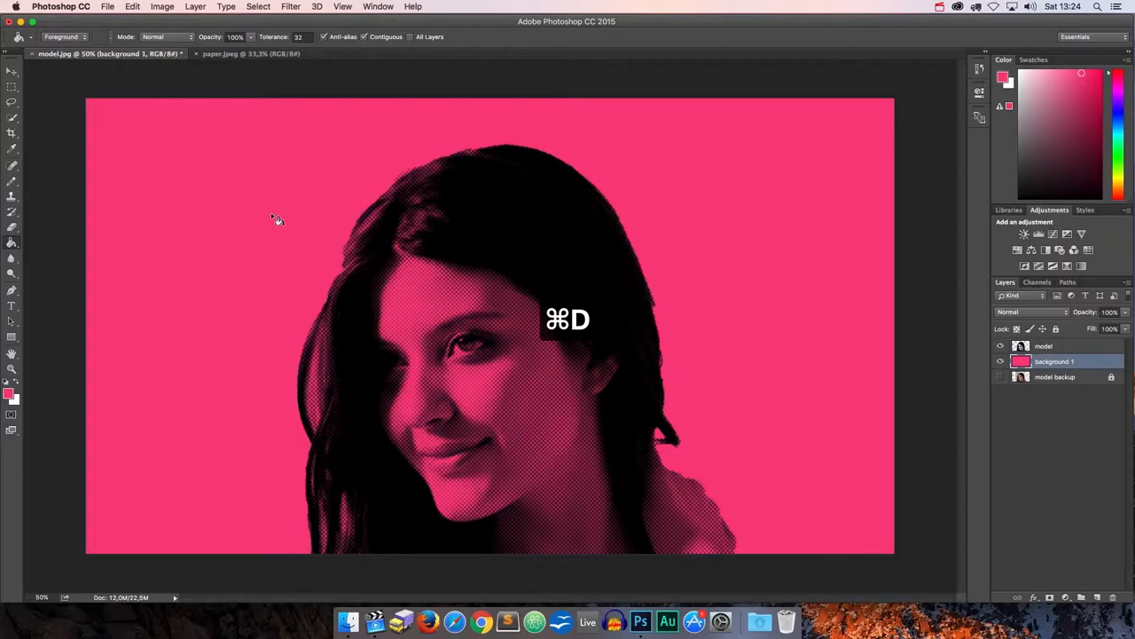
{"action": "mouse_move", "coordinate": [322, 265]}
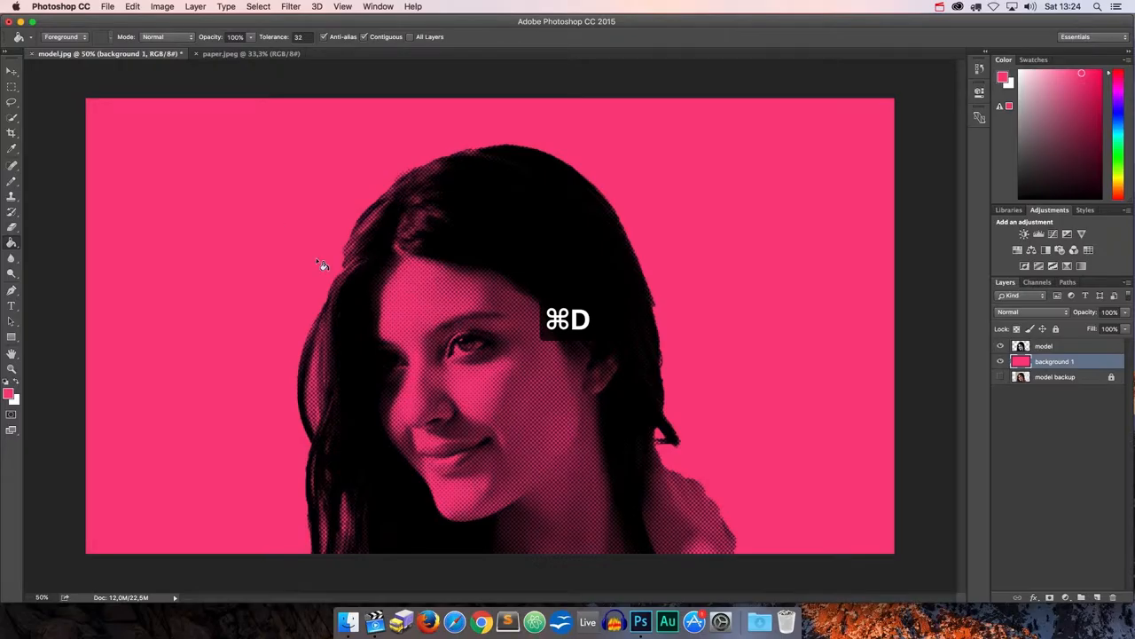
{"action": "key", "text": "cmd+d"}
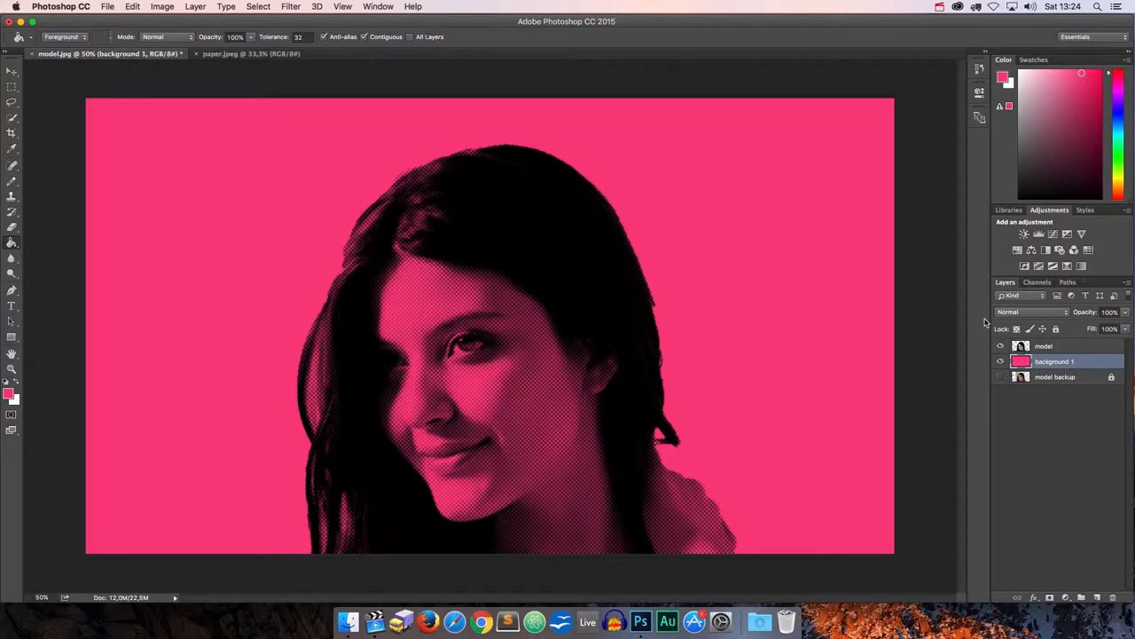
Step: Compare the portrait without Multiply, then reapply Multiply blending to the model layer
{"action": "left_click", "coordinate": [1044, 346]}
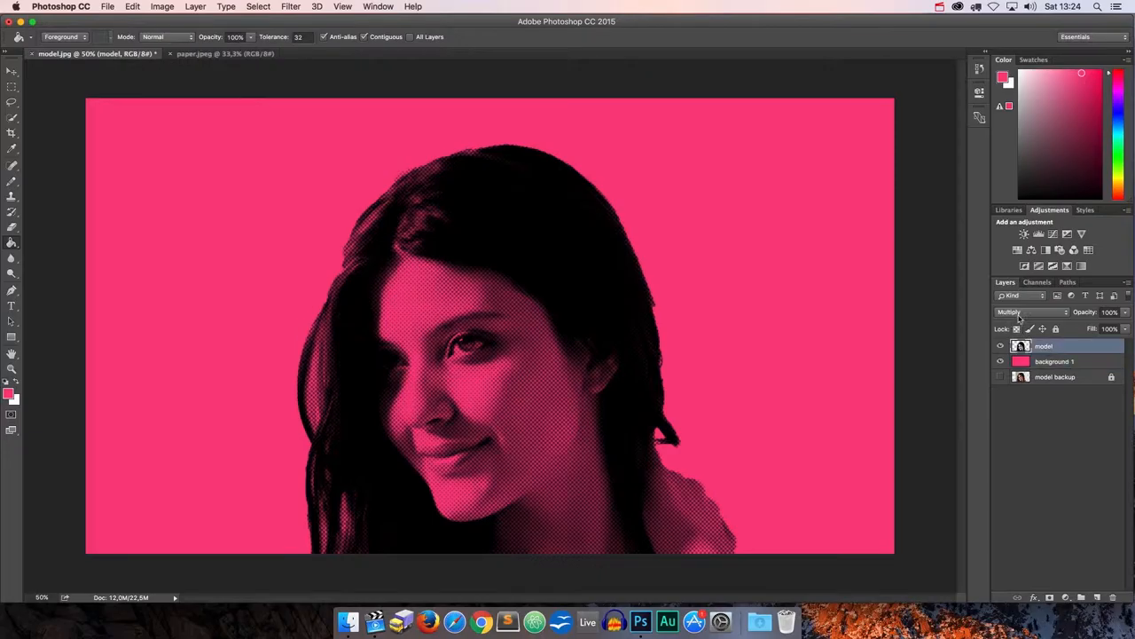
{"action": "left_click", "coordinate": [1029, 311]}
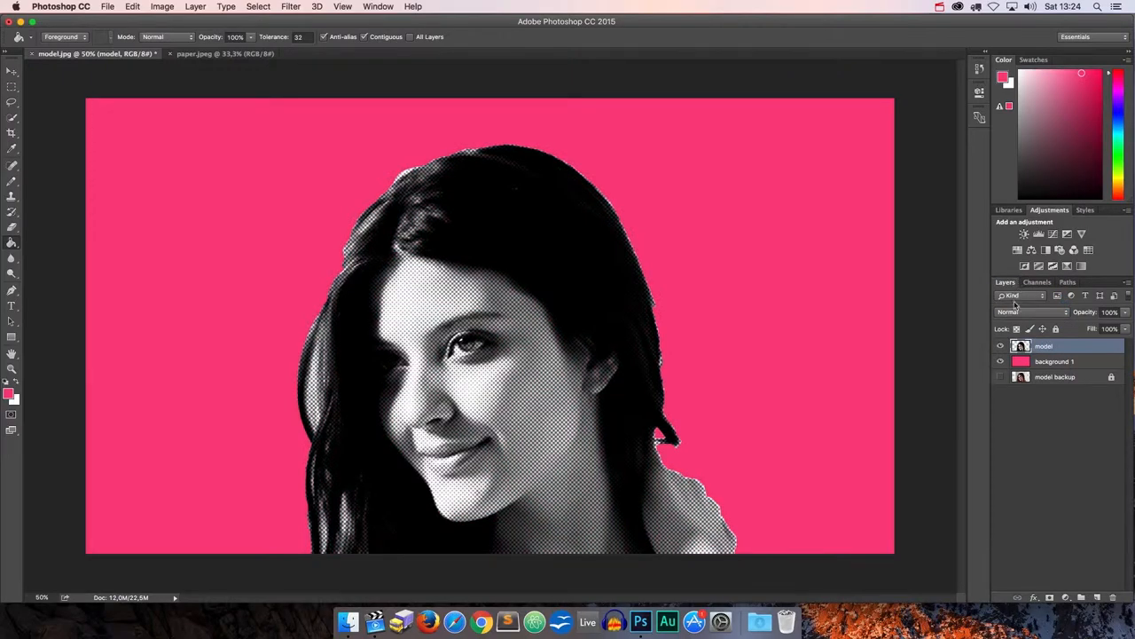
{"action": "left_click", "coordinate": [1029, 311]}
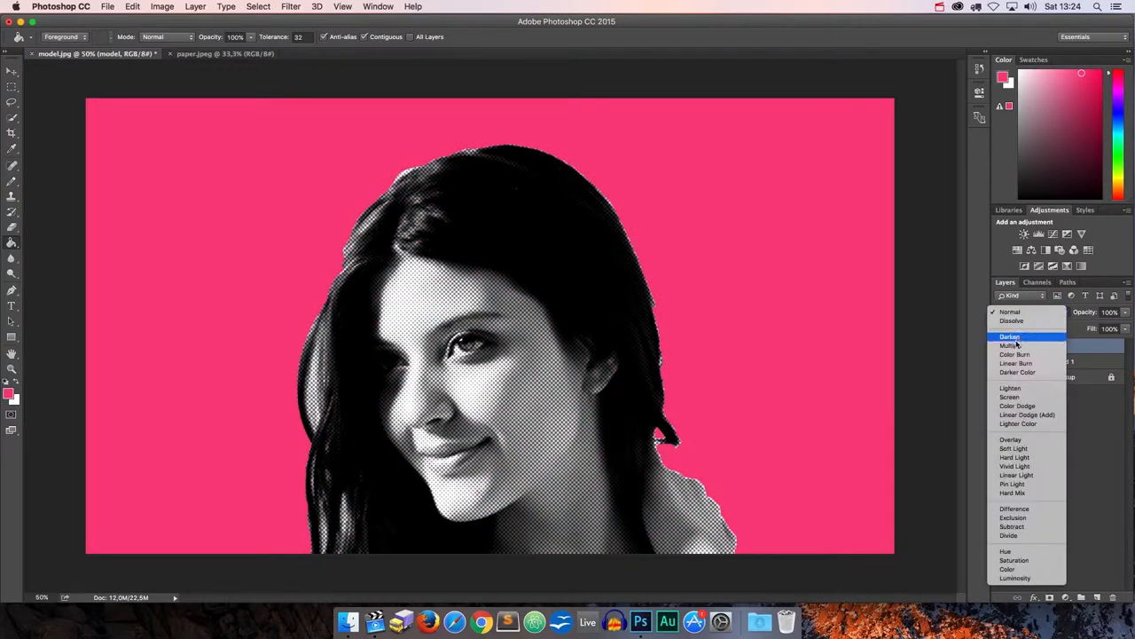
{"action": "left_click", "coordinate": [1014, 345]}
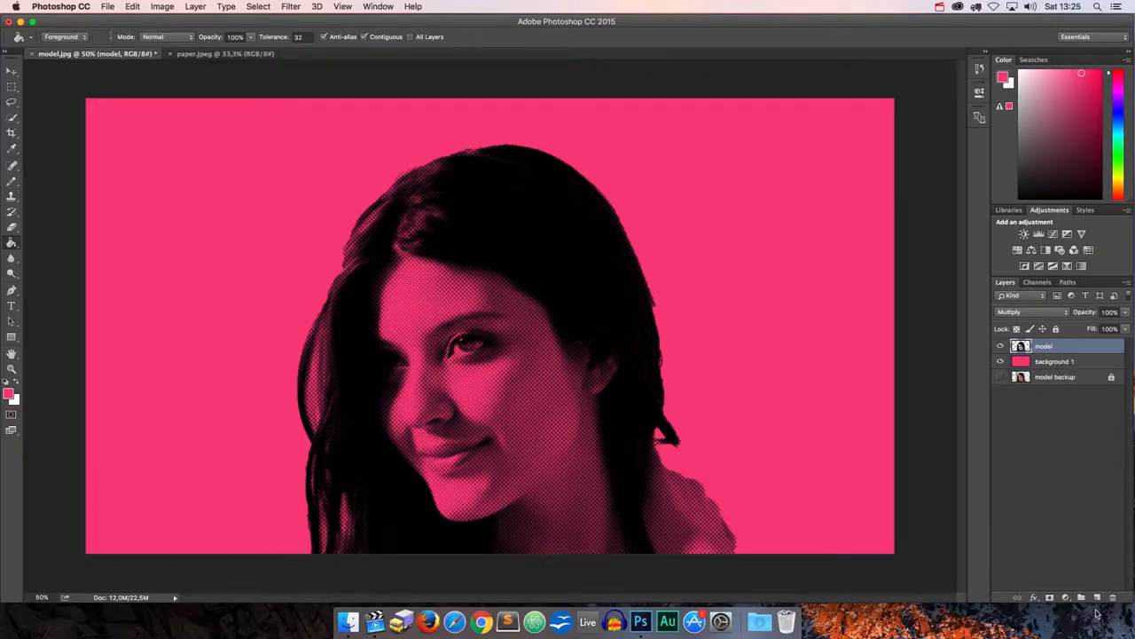
Step: Add new layers named white, hair and skin, and select the skin layer
{"action": "left_click", "coordinate": [1097, 597]}
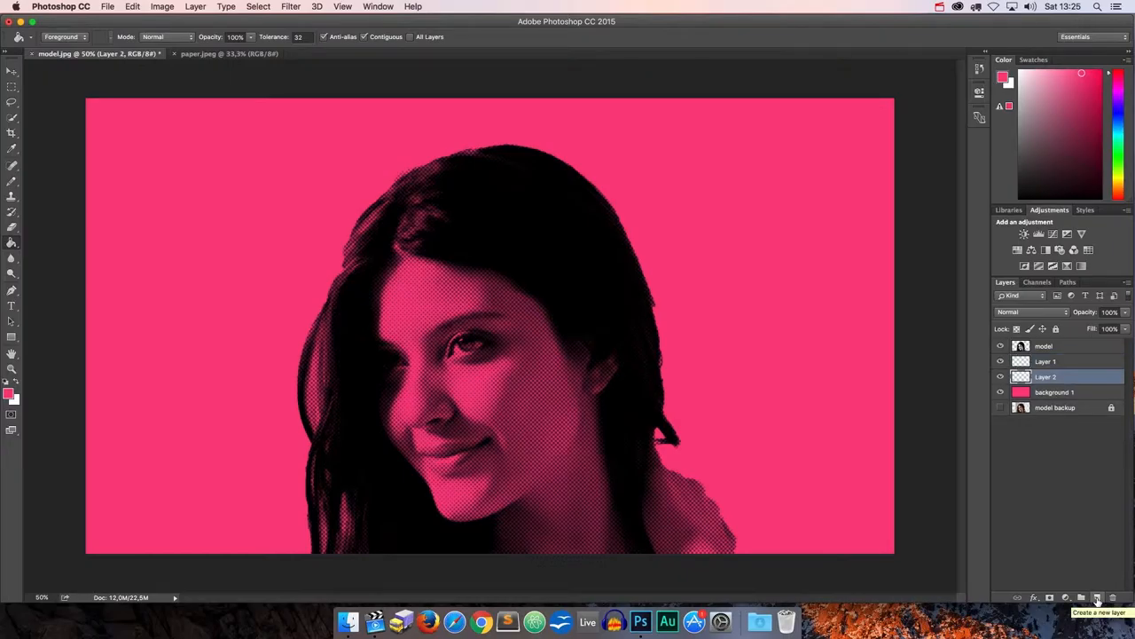
{"action": "left_click", "coordinate": [1097, 597]}
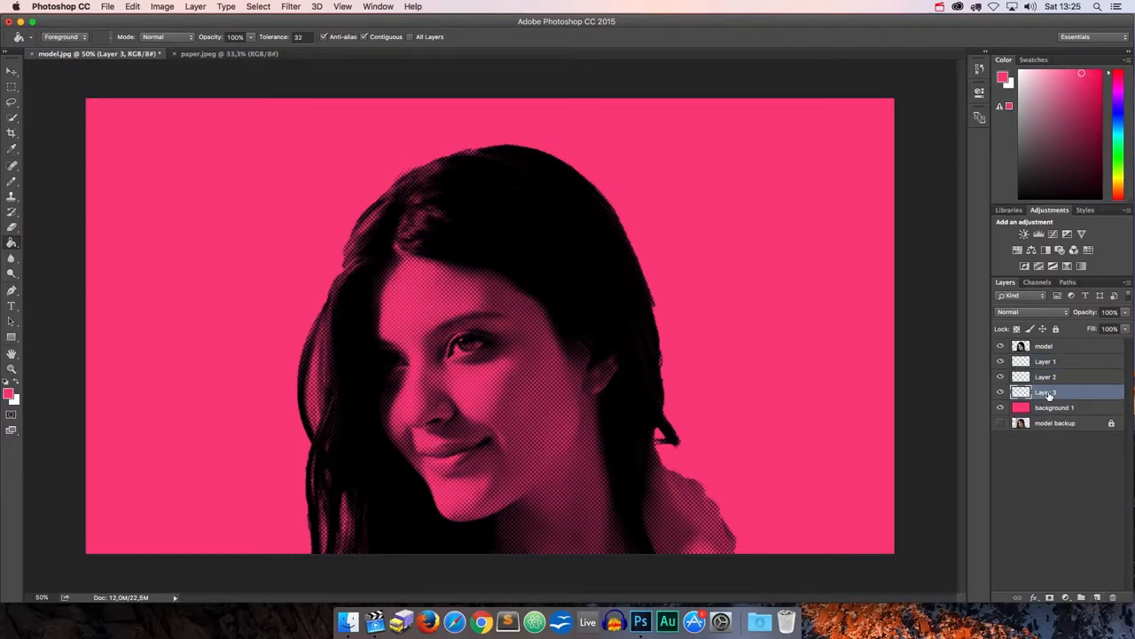
{"action": "double_click", "coordinate": [1045, 391]}
{"action": "type", "text": "hair"}
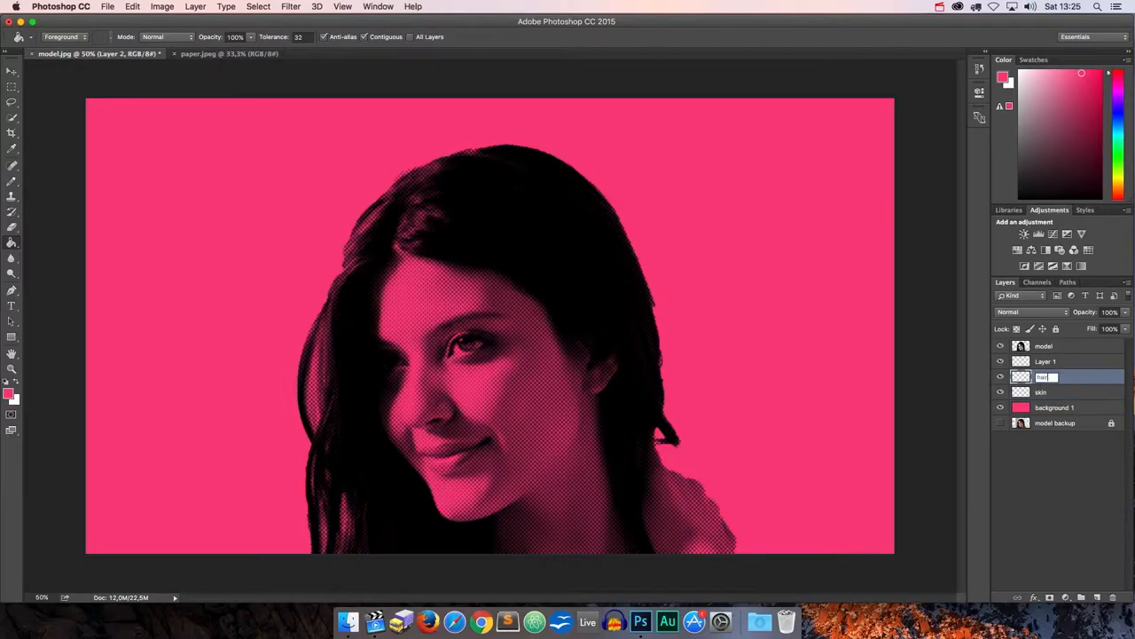
{"action": "double_click", "coordinate": [1044, 361]}
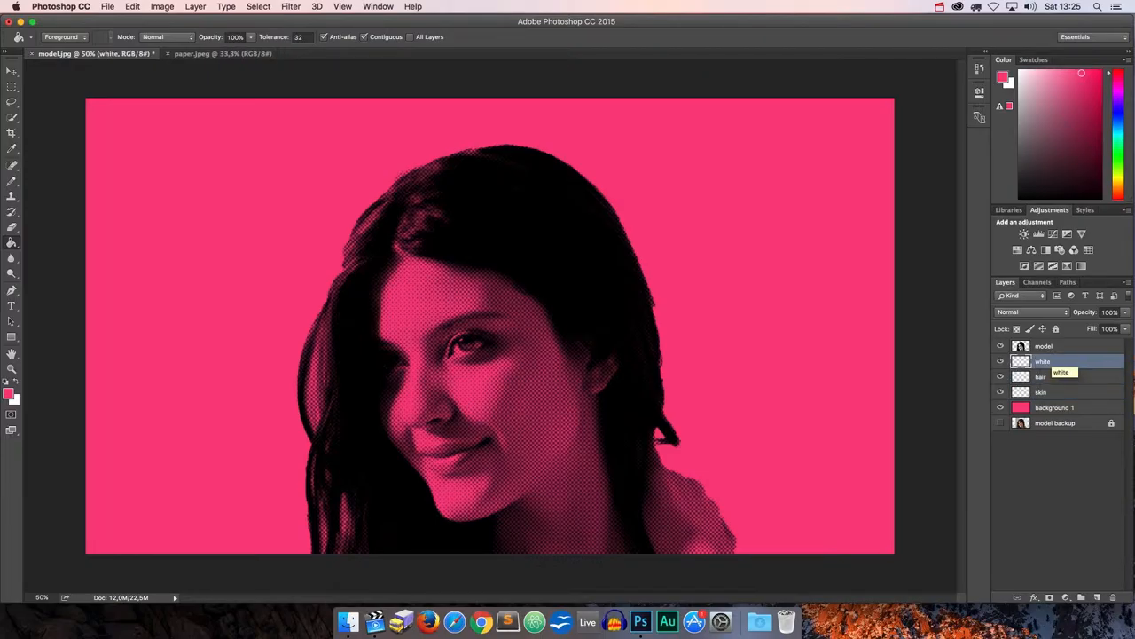
{"action": "left_click", "coordinate": [1040, 391]}
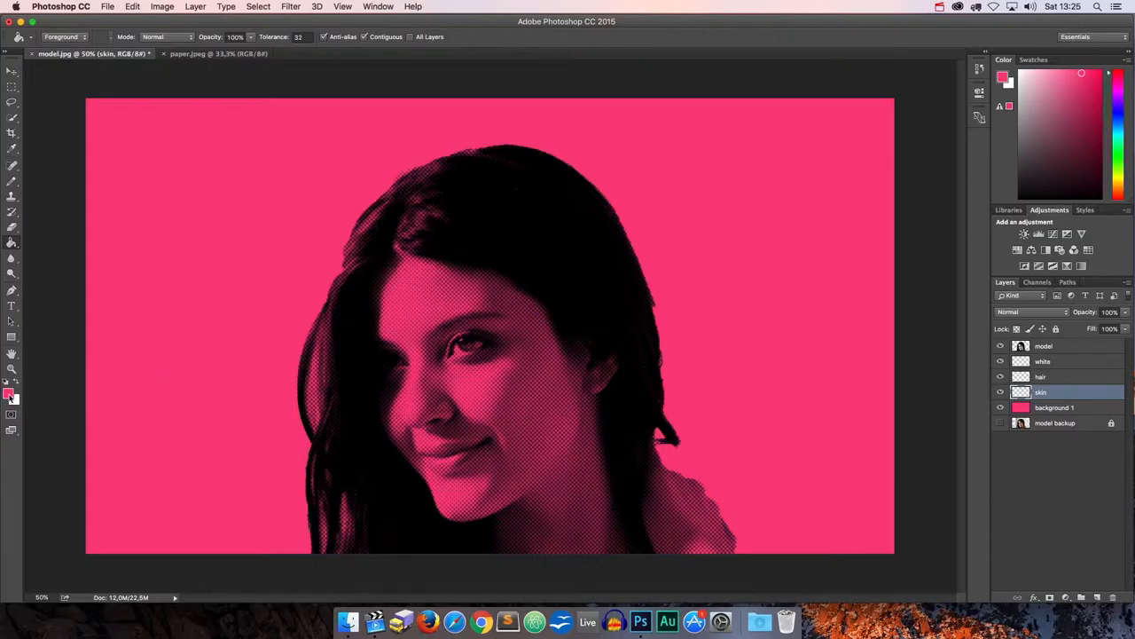
Step: Choose a light peach skin-tone foreground colour and the Brush tool
{"action": "left_click", "coordinate": [11, 394]}
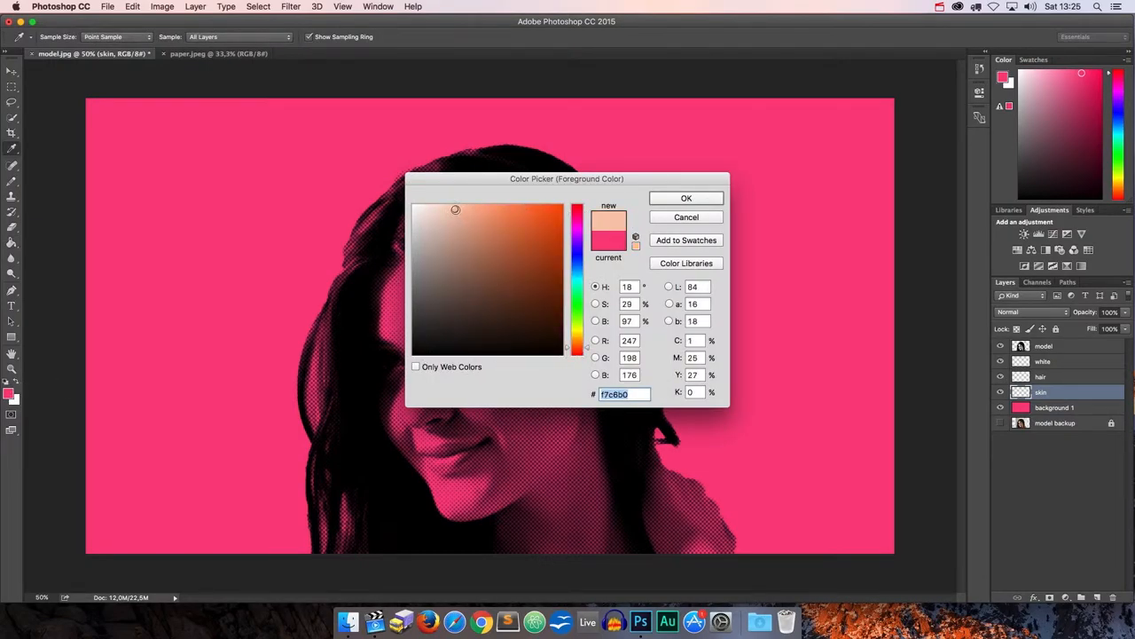
{"action": "left_click", "coordinate": [450, 205]}
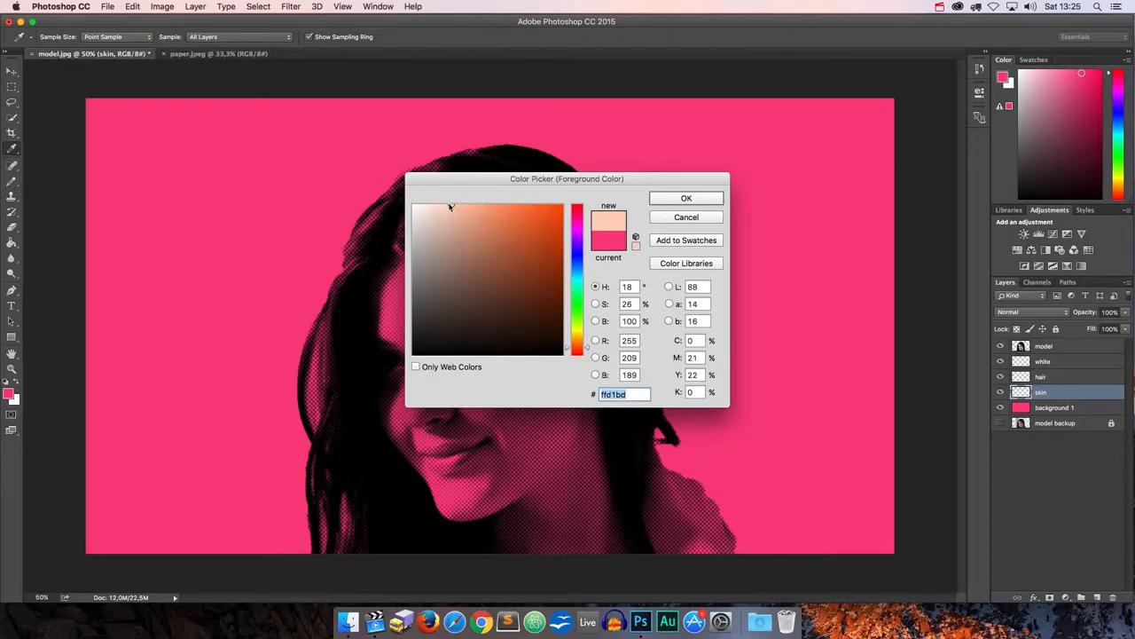
{"action": "left_click", "coordinate": [686, 198]}
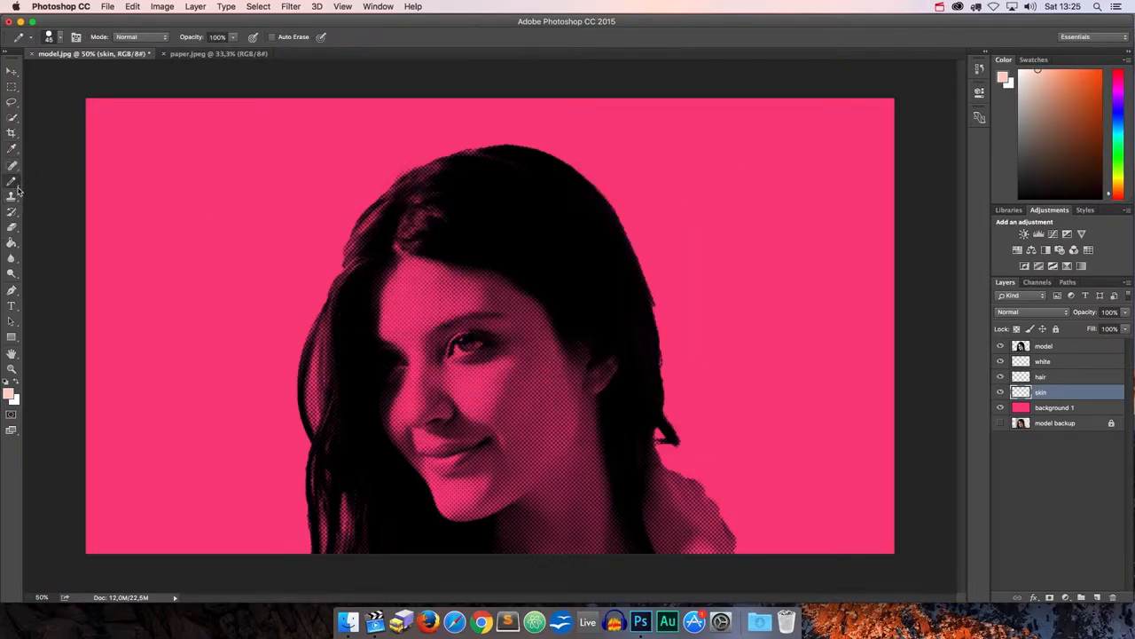
{"action": "left_click", "coordinate": [13, 180]}
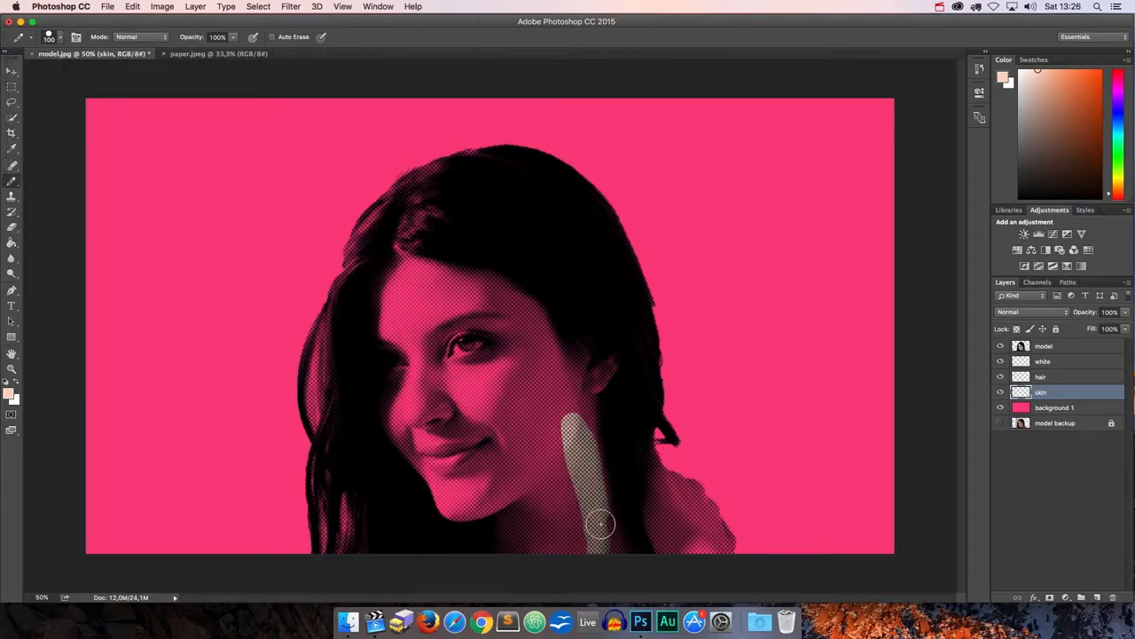
Step: Paint peach over the face, cheeks, forehead and neck, shrinking the brush for edges
{"action": "left_click_drag", "start_coordinate": [599, 523], "coordinate": [408, 431]}
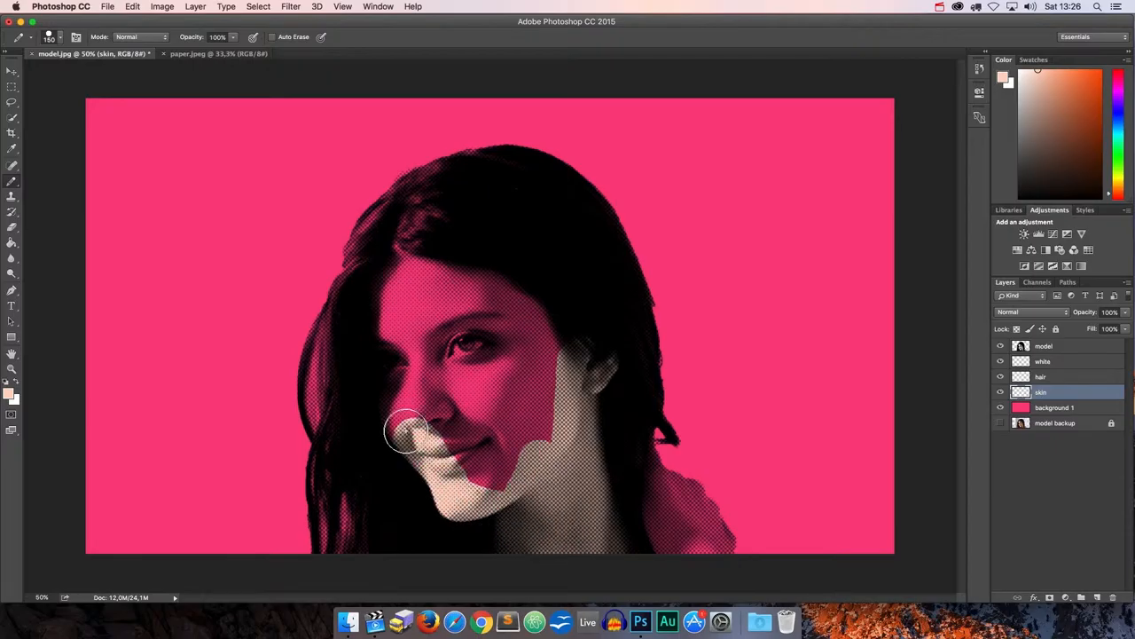
{"action": "left_click_drag", "start_coordinate": [406, 434], "coordinate": [399, 266]}
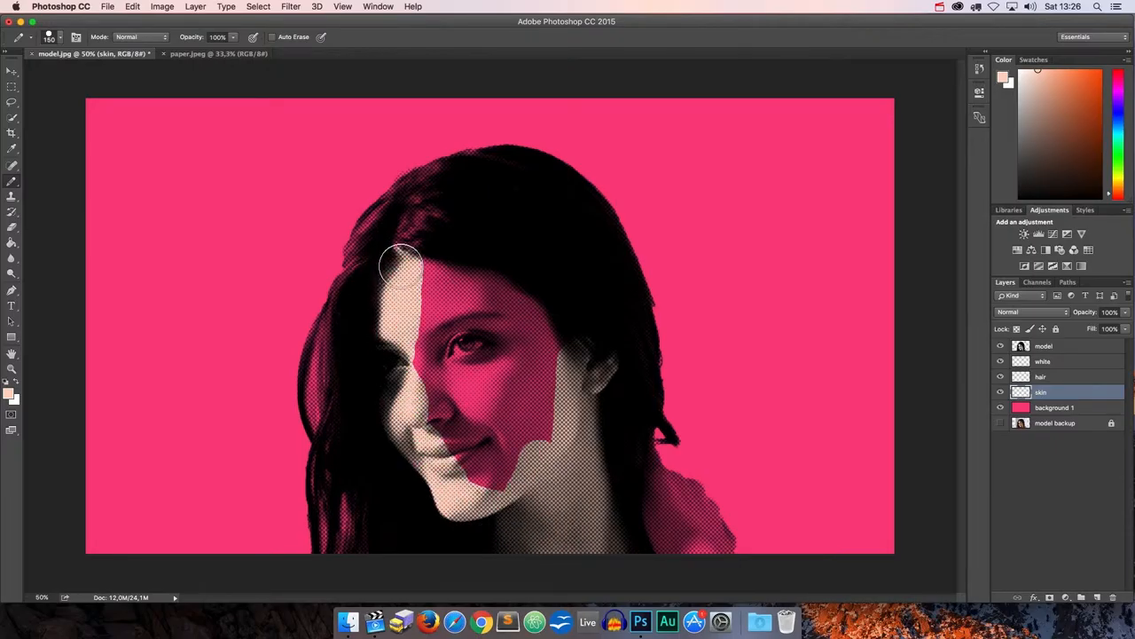
{"action": "left_click_drag", "start_coordinate": [404, 265], "coordinate": [572, 346]}
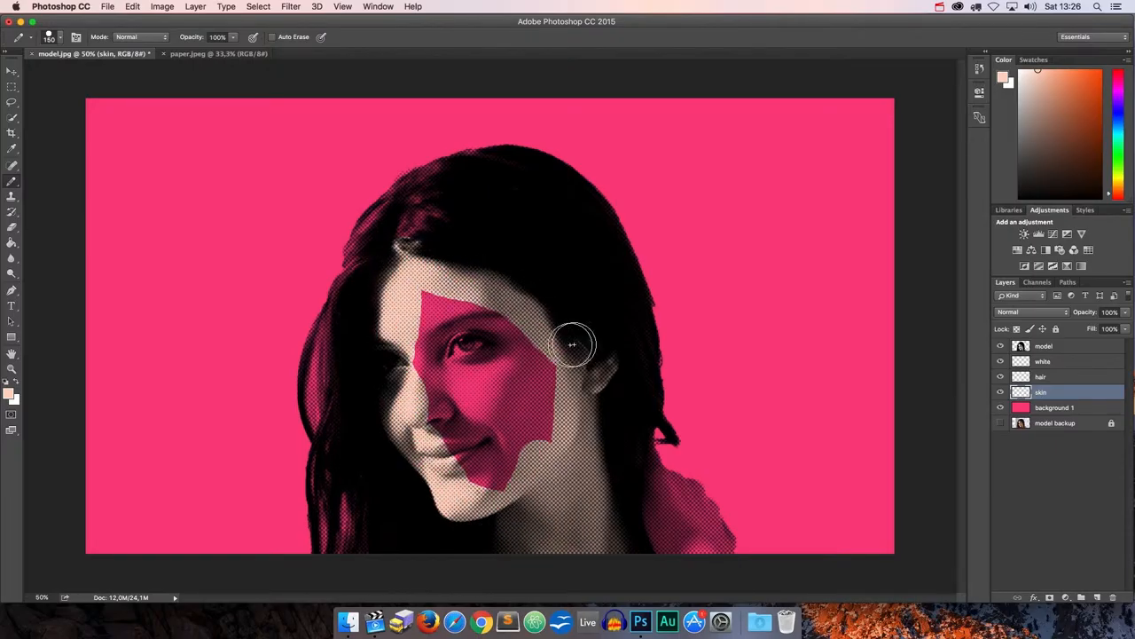
{"action": "left_click_drag", "start_coordinate": [573, 344], "coordinate": [510, 462]}
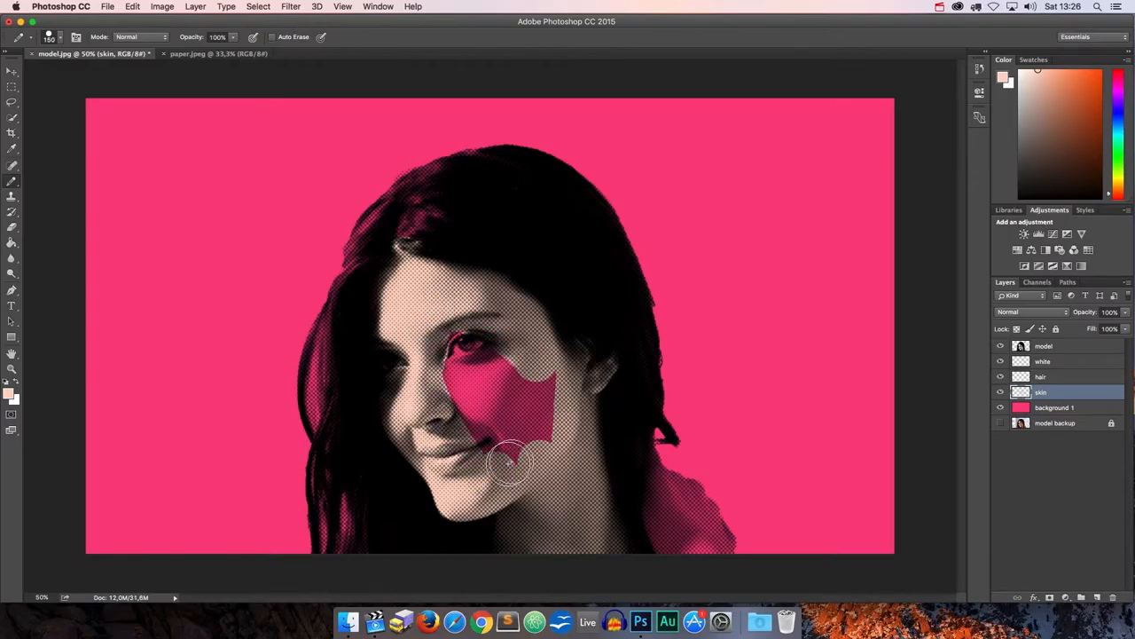
{"action": "left_click_drag", "start_coordinate": [510, 465], "coordinate": [483, 315]}
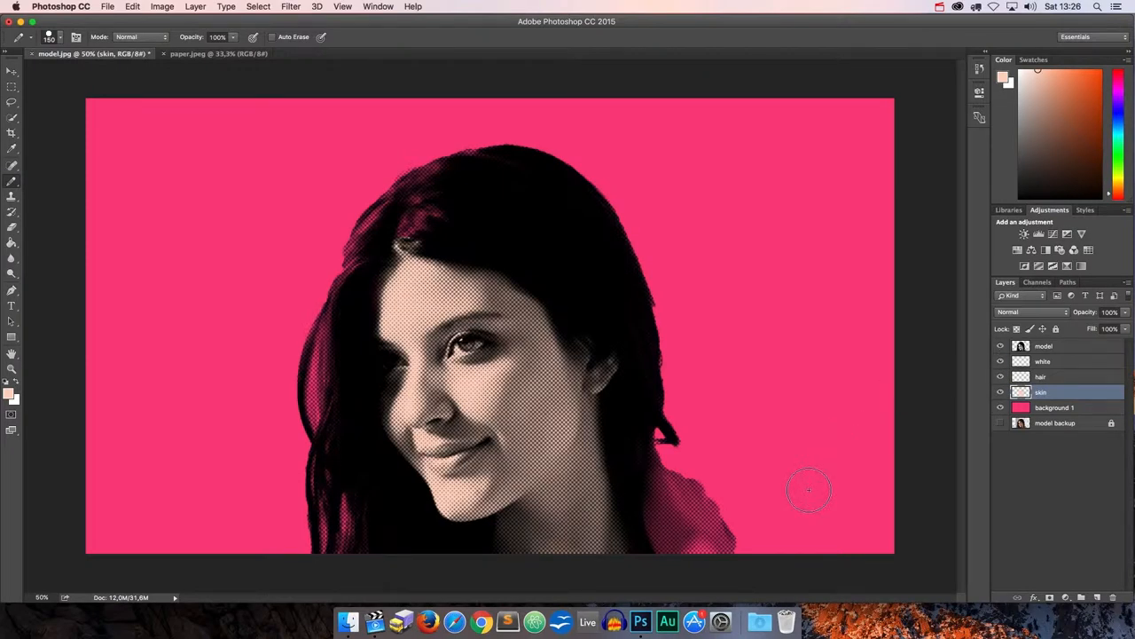
{"action": "key", "text": "cmd+="}
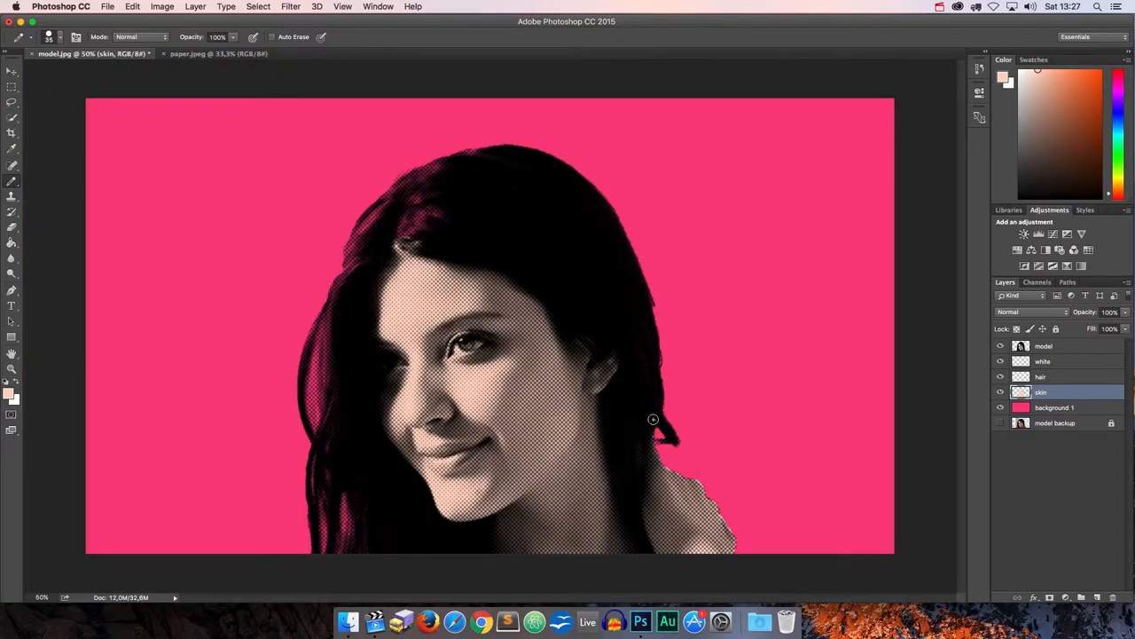
{"action": "left_click", "coordinate": [1043, 377]}
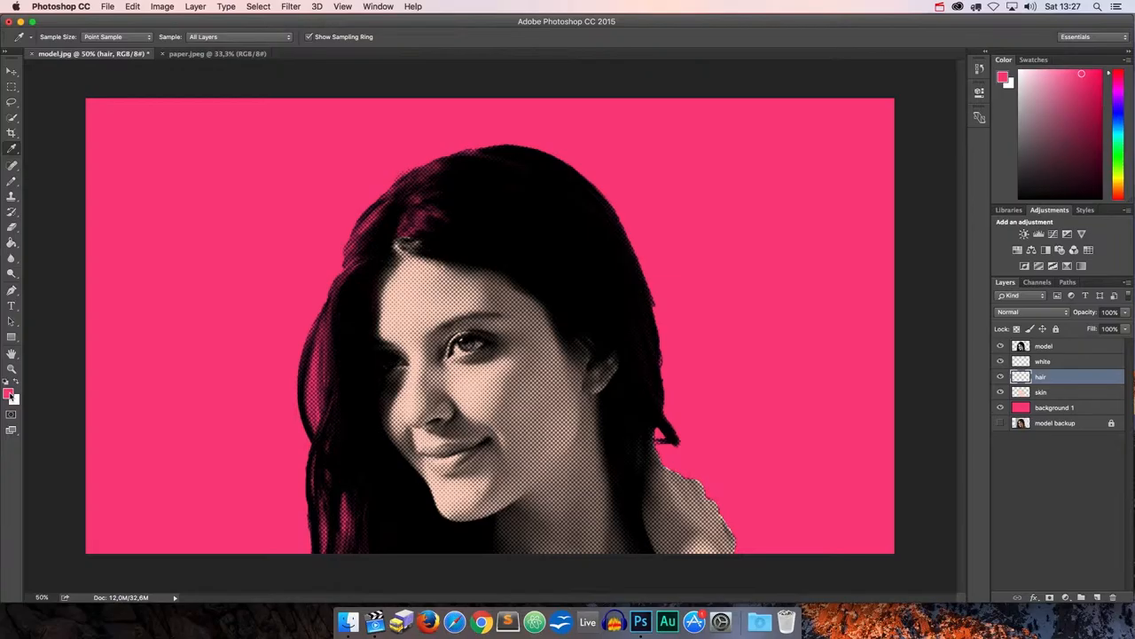
Step: Paint dark maroon #6f1333 over the hair on the hair layer, then zoom out
{"action": "left_click", "coordinate": [11, 396]}
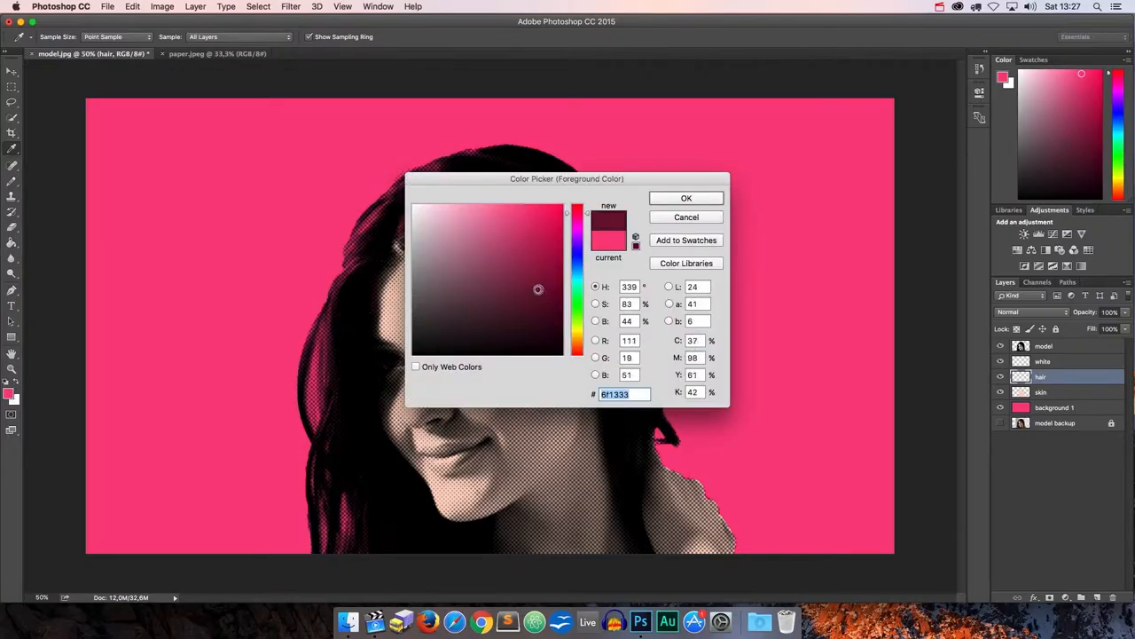
{"action": "left_click", "coordinate": [686, 197]}
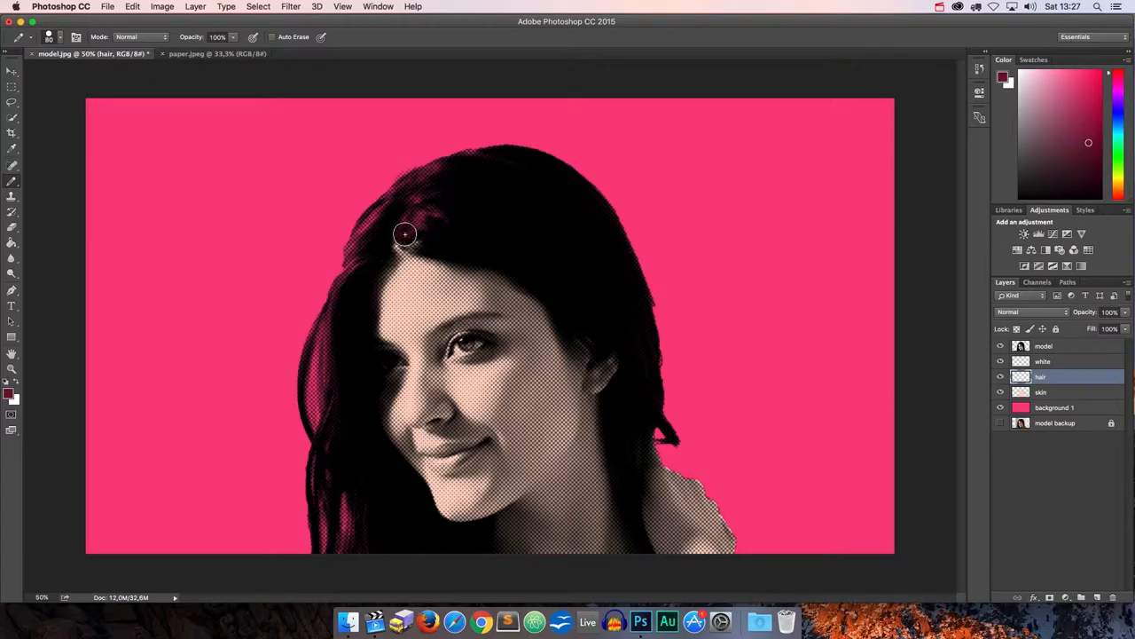
{"action": "left_click_drag", "start_coordinate": [403, 233], "coordinate": [319, 404]}
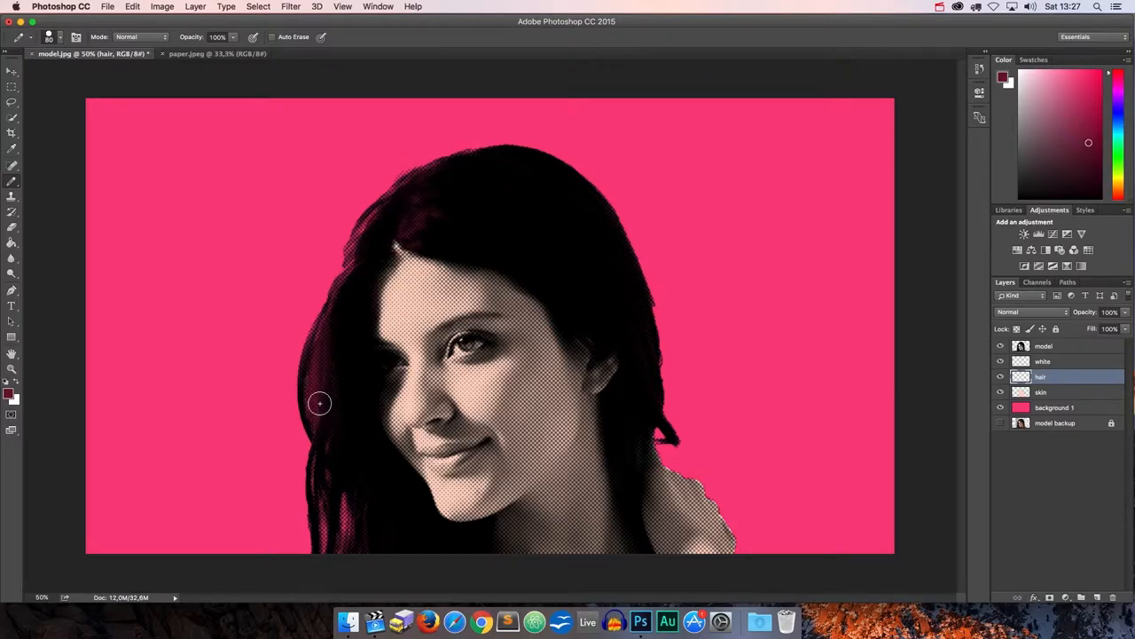
{"action": "left_click_drag", "start_coordinate": [319, 404], "coordinate": [346, 293]}
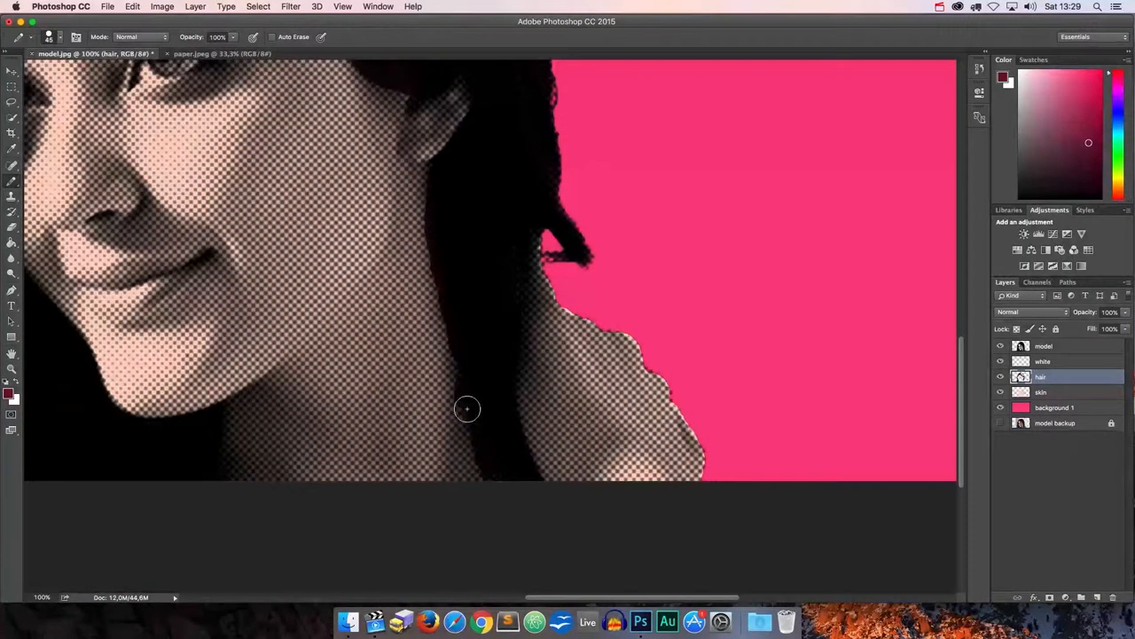
{"action": "key", "text": "cmd+-"}
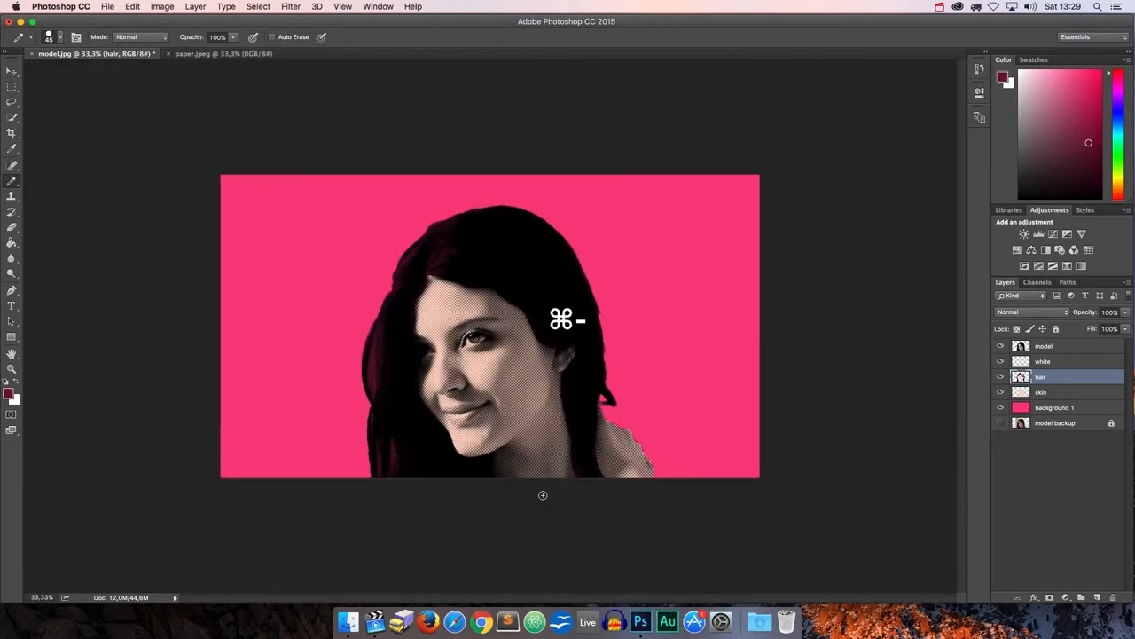
Step: Paint the eye whites white on the white layer, zooming in and back out
{"action": "left_click", "coordinate": [1043, 361]}
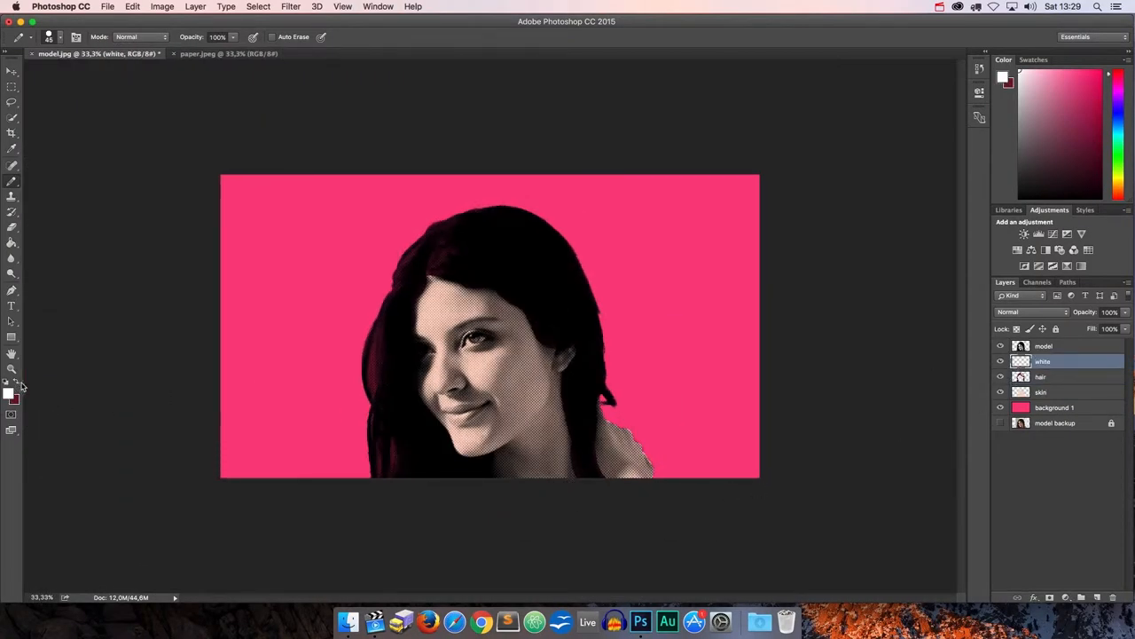
{"action": "key", "text": "cmd++"}
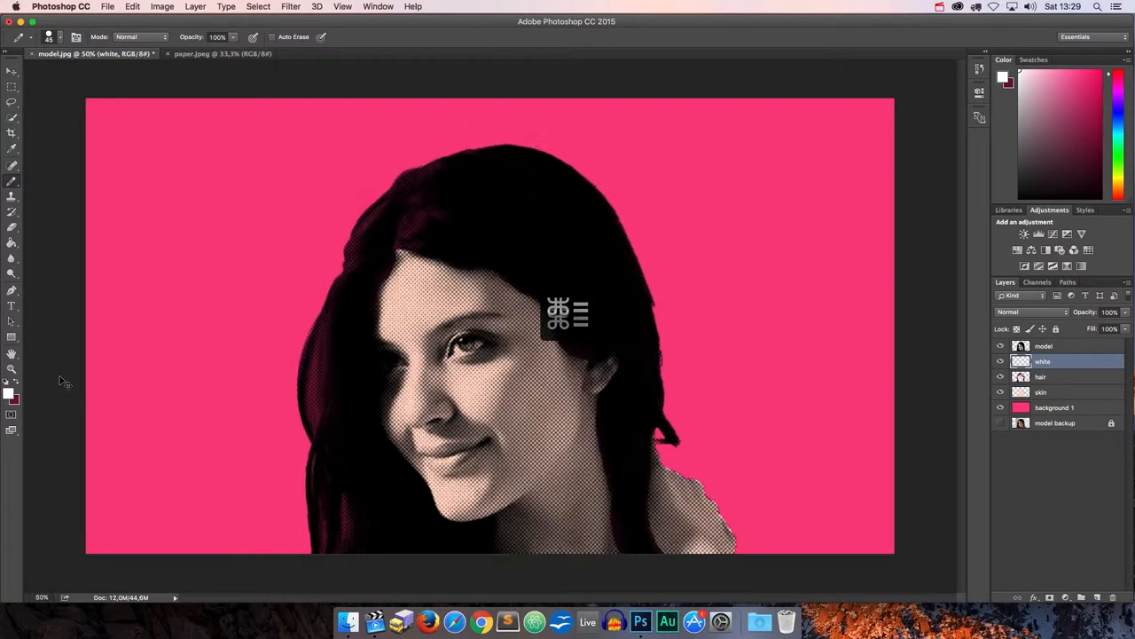
{"action": "key", "text": "cmd+="}
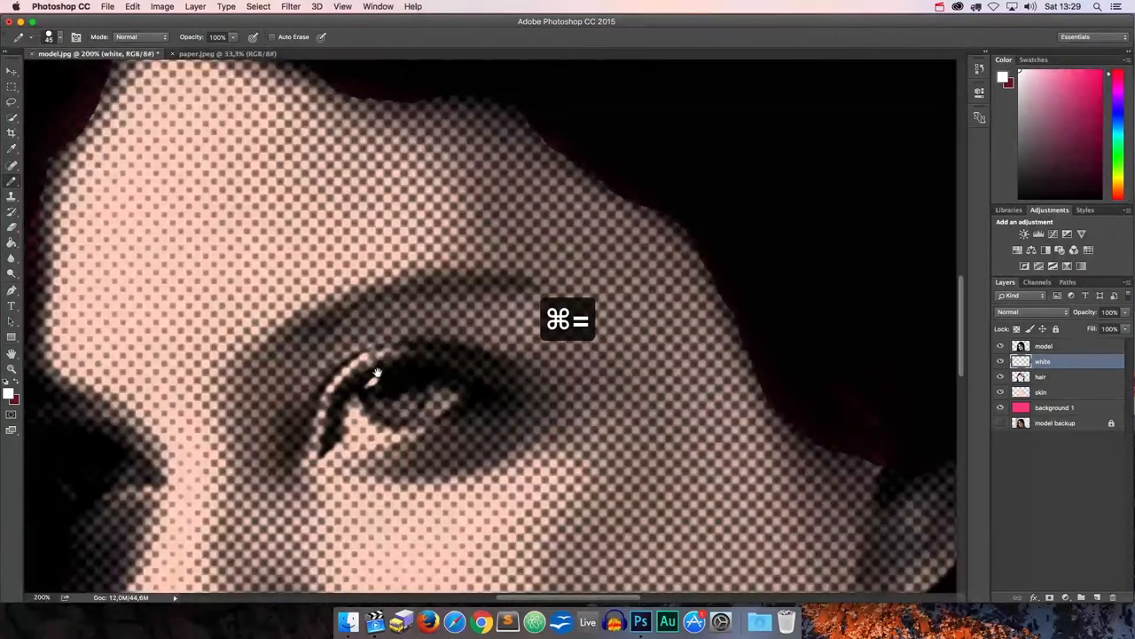
{"action": "key", "text": "cmd+="}
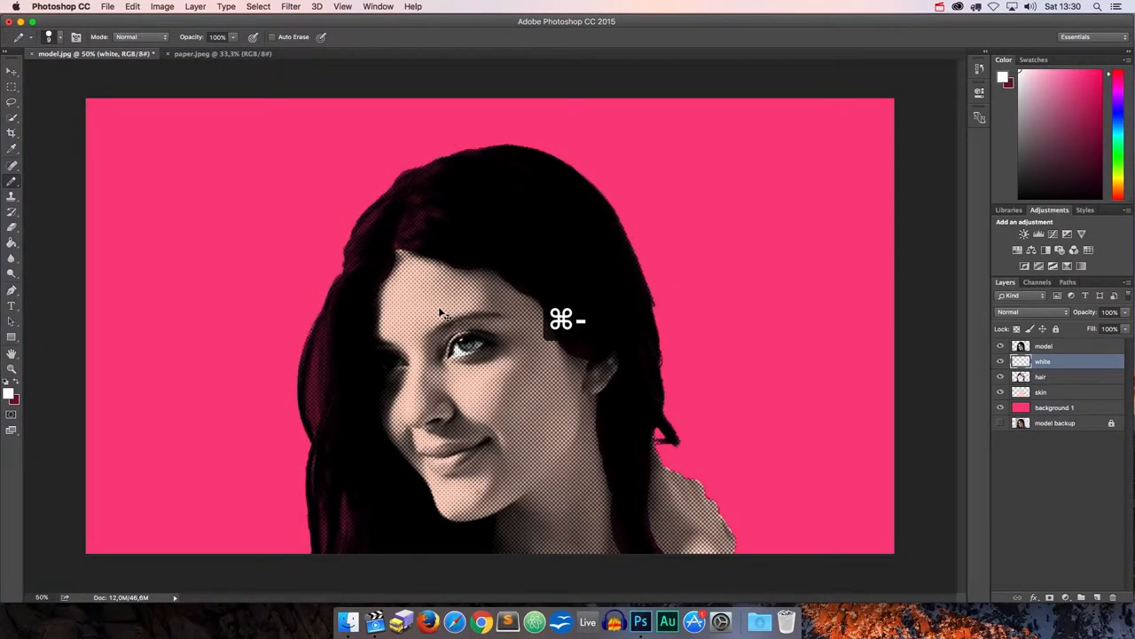
{"action": "key", "text": "cmd+="}
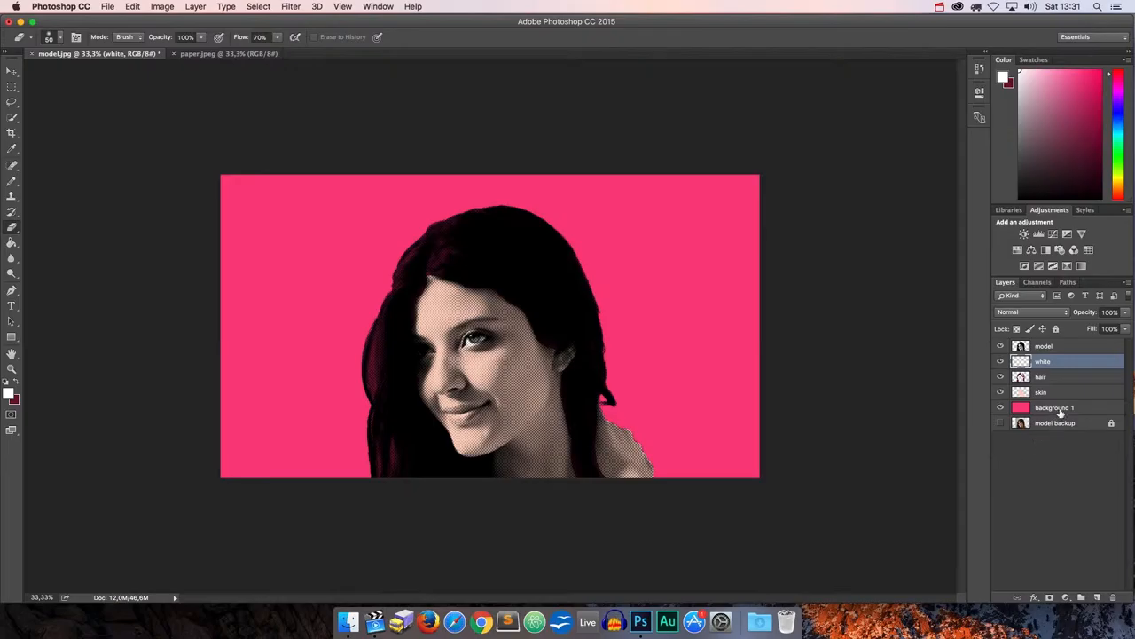
{"action": "left_click", "coordinate": [1054, 408]}
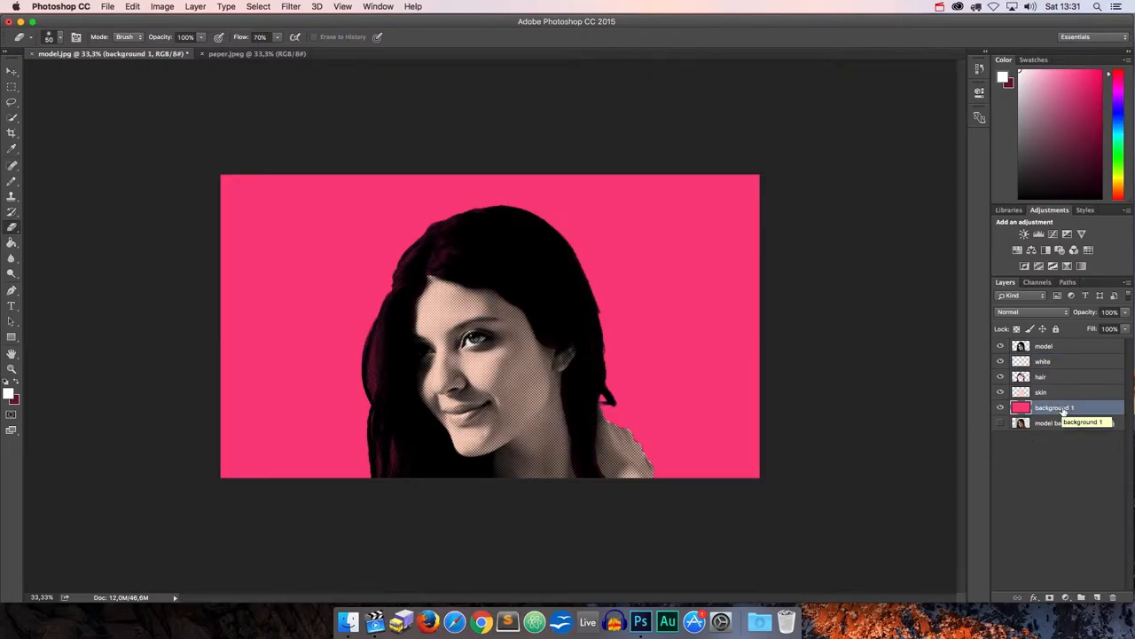
Step: Duplicate the pink background as 'background 2' and darken it to maroon with a merged Hue/Saturation adjustment
{"action": "key", "text": "cmd+j"}
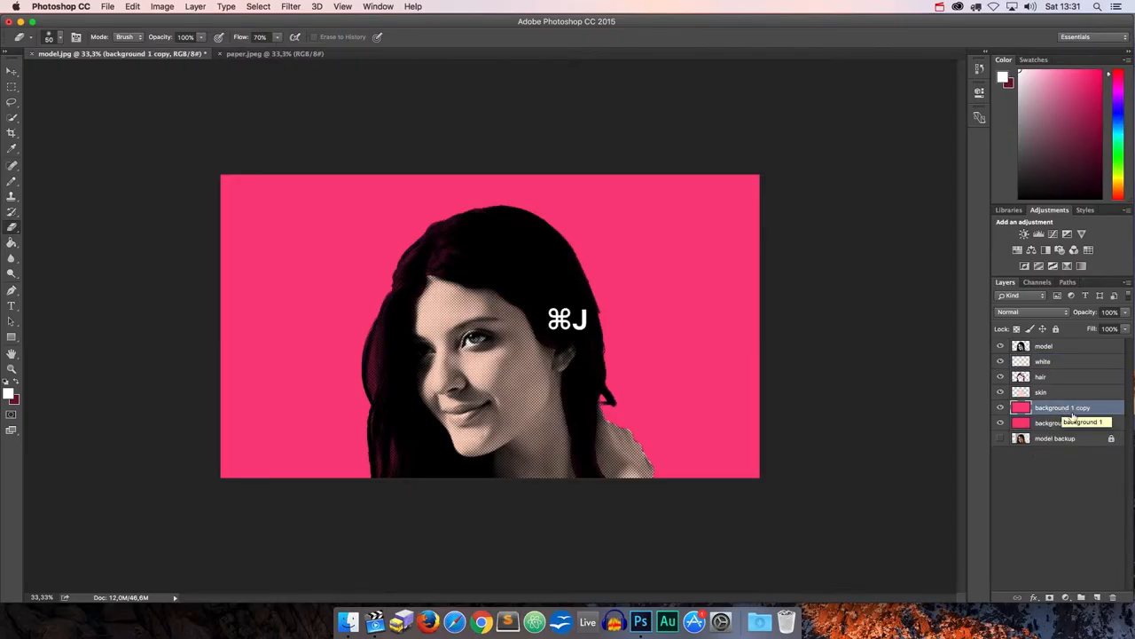
{"action": "key", "text": "cmd+j"}
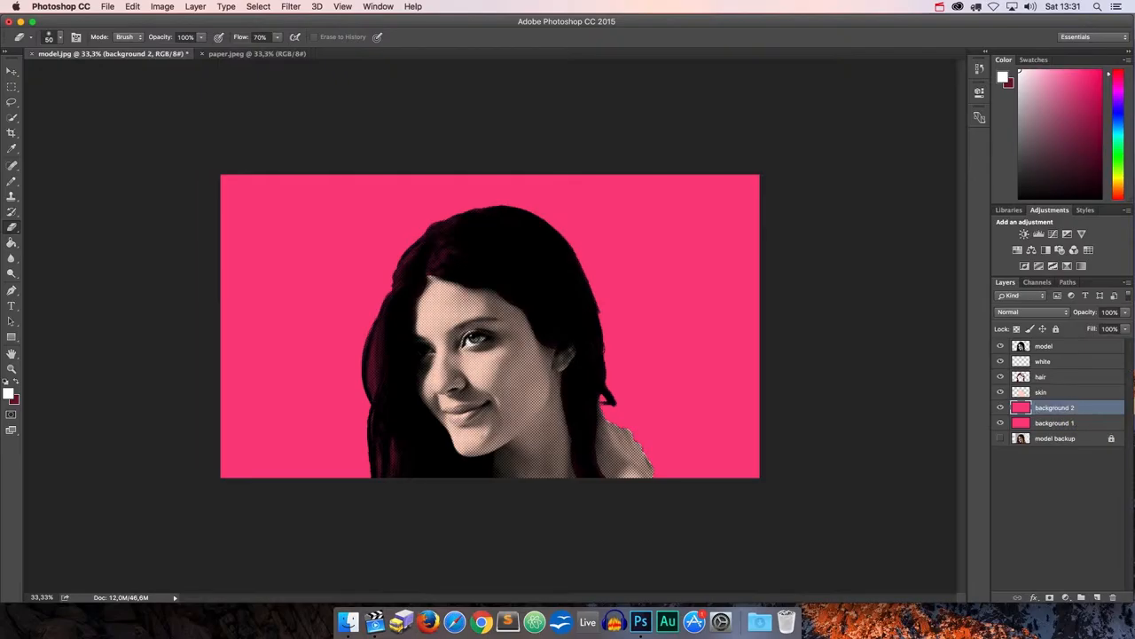
{"action": "left_click", "coordinate": [1055, 422]}
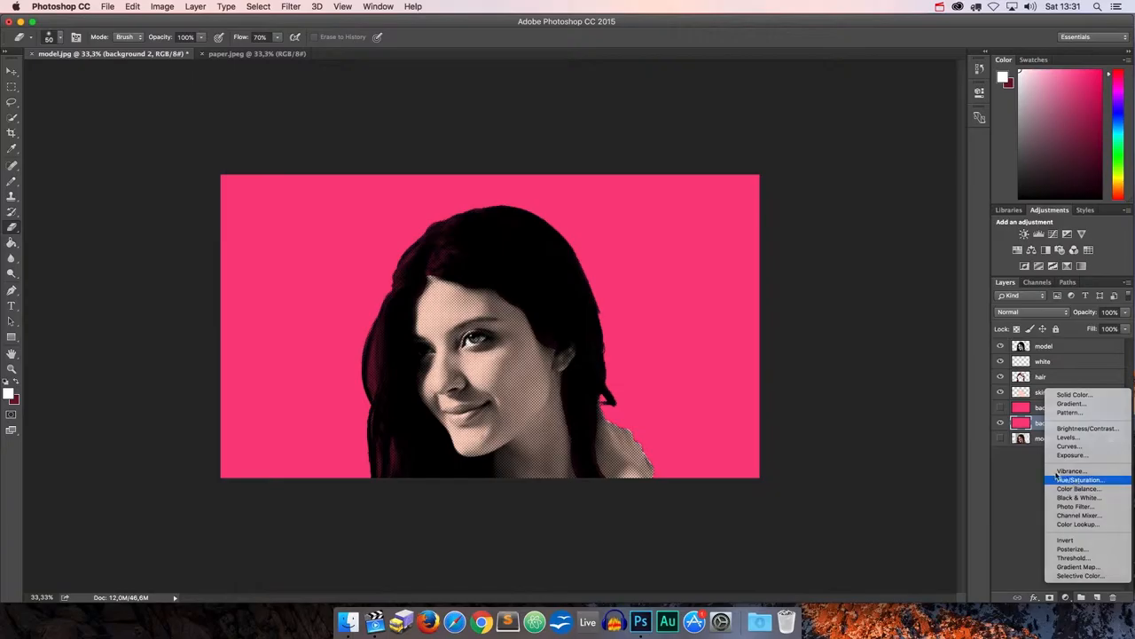
{"action": "left_click", "coordinate": [1078, 479]}
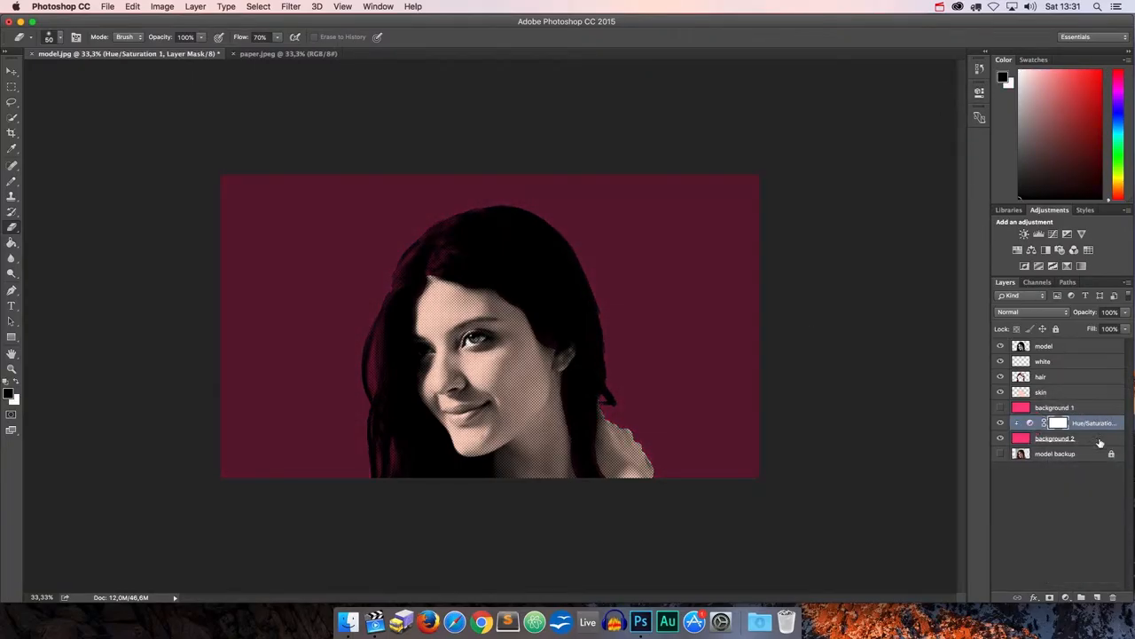
{"action": "right_click", "coordinate": [1055, 438]}
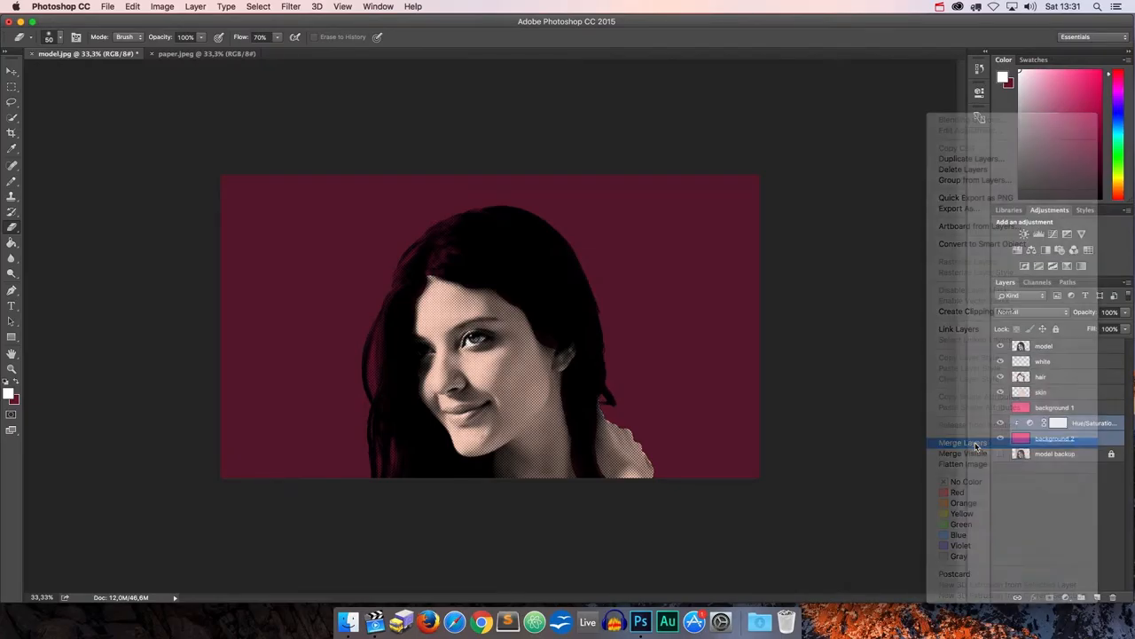
{"action": "left_click", "coordinate": [963, 442]}
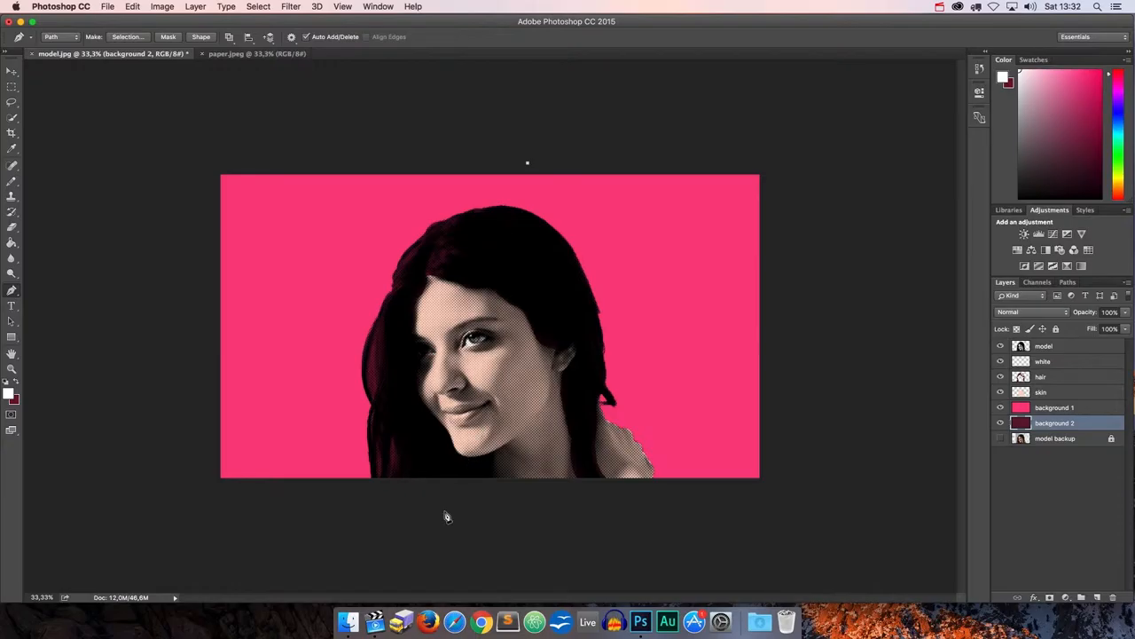
Step: Draw a diagonal path across the portrait and turn it into a selection
{"action": "left_click", "coordinate": [527, 169]}
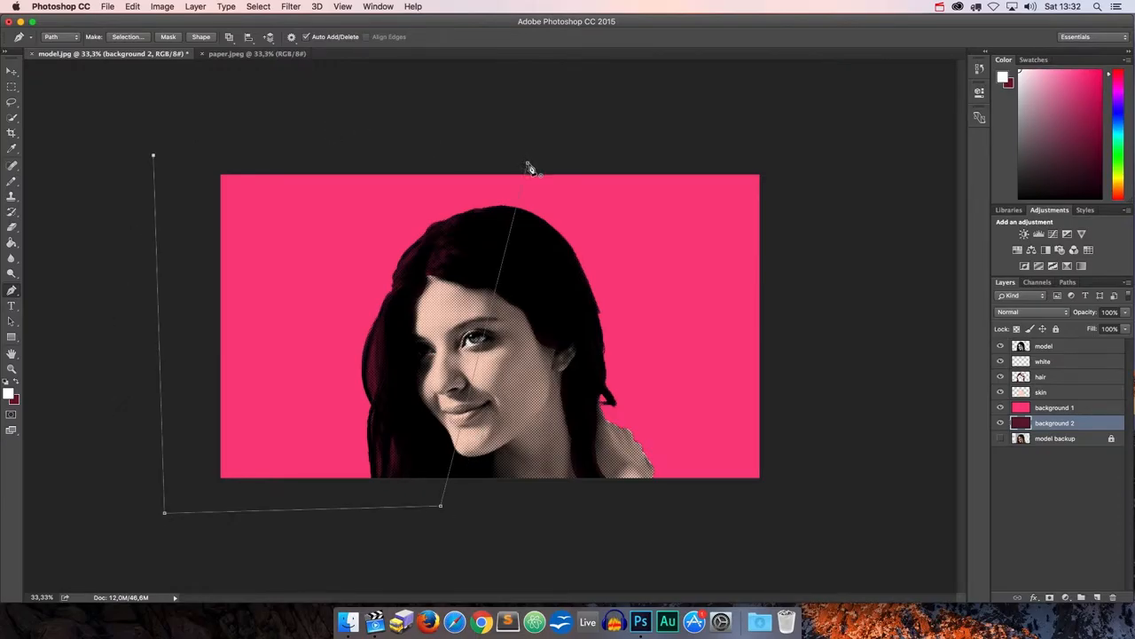
{"action": "right_click", "coordinate": [528, 169]}
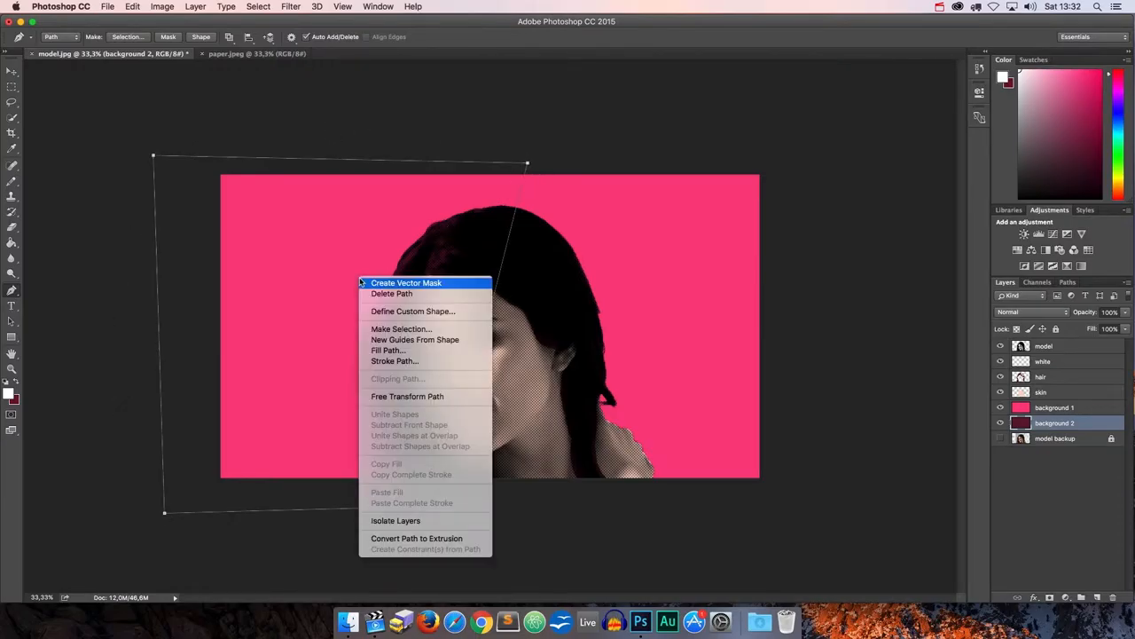
{"action": "mouse_move", "coordinate": [386, 328]}
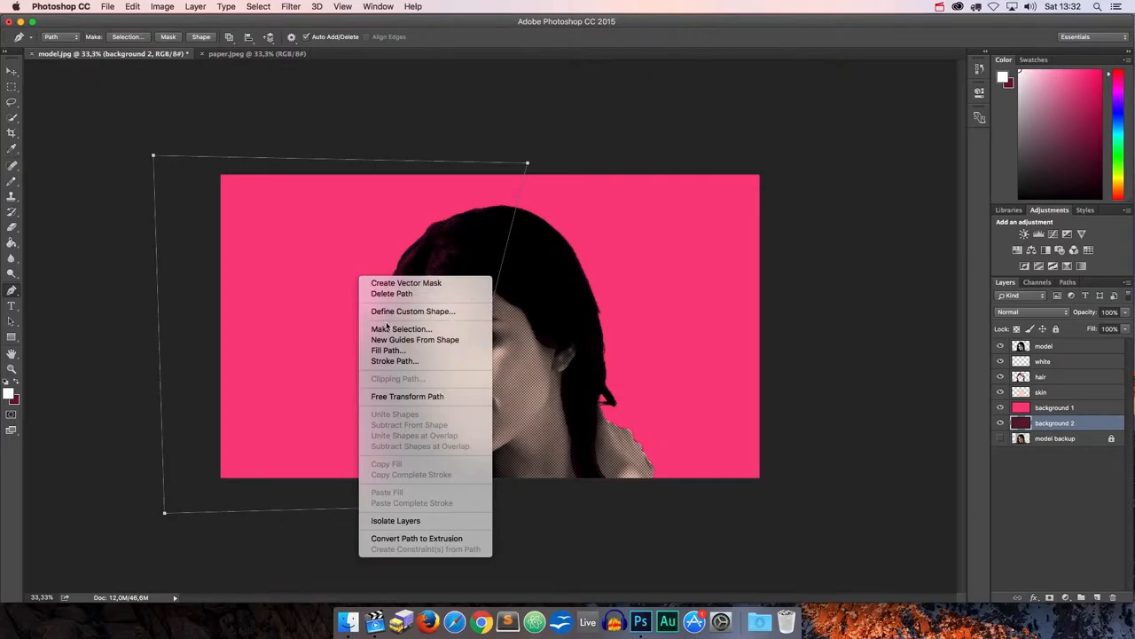
{"action": "left_click", "coordinate": [401, 328]}
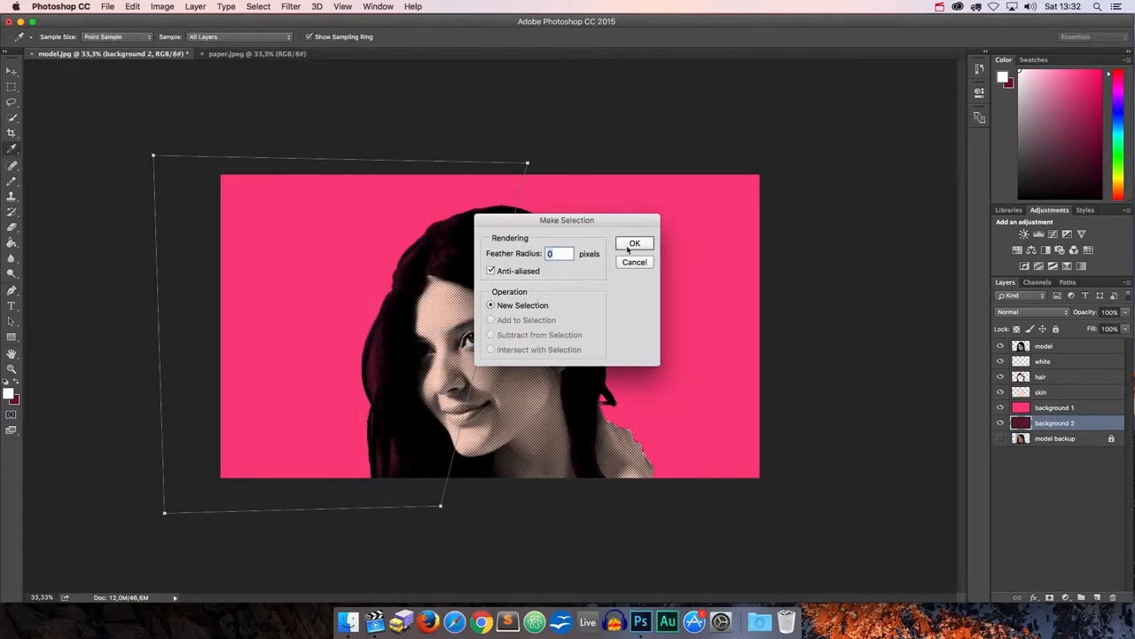
Step: Fill background 2 with dark maroon and delete the diagonal area from background 1
{"action": "left_click", "coordinate": [635, 243]}
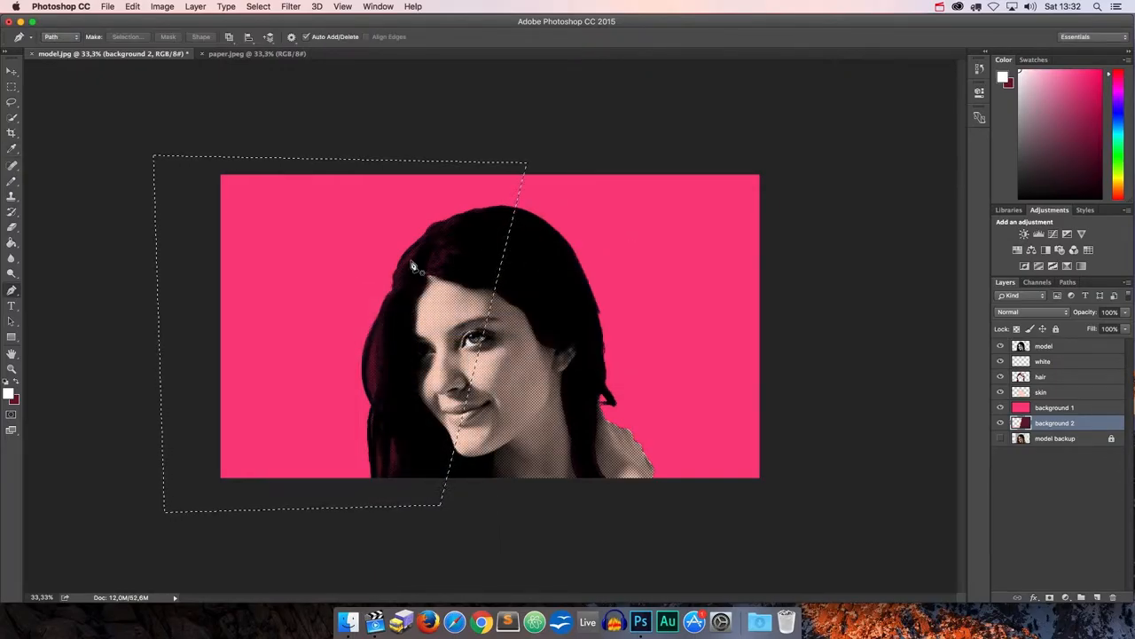
{"action": "key", "text": "cmd+z"}
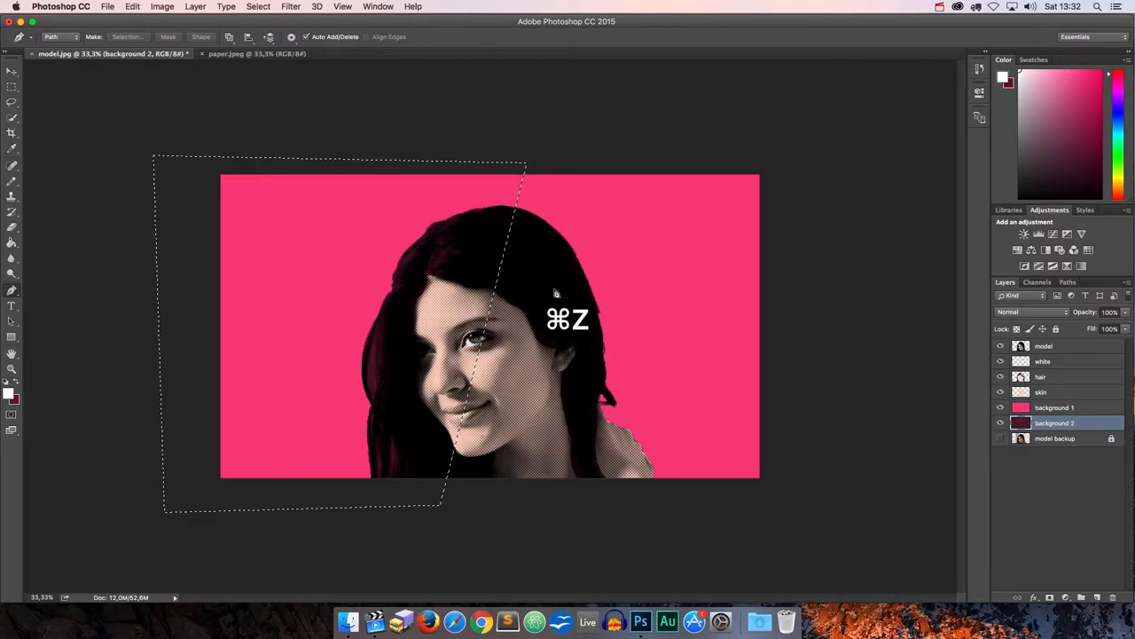
{"action": "left_click", "coordinate": [1055, 408]}
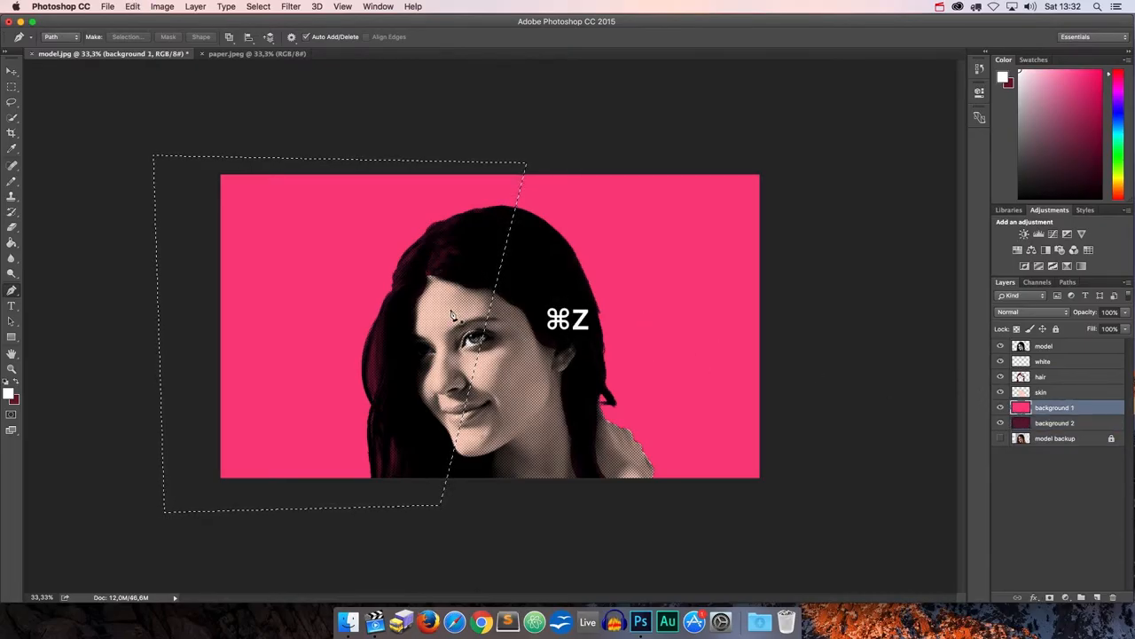
{"action": "key", "text": "cmd+z"}
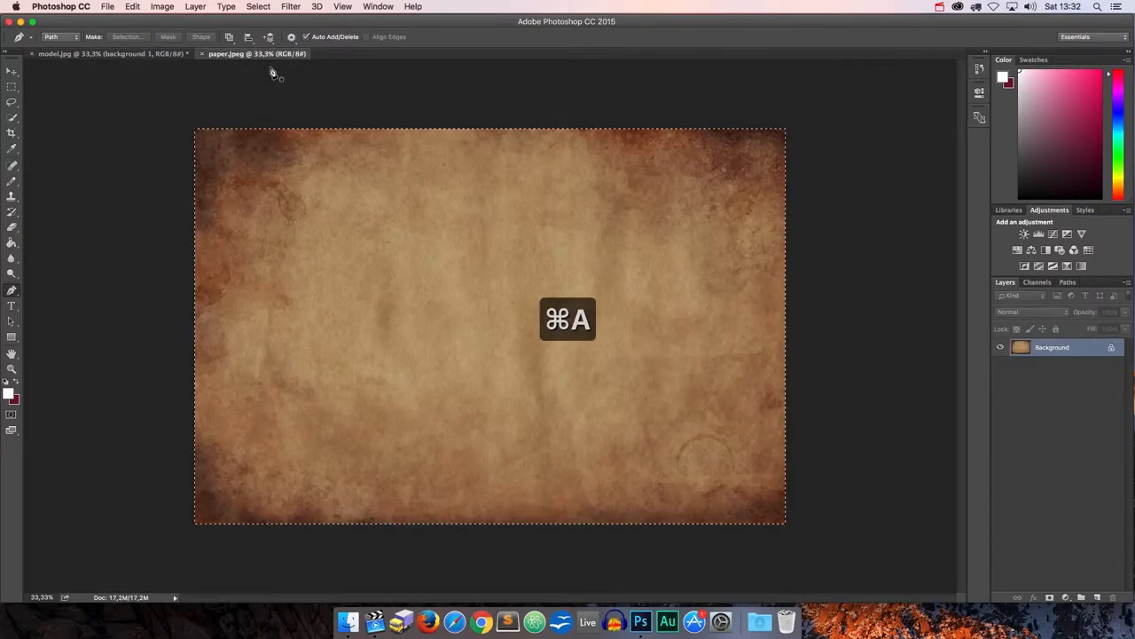
Step: Copy the whole paper texture into model.jpg as a layer named 'paper'
{"action": "key", "text": "cmd+c"}
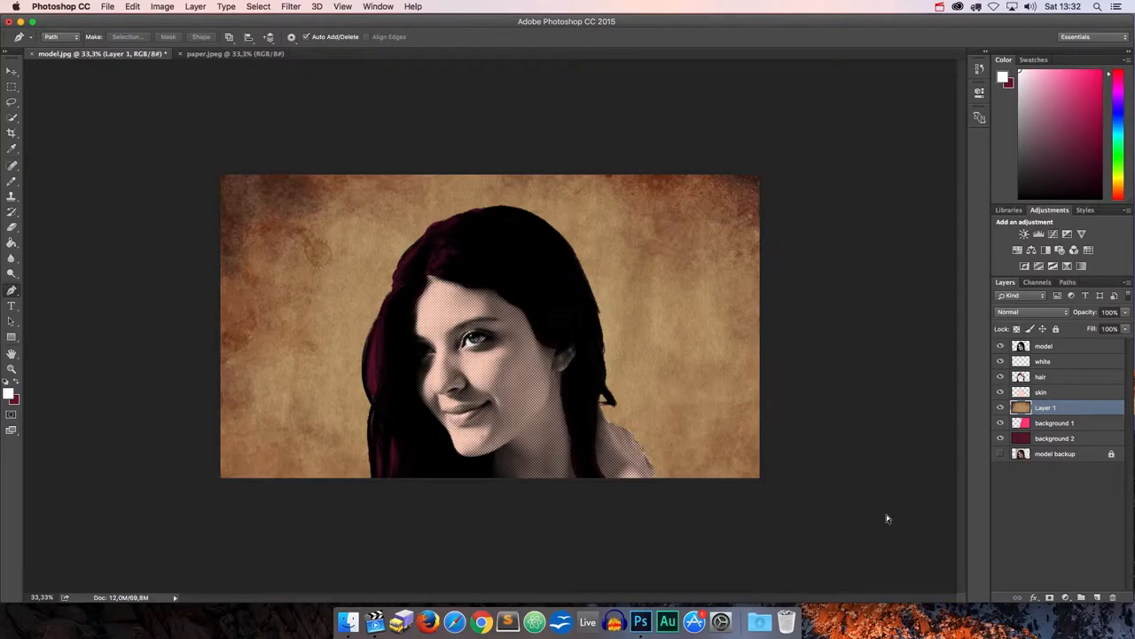
{"action": "key", "text": "cmd+t"}
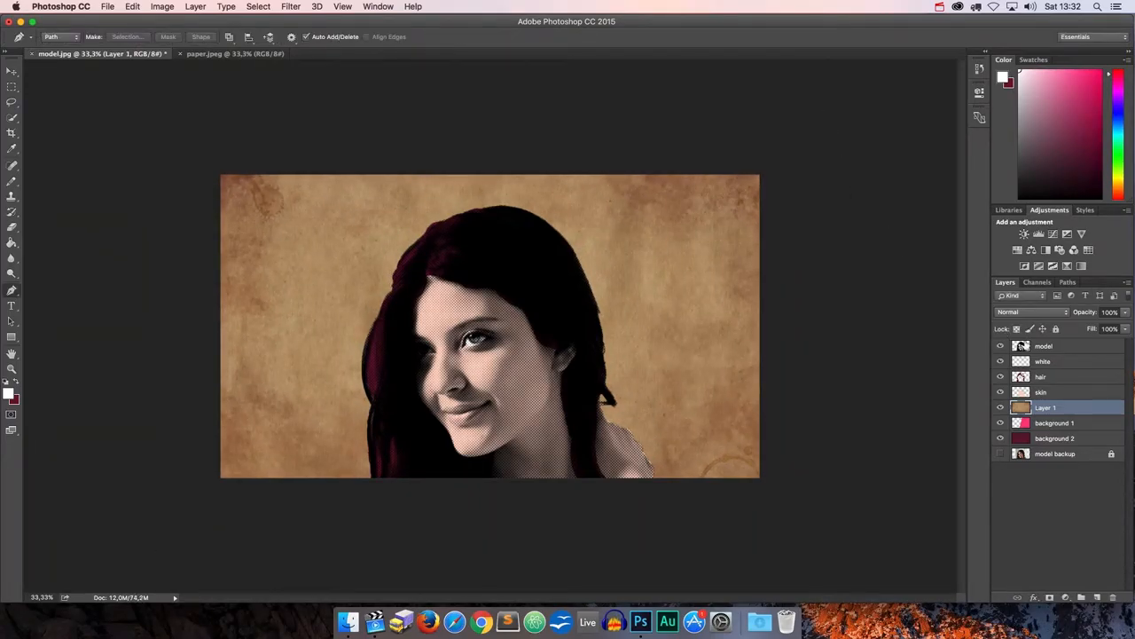
{"action": "double_click", "coordinate": [1045, 407]}
{"action": "type", "text": "paper"}
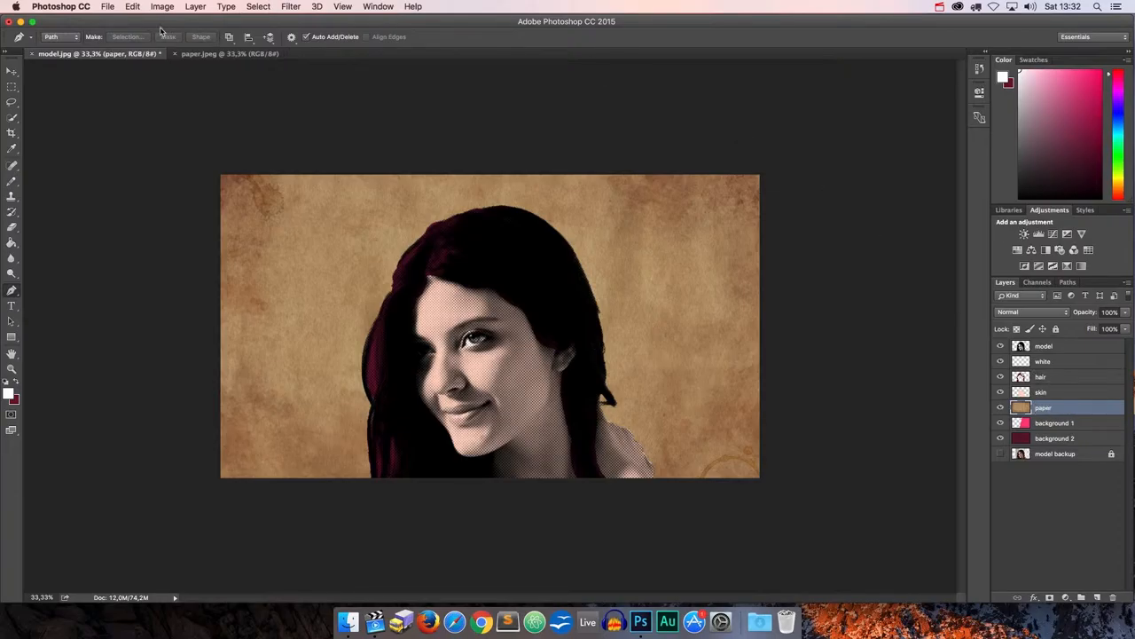
Step: Desaturate the paper layer, set it to Multiply, and adjust its fill
{"action": "left_click", "coordinate": [162, 6]}
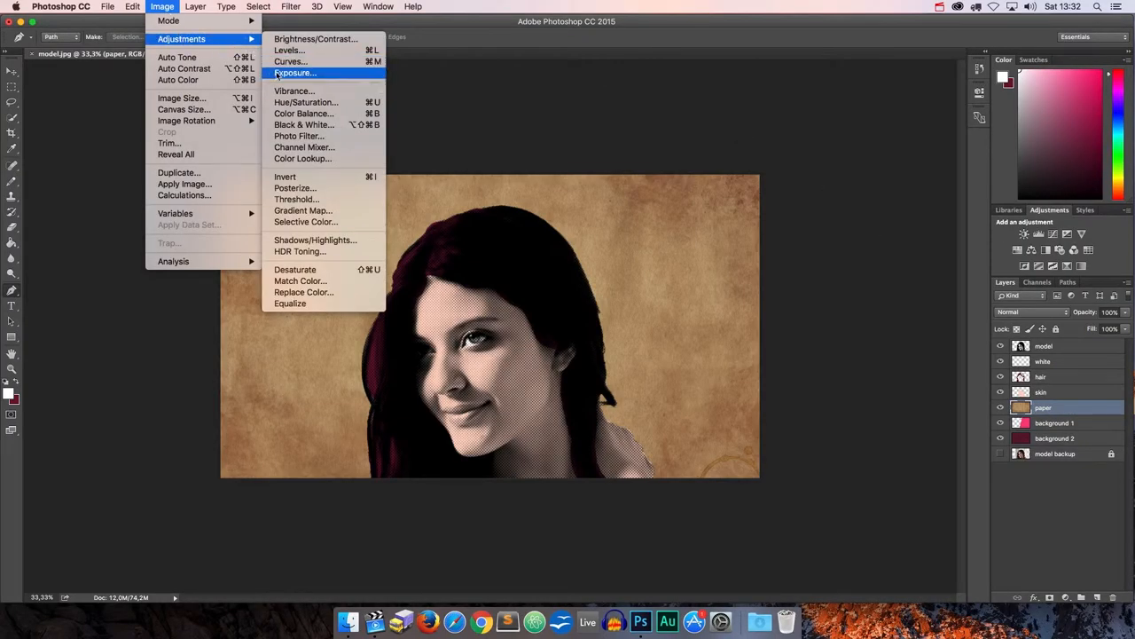
{"action": "left_click", "coordinate": [304, 124]}
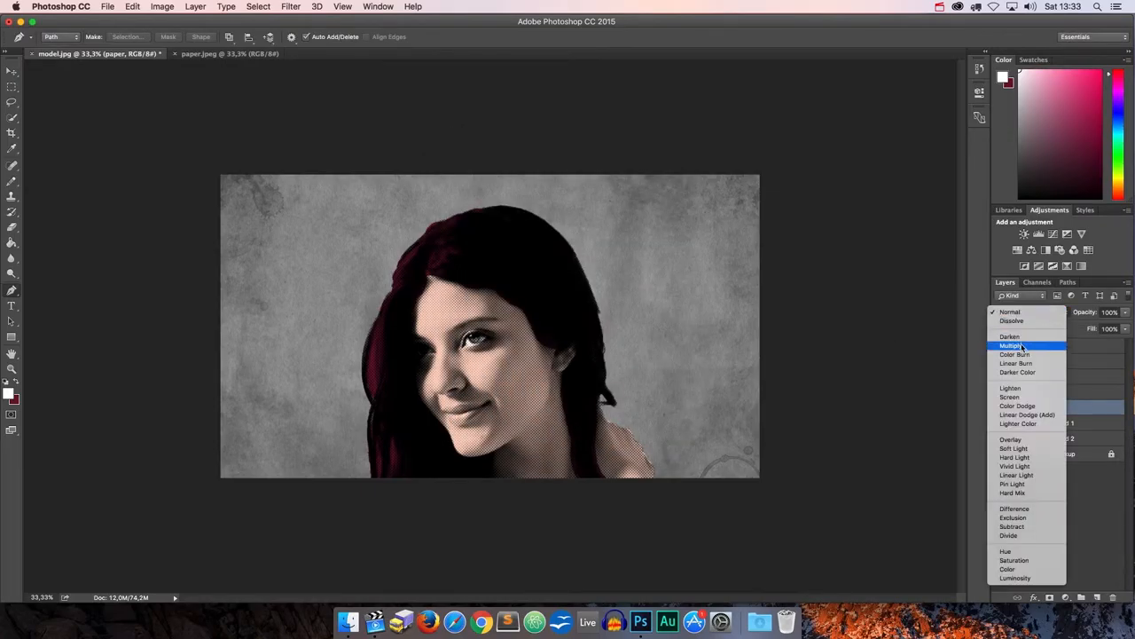
{"action": "left_click", "coordinate": [1012, 346]}
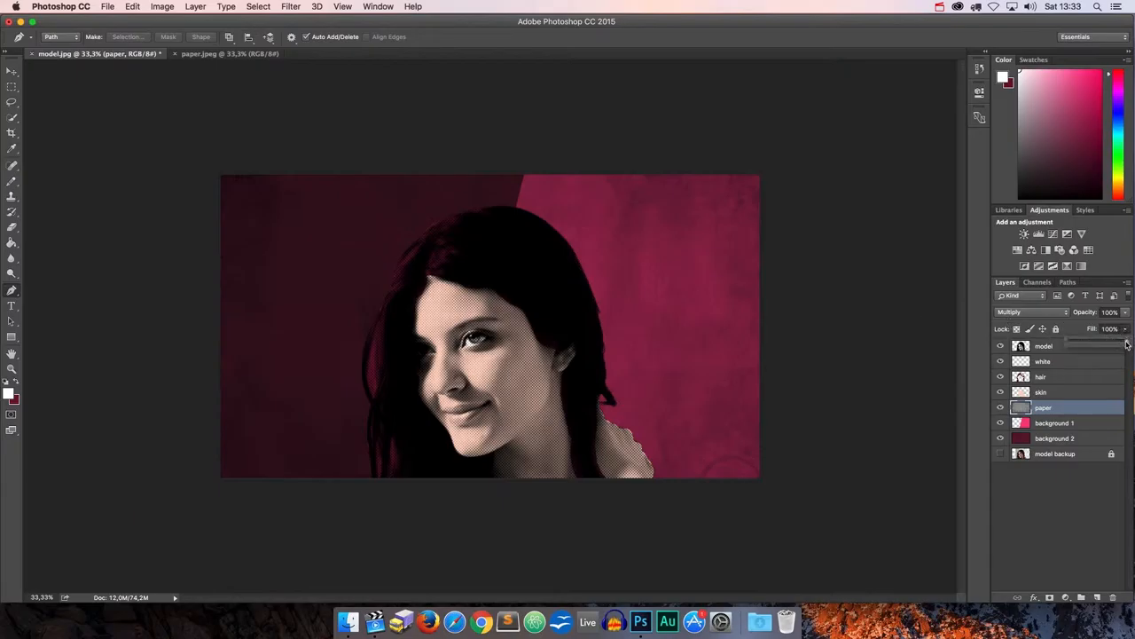
{"action": "left_click_drag", "start_coordinate": [1122, 328], "coordinate": [1100, 328]}
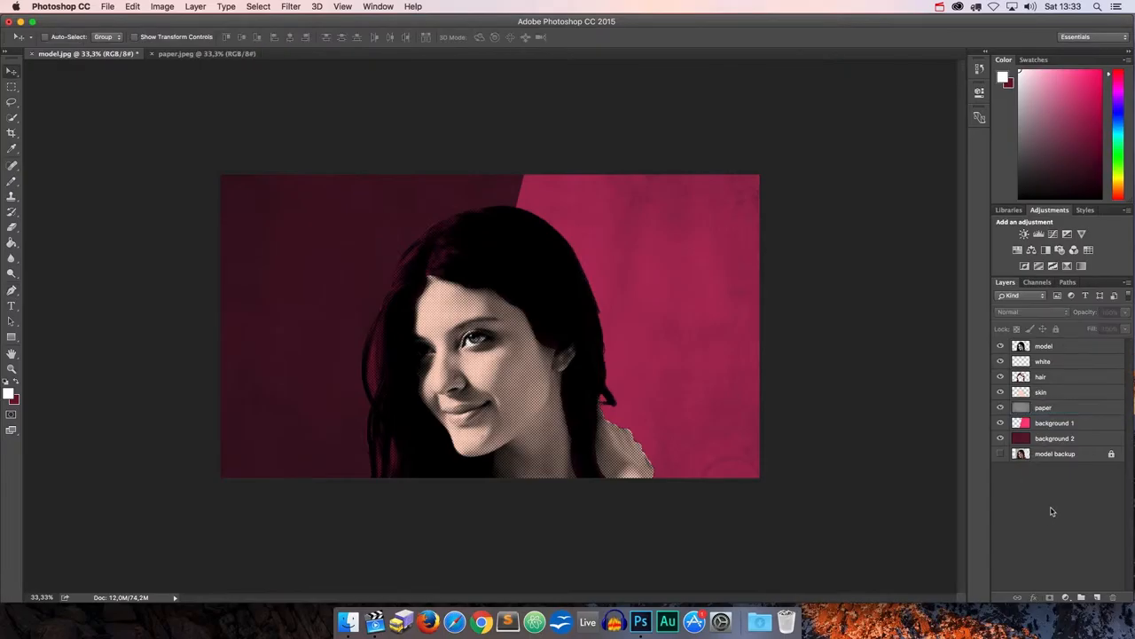
Step: Duplicate model as 'shadows', then group paper/backgrounds as 'background' and model, white, hair, skin as 'model'
{"action": "left_click", "coordinate": [1044, 346]}
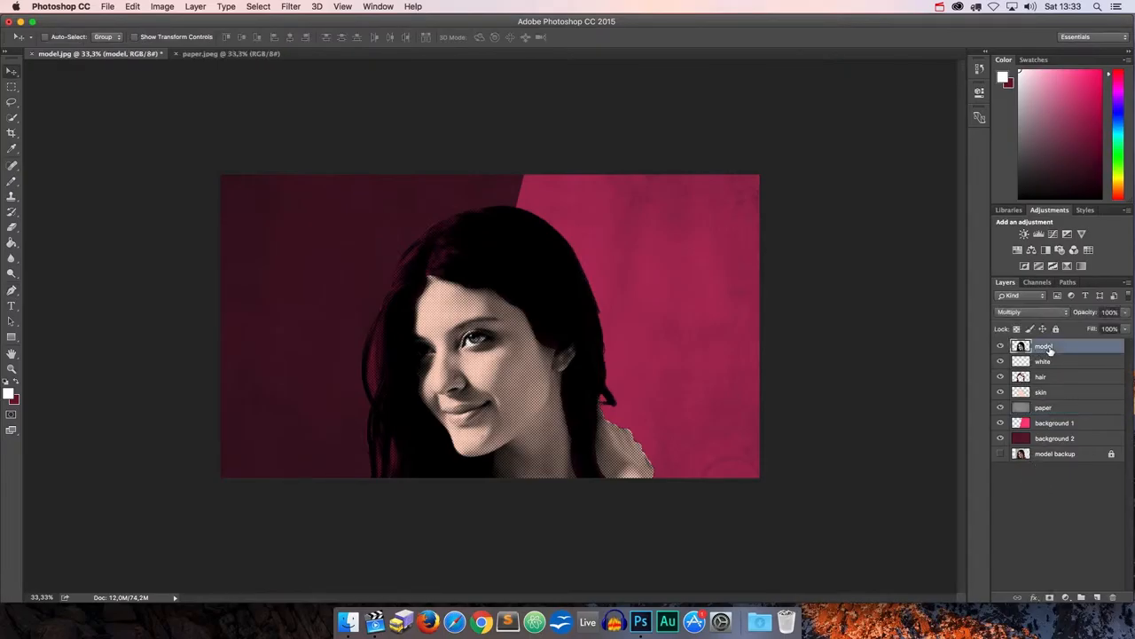
{"action": "key", "text": "cmd+j"}
{"action": "type", "text": "shadows"}
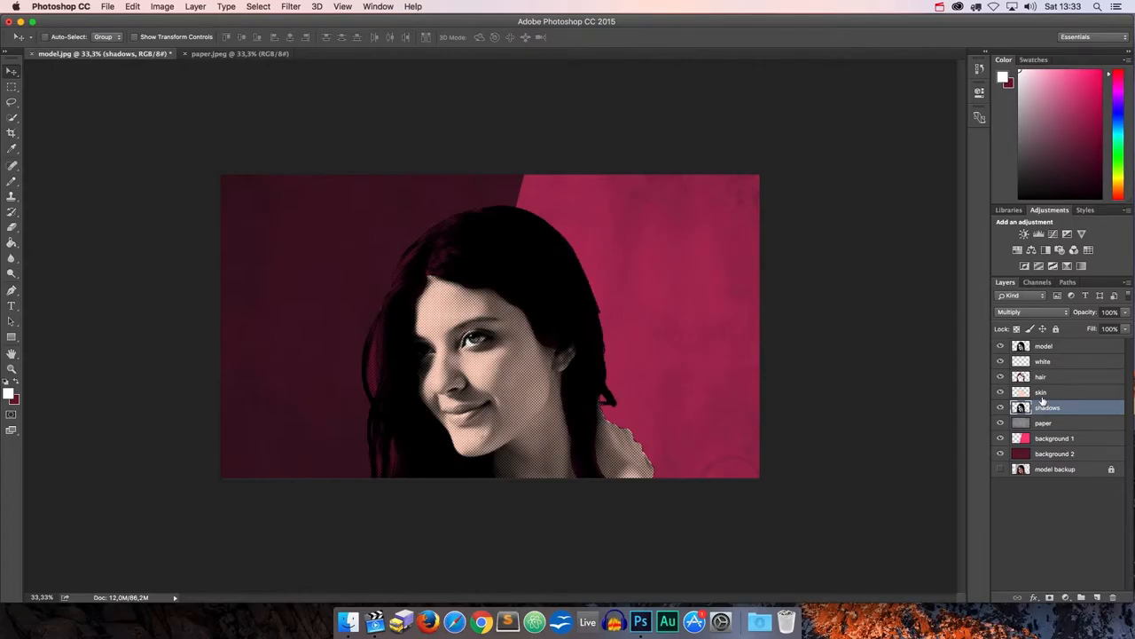
{"action": "key", "text": "cmd+g"}
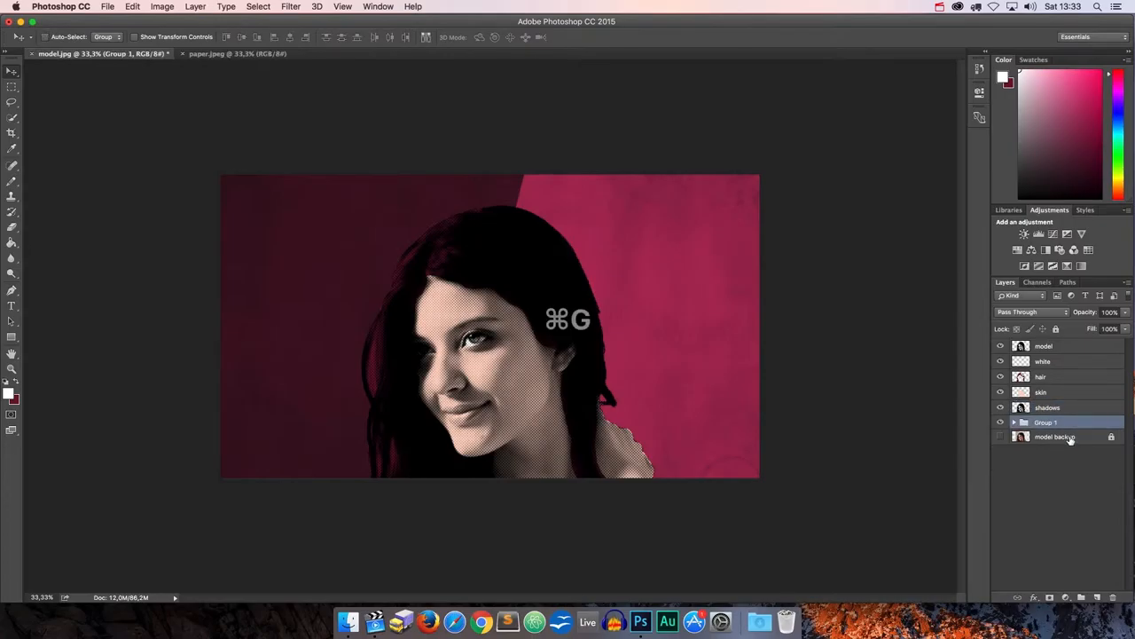
{"action": "double_click", "coordinate": [1047, 422]}
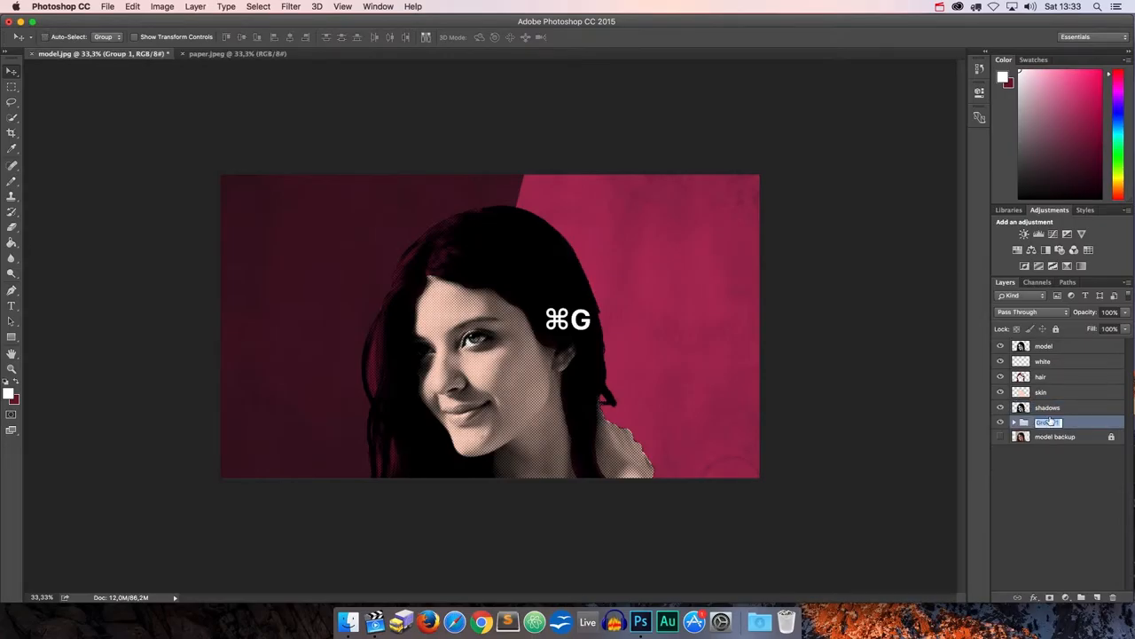
{"action": "key", "text": "cmd+g"}
{"action": "type", "text": "background"}
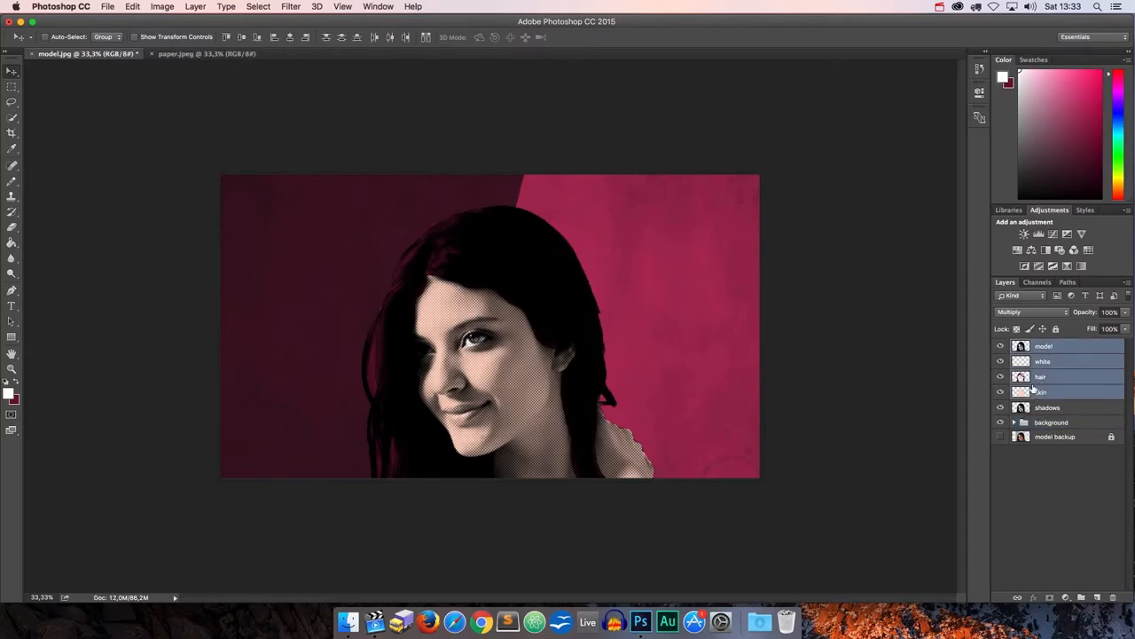
{"action": "key", "text": "cmd+g"}
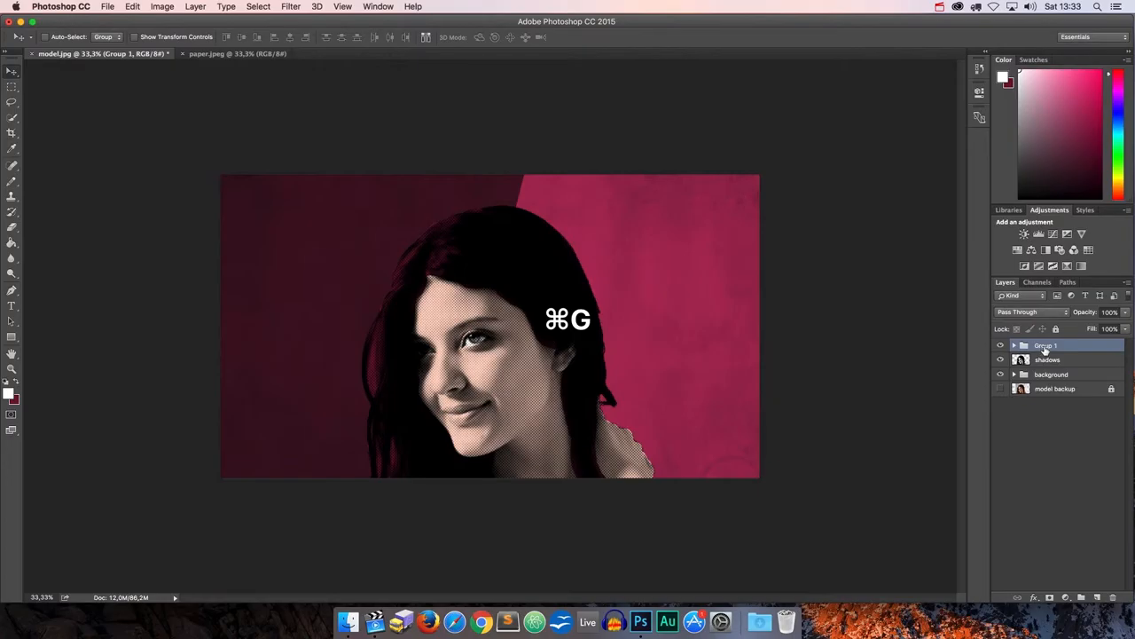
{"action": "double_click", "coordinate": [1047, 345]}
{"action": "type", "text": "model"}
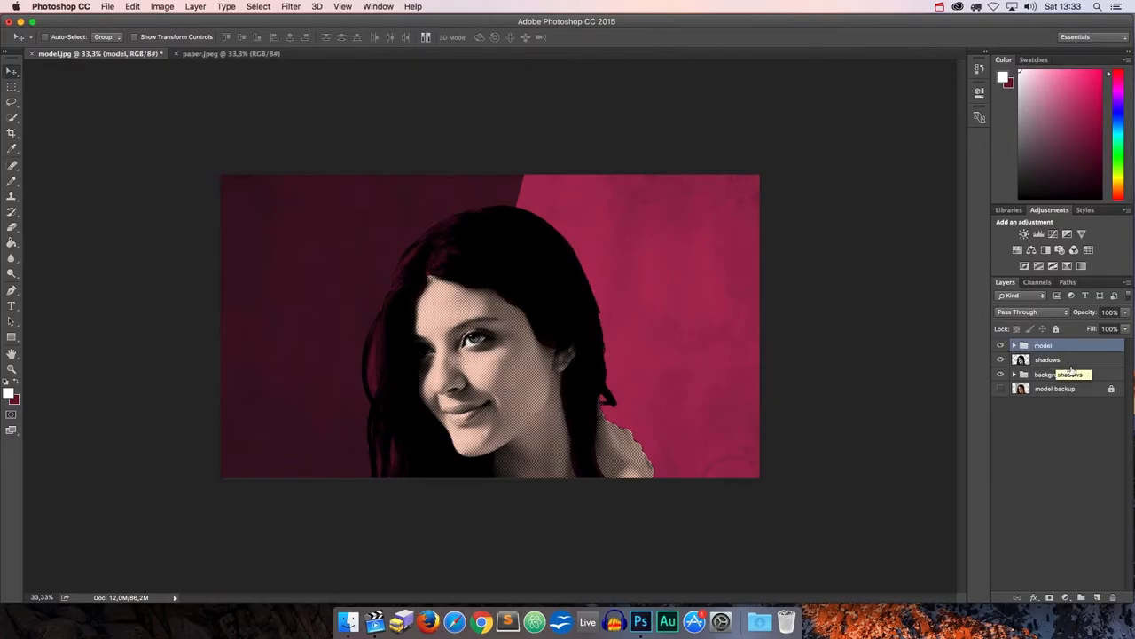
Step: Give shadows a Drop Shadow: opacity 50%, angle 142, distance 39, spread 43, size 87
{"action": "double_click", "coordinate": [1048, 360]}
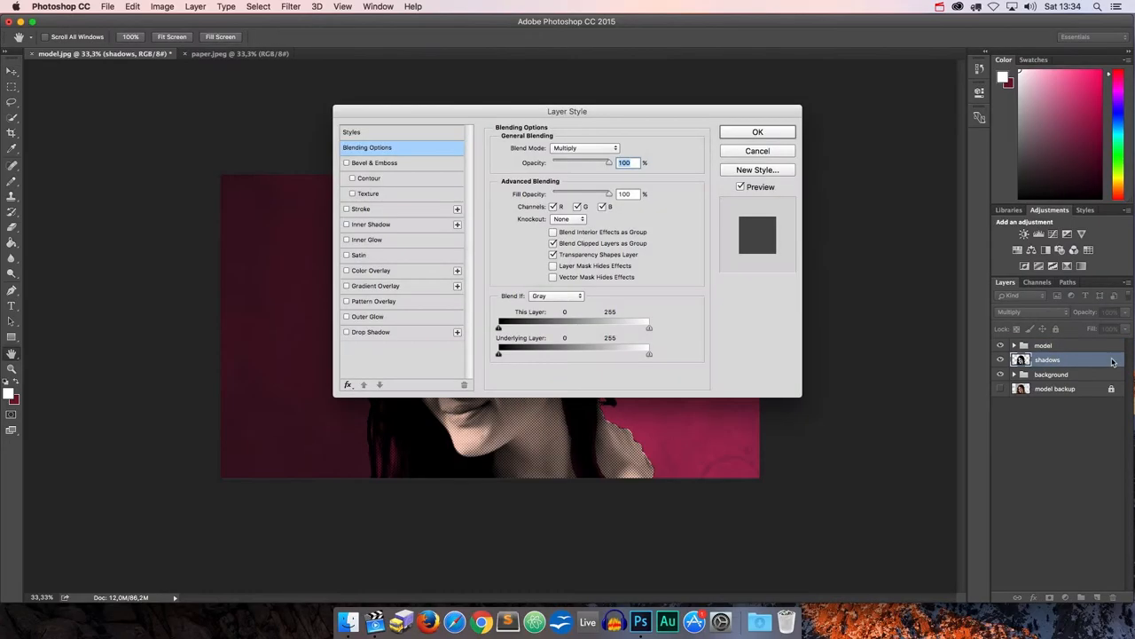
{"action": "left_click_drag", "start_coordinate": [567, 111], "coordinate": [313, 290]}
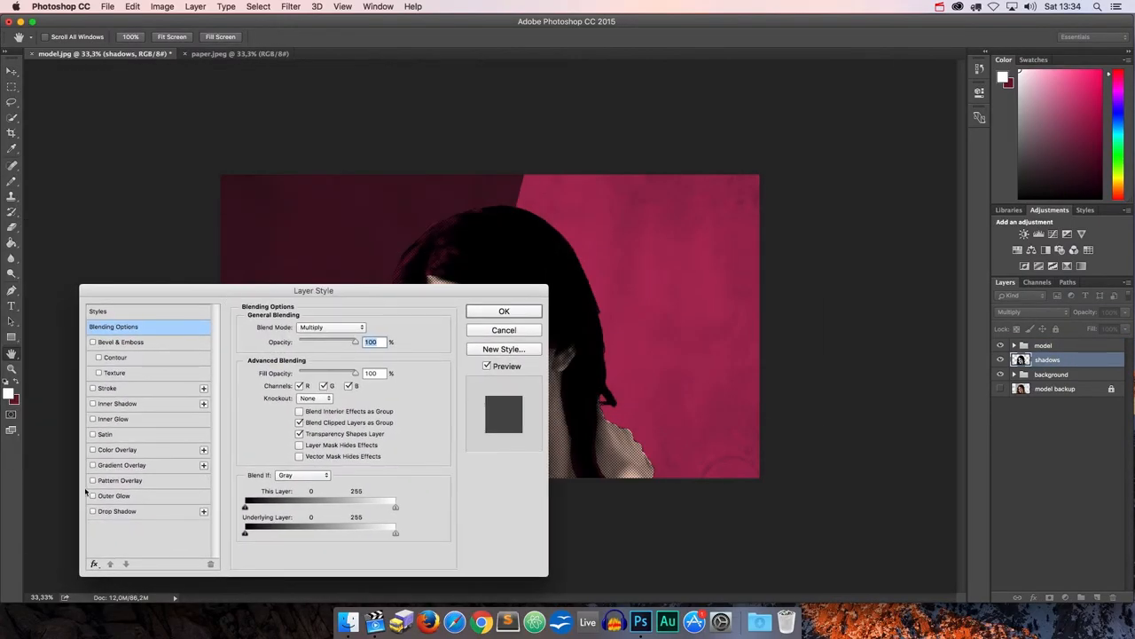
{"action": "left_click", "coordinate": [116, 511]}
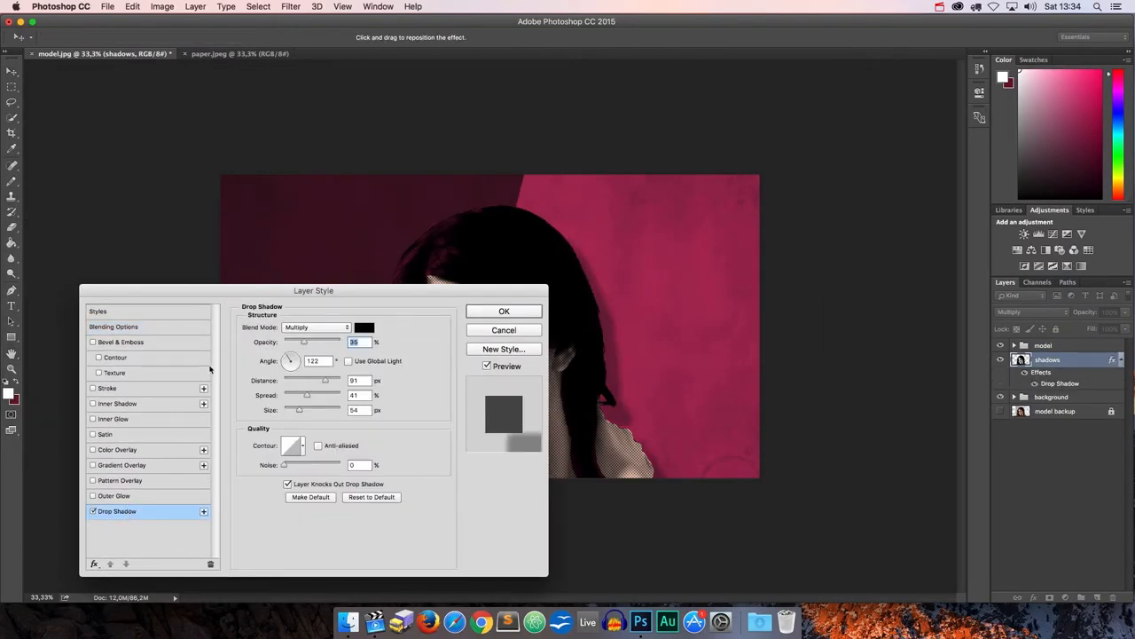
{"action": "left_click_drag", "start_coordinate": [313, 290], "coordinate": [316, 560]}
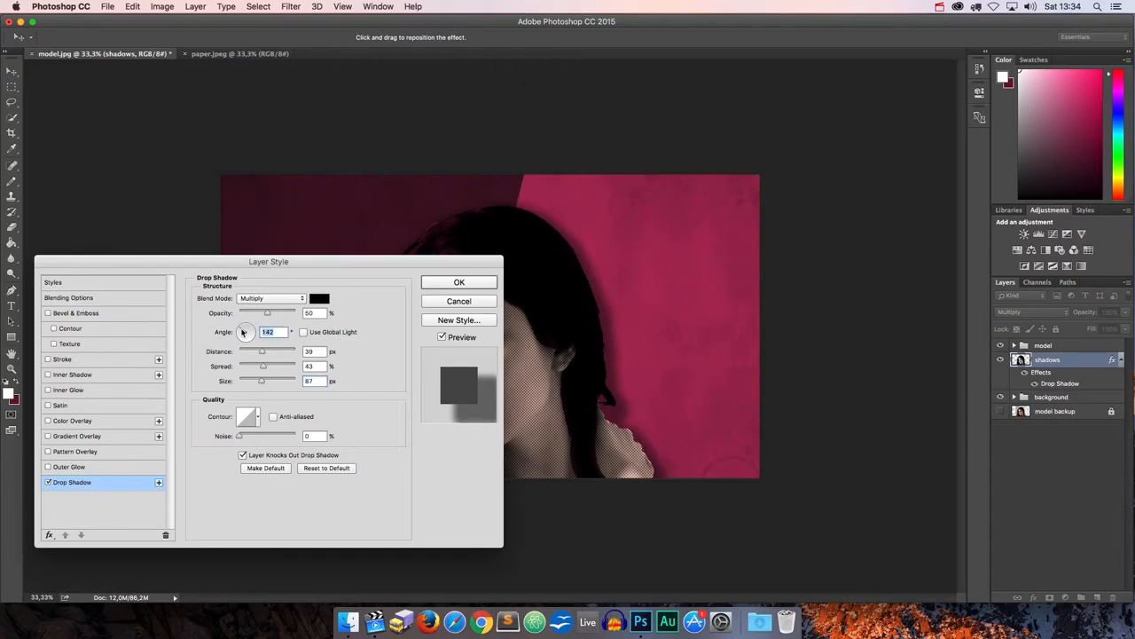
{"action": "left_click", "coordinate": [458, 282]}
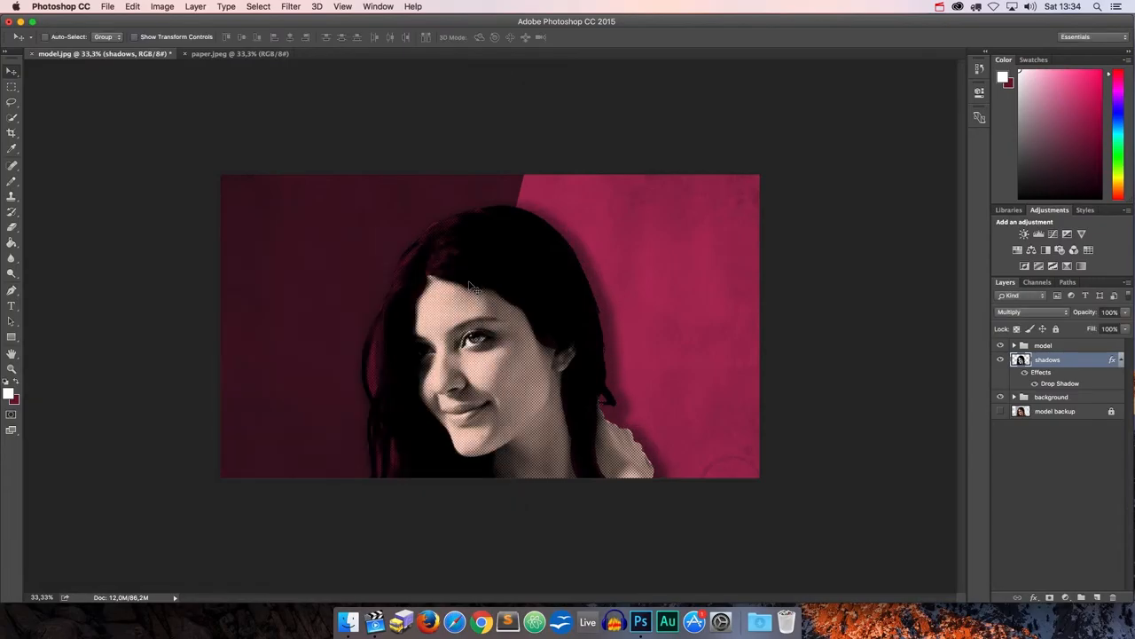
{"action": "key", "text": "cmd+="}
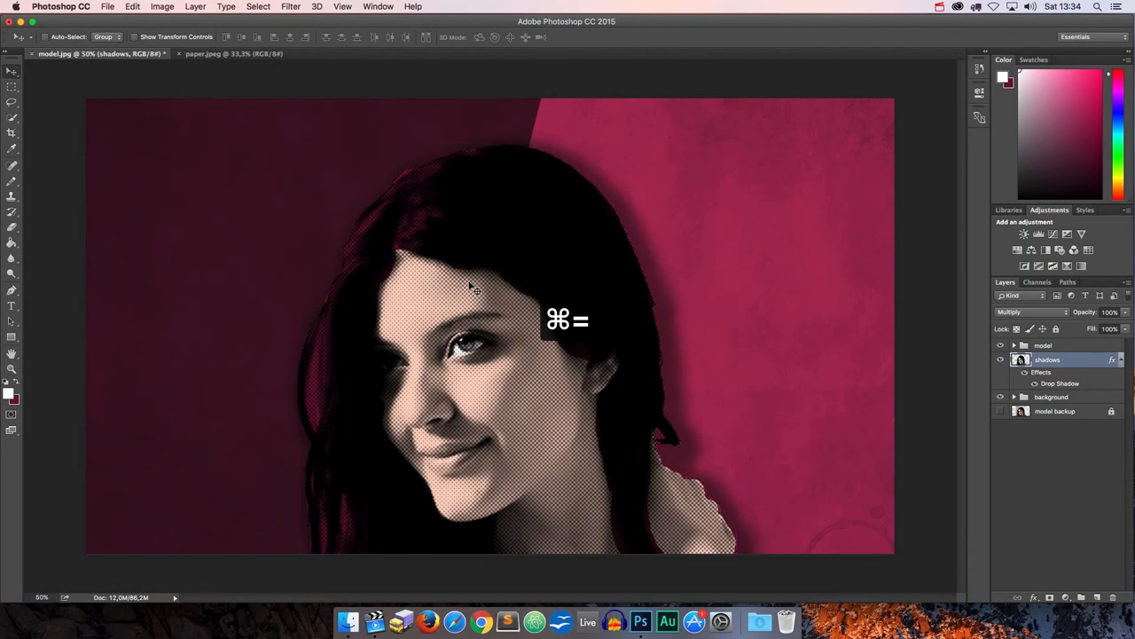